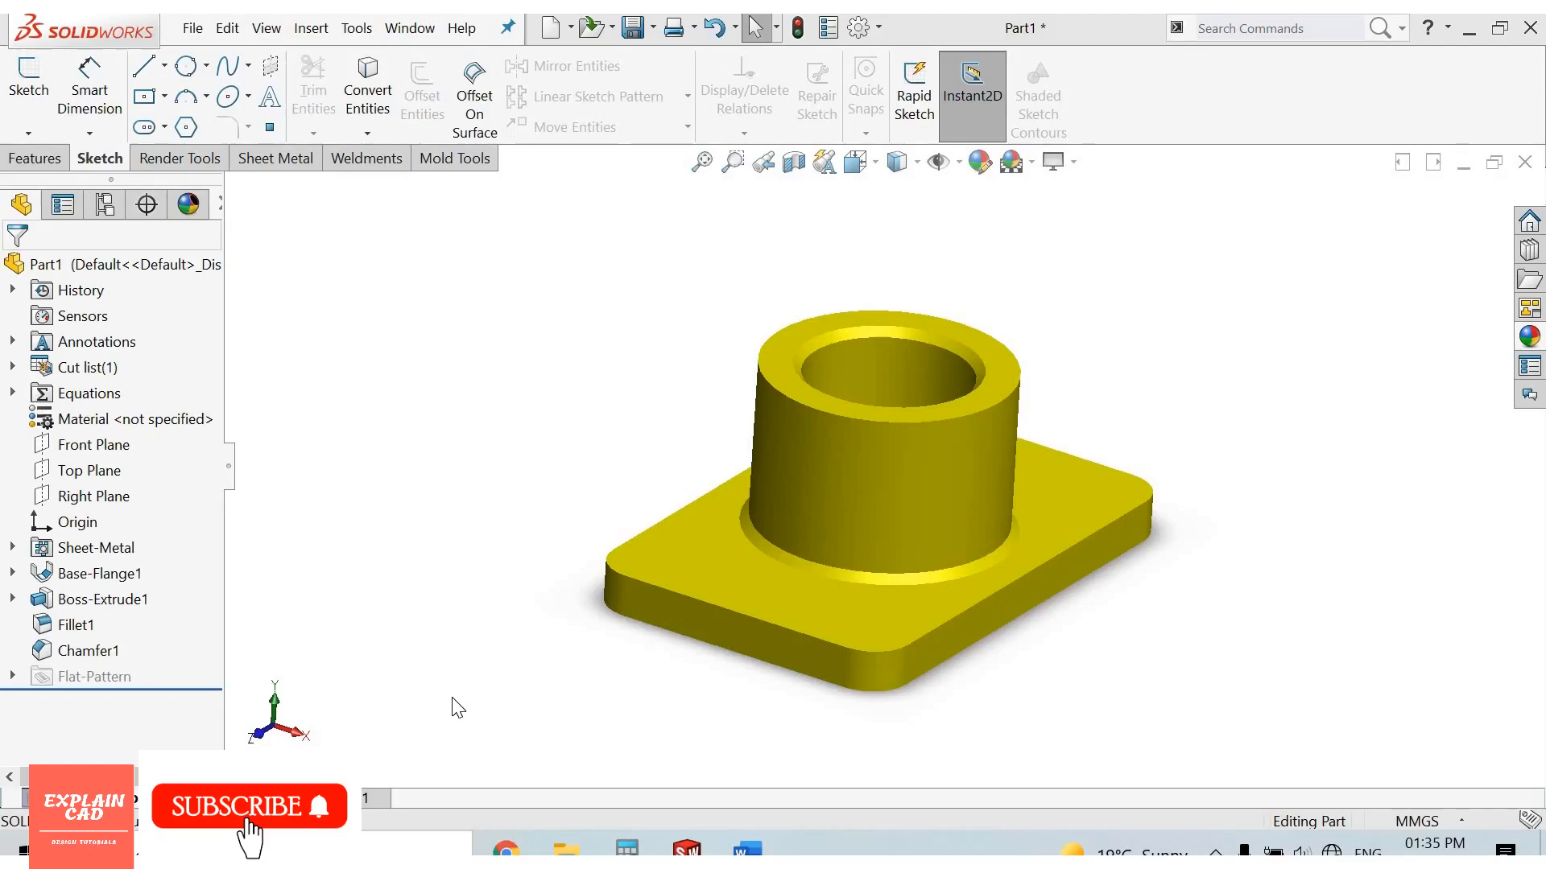
mouse_move(724, 194)
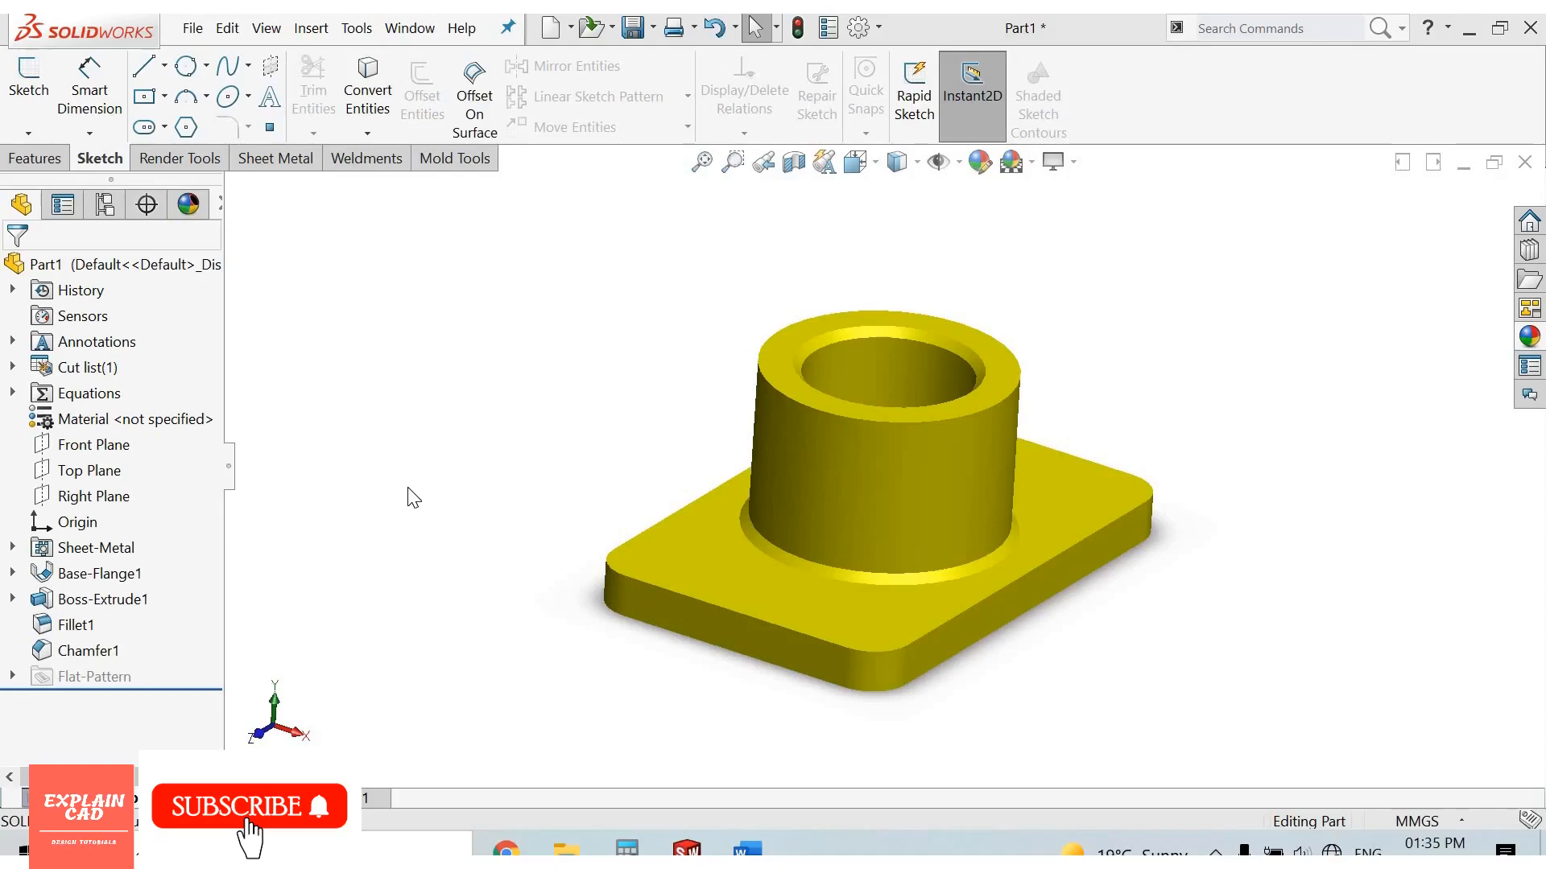
mouse_move(413, 578)
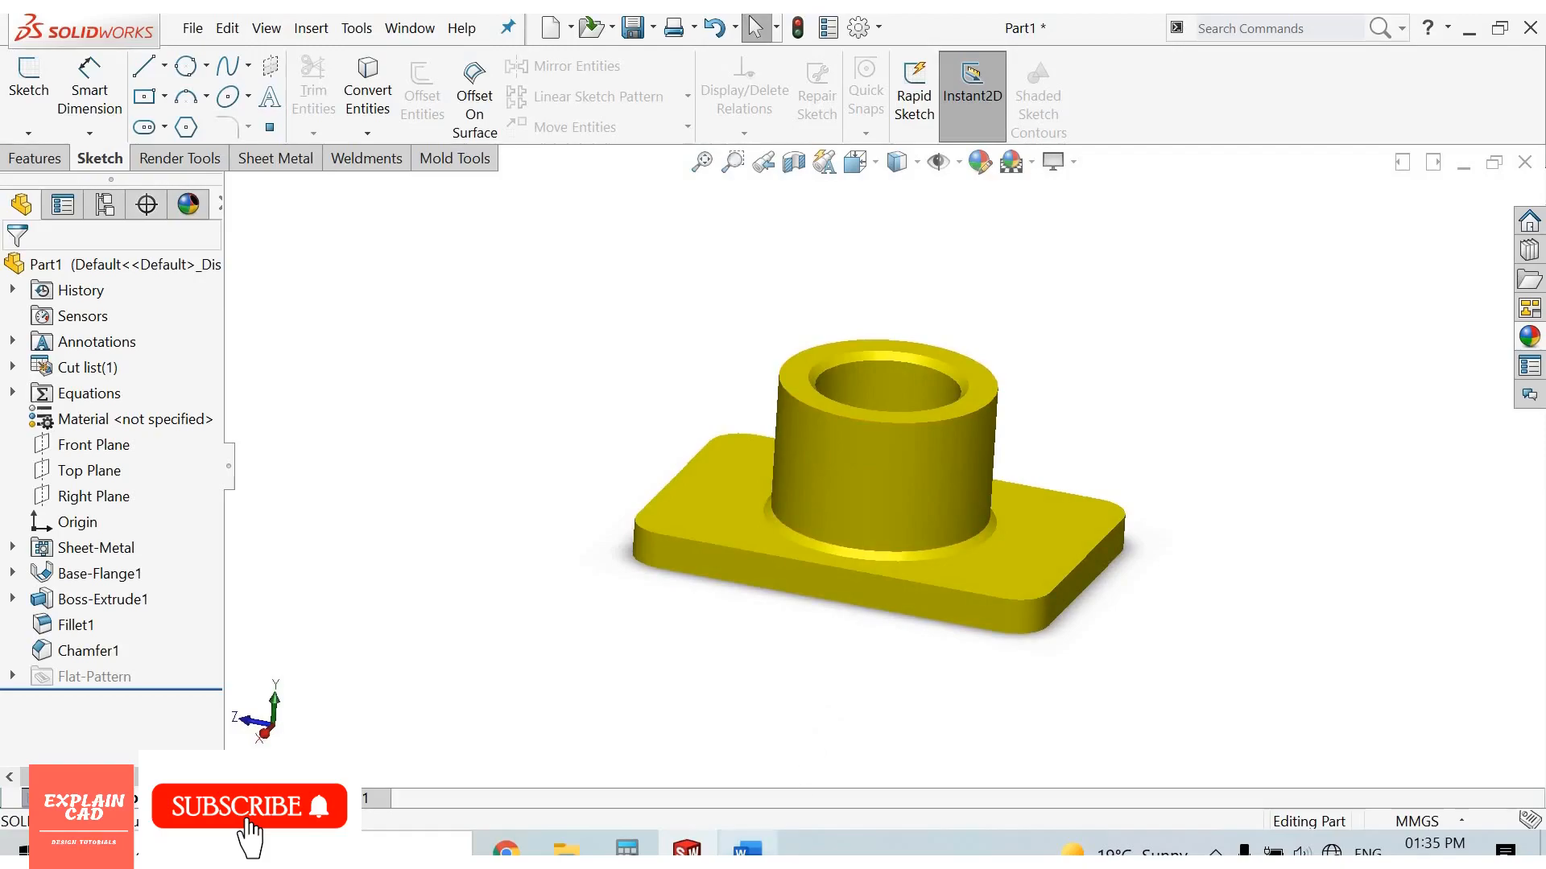
mouse_move(745, 845)
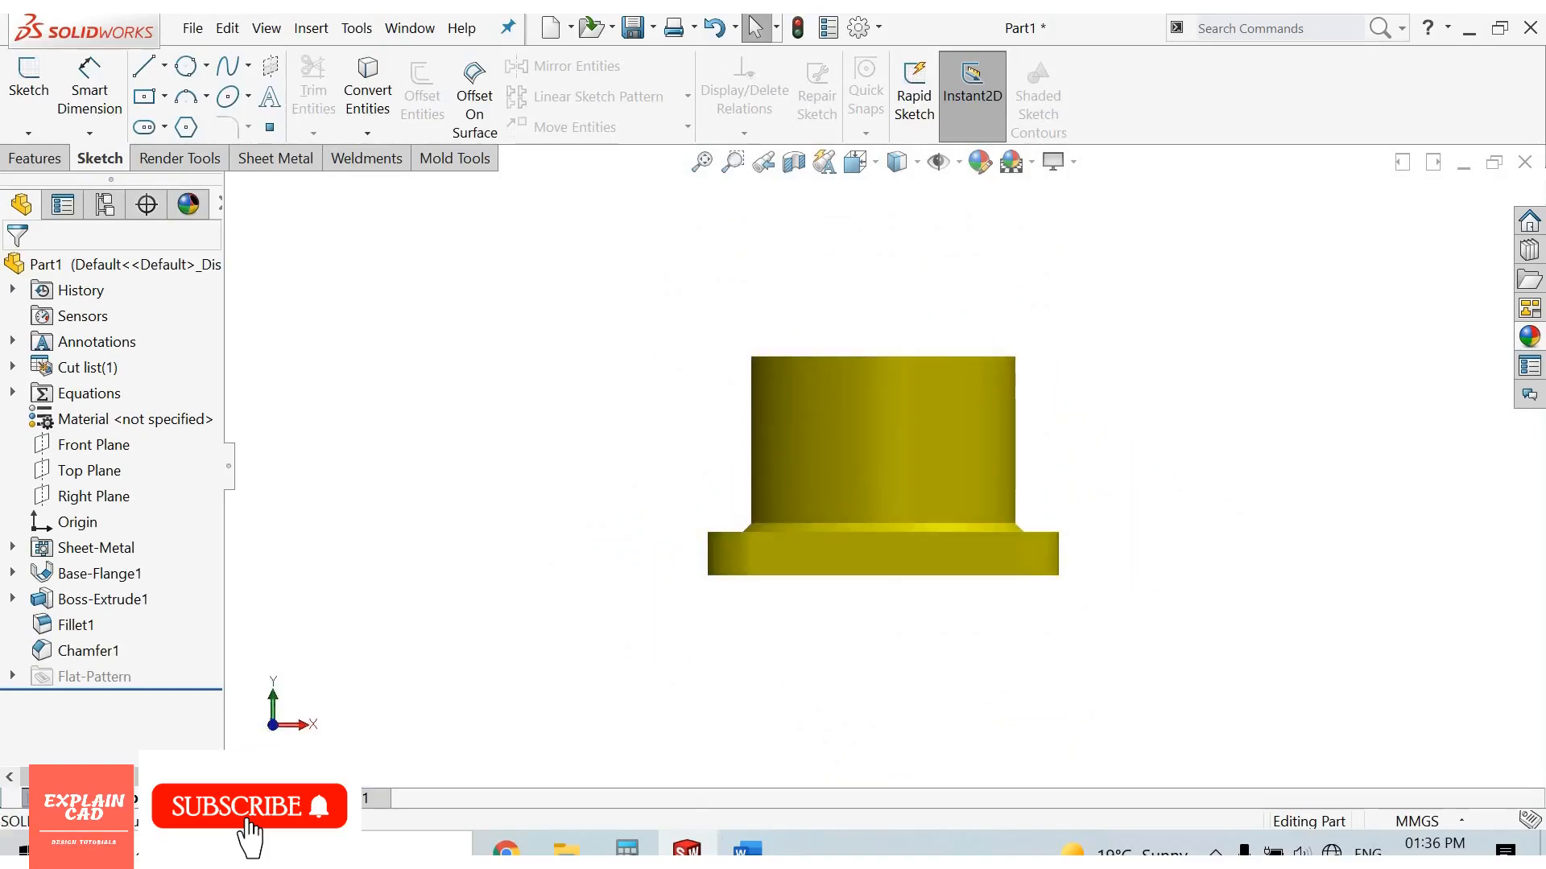
Show the Word shortcuts document maximized, then return to SOLIDWORKS.
click(745, 845)
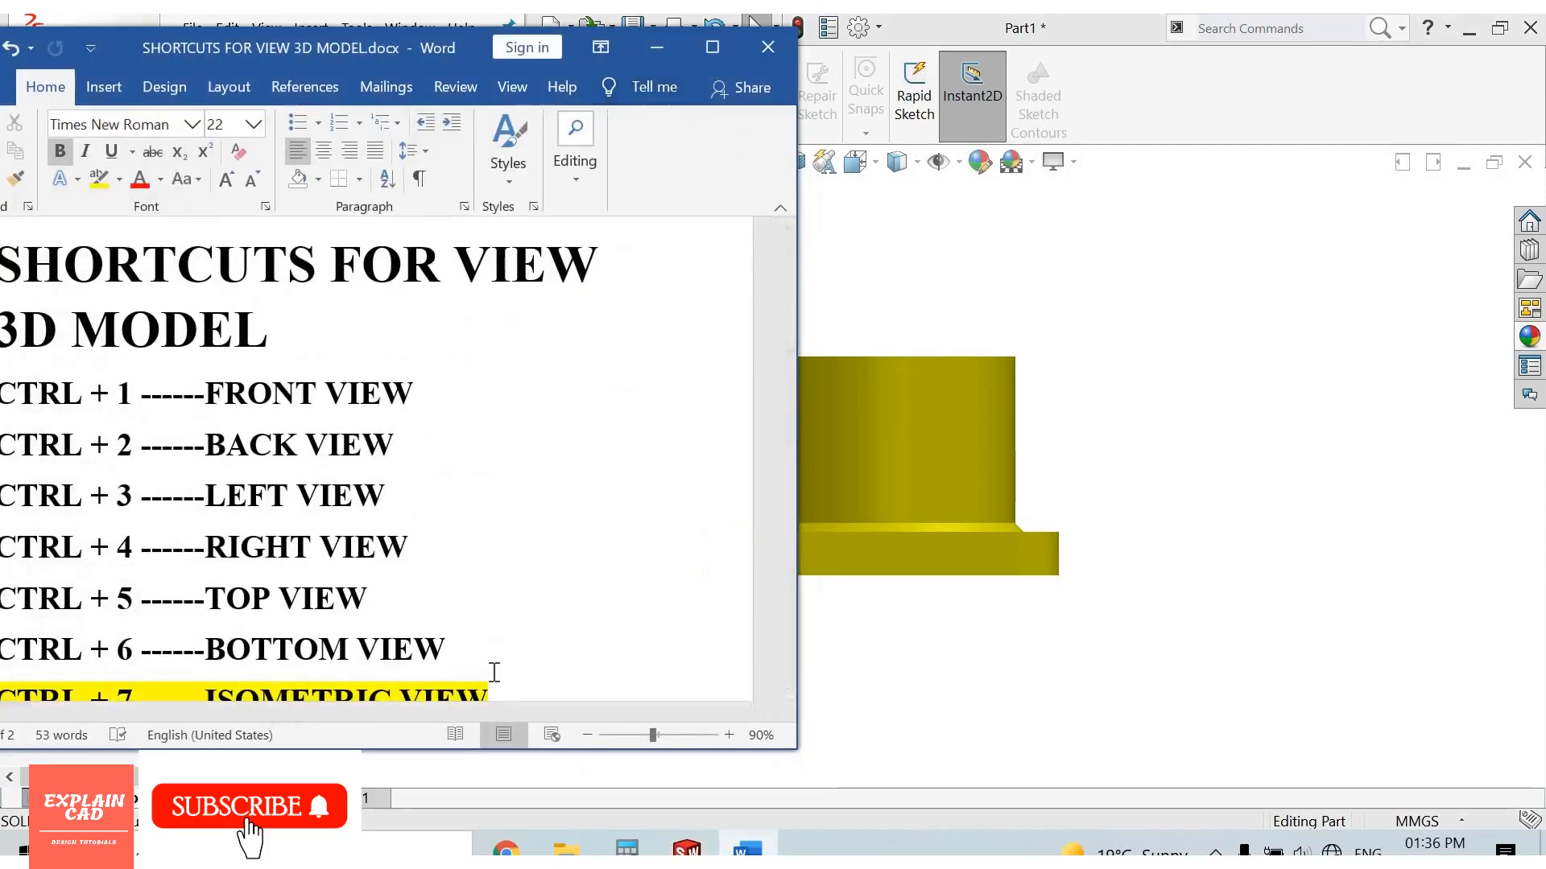
click(710, 47)
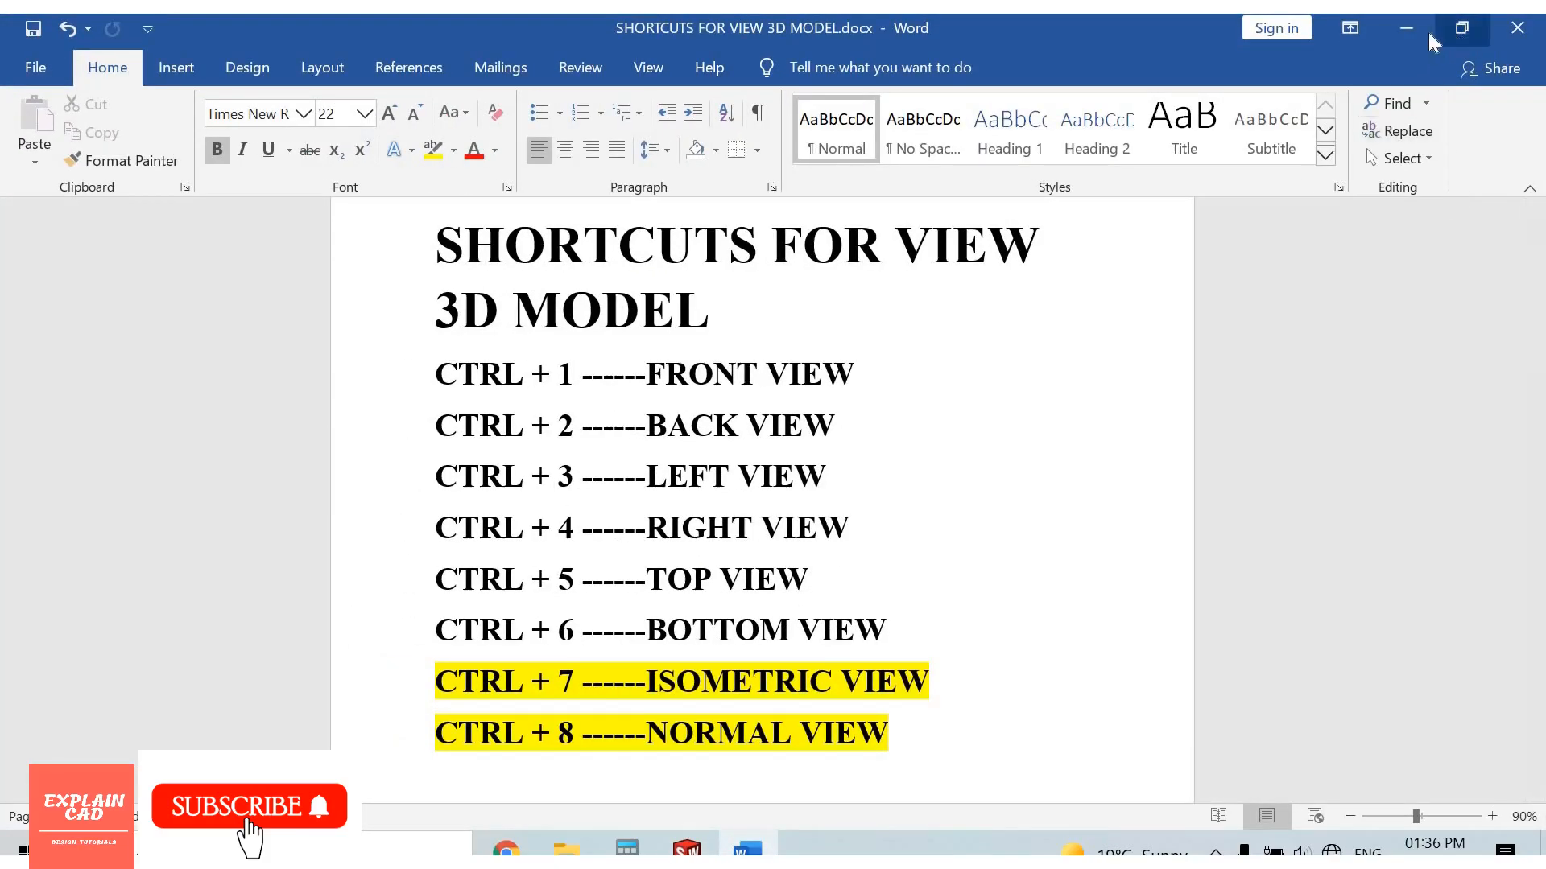
click(688, 846)
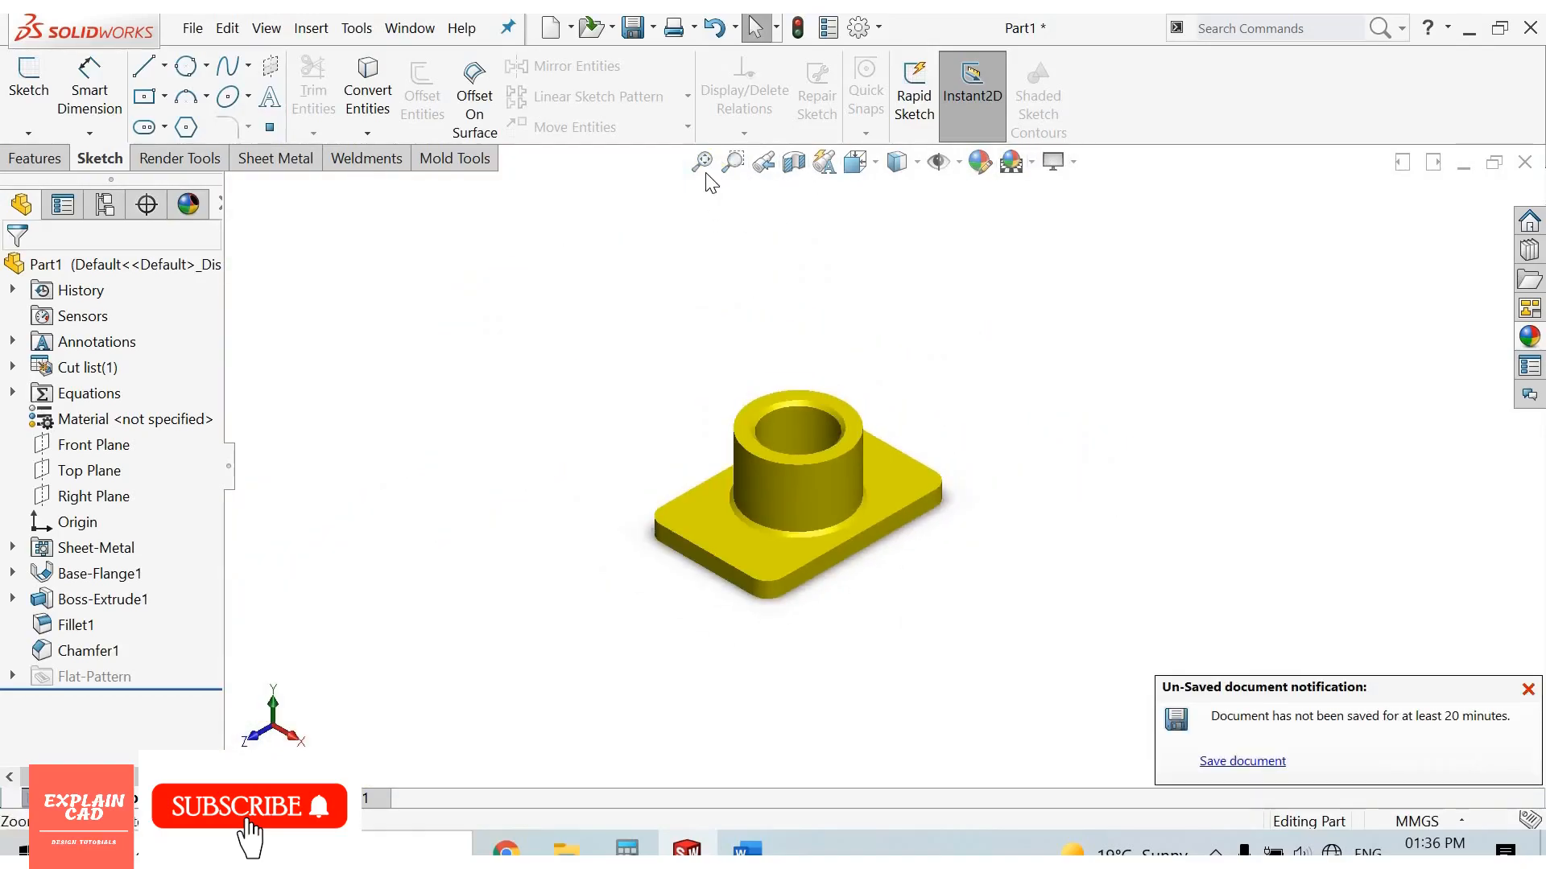
mouse_move(701, 161)
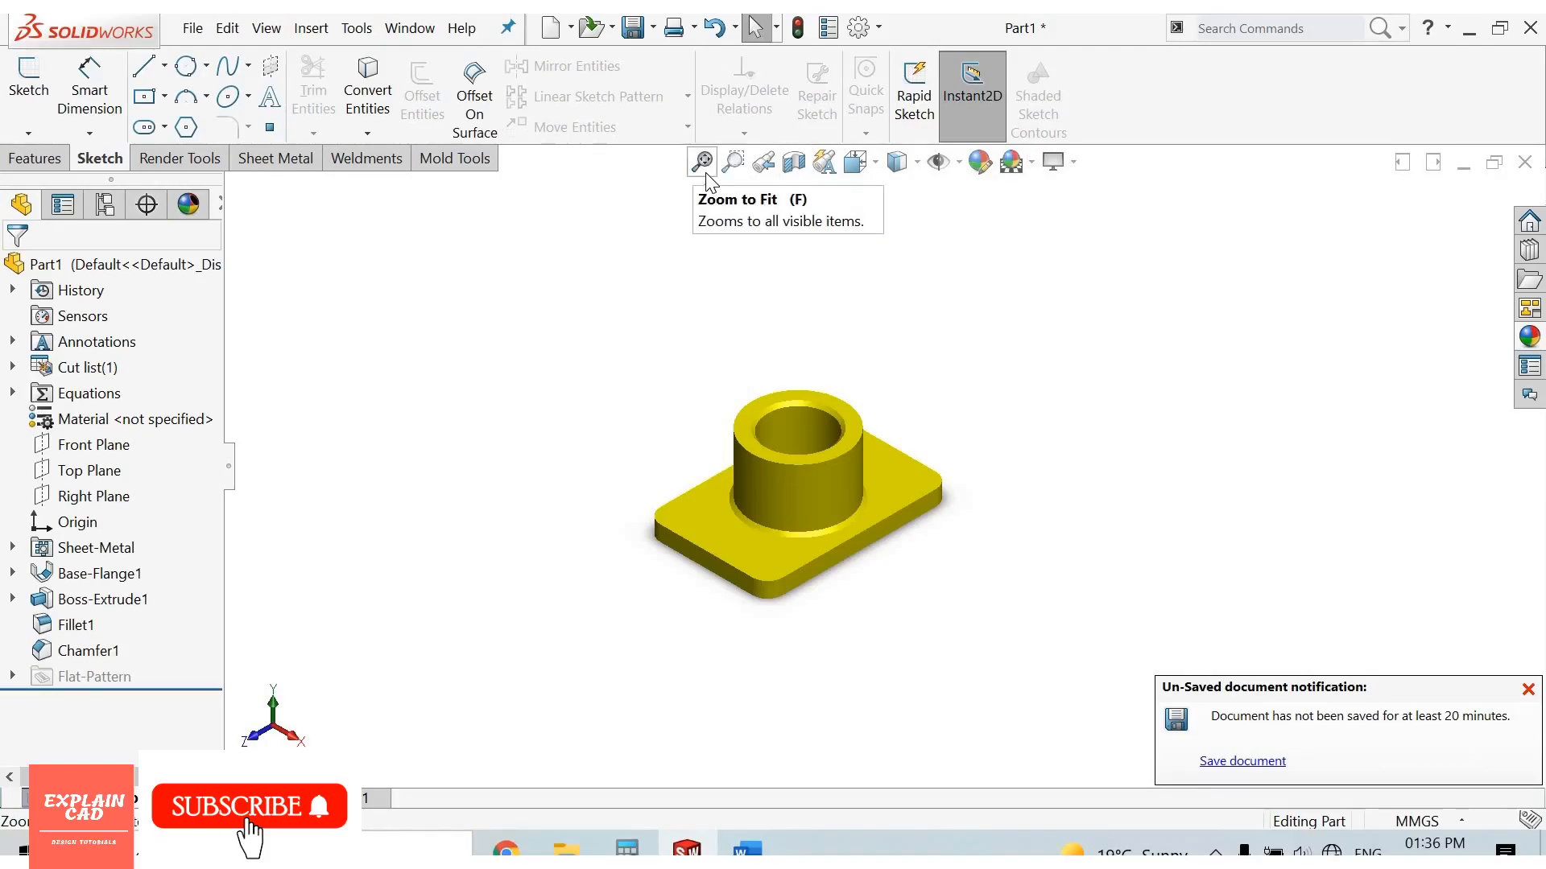
Fit the bushing to the view, restore the previous view and zoom in.
click(1528, 688)
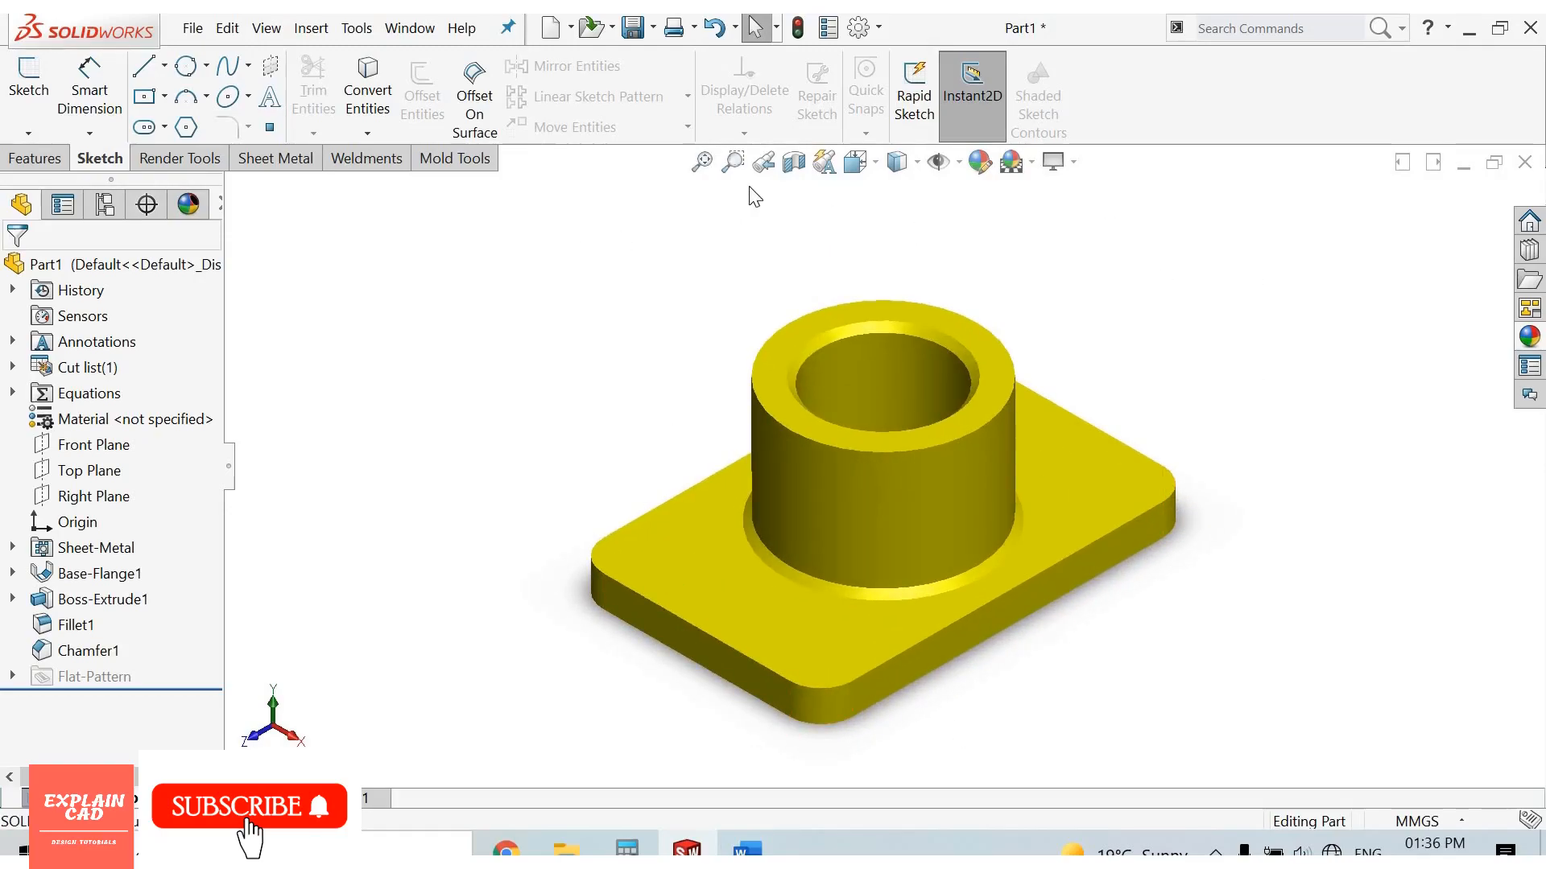
mouse_move(731, 161)
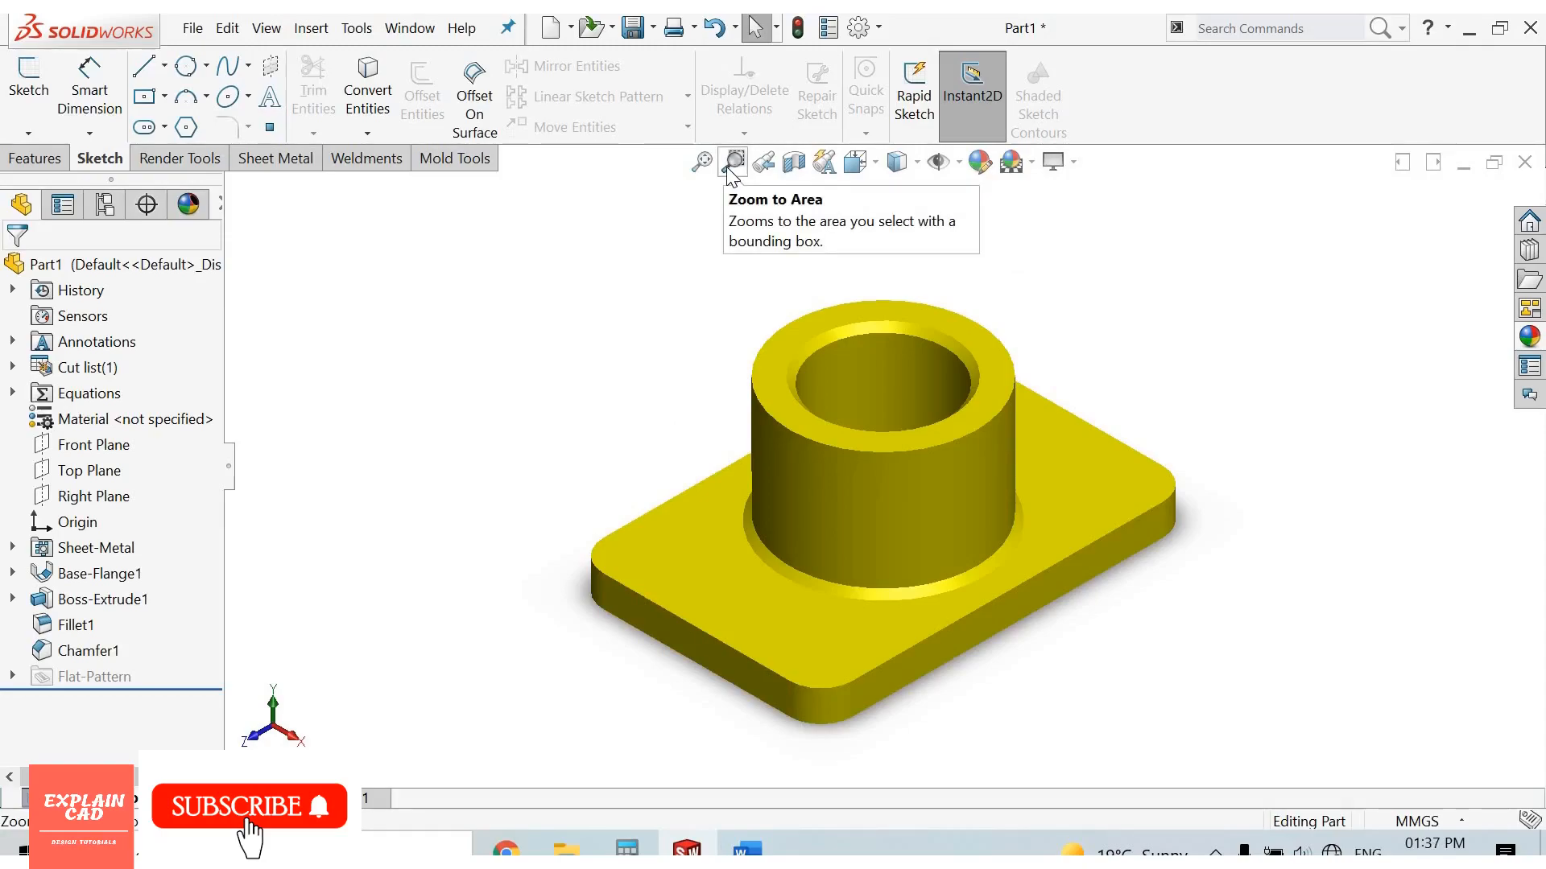
mouse_move(866, 435)
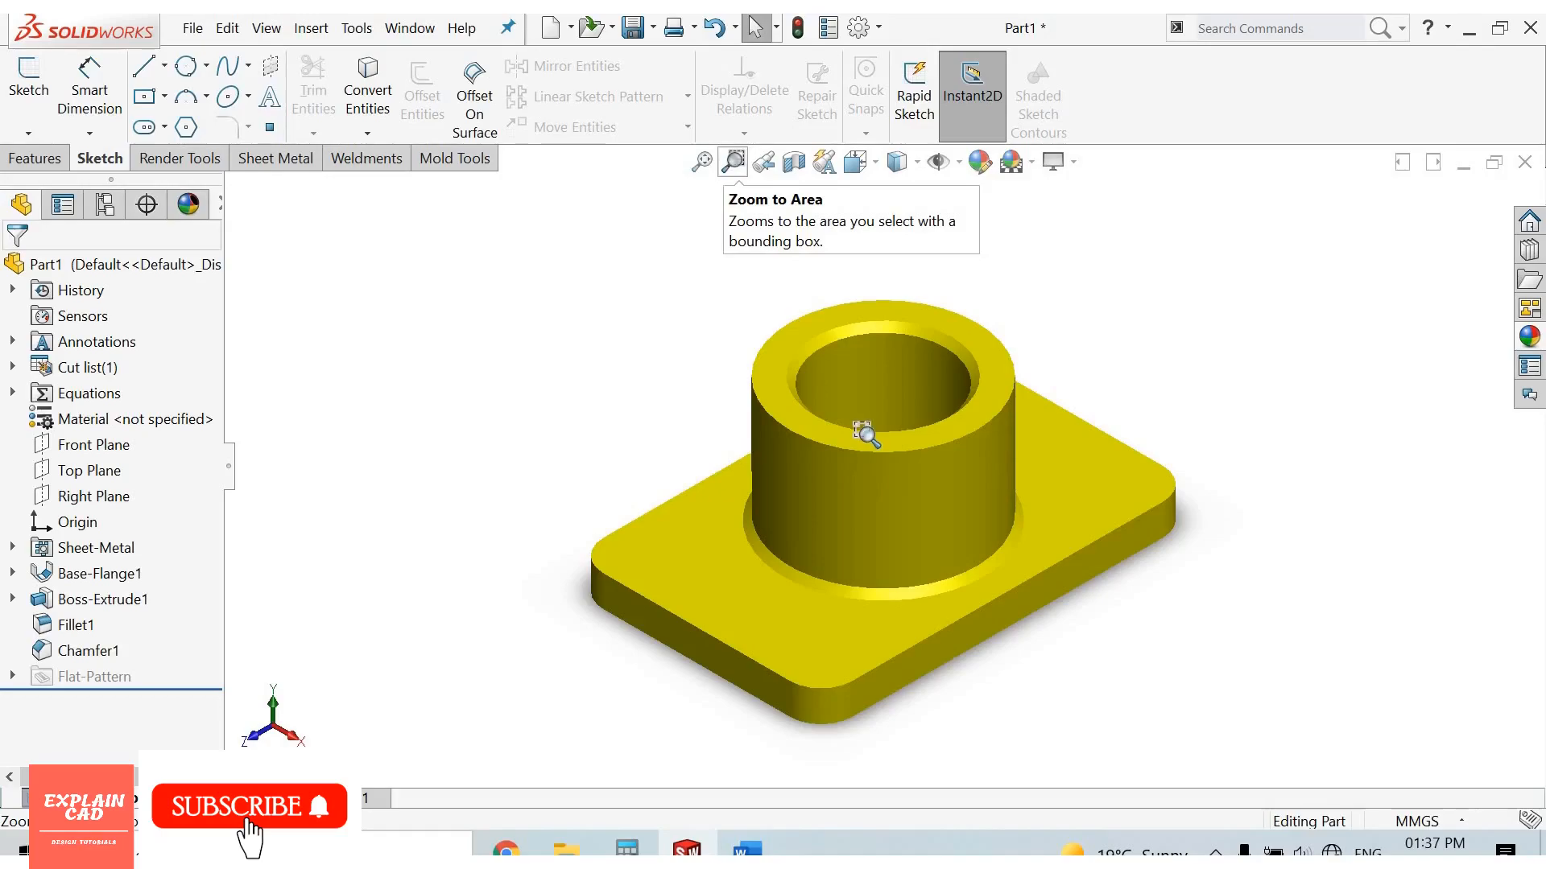
mouse_move(898, 329)
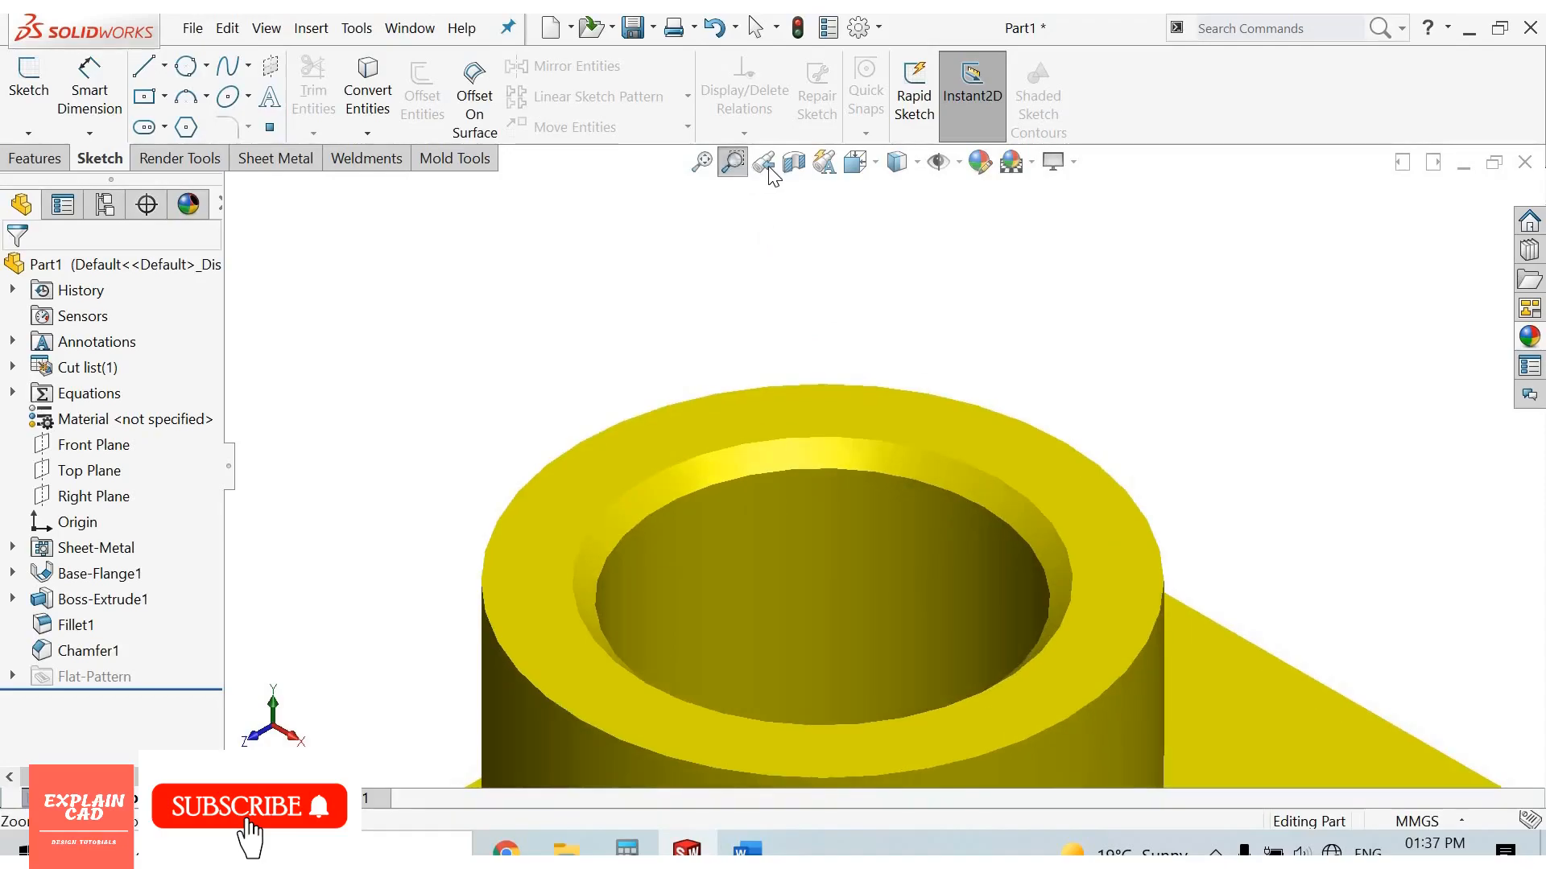
mouse_move(766, 163)
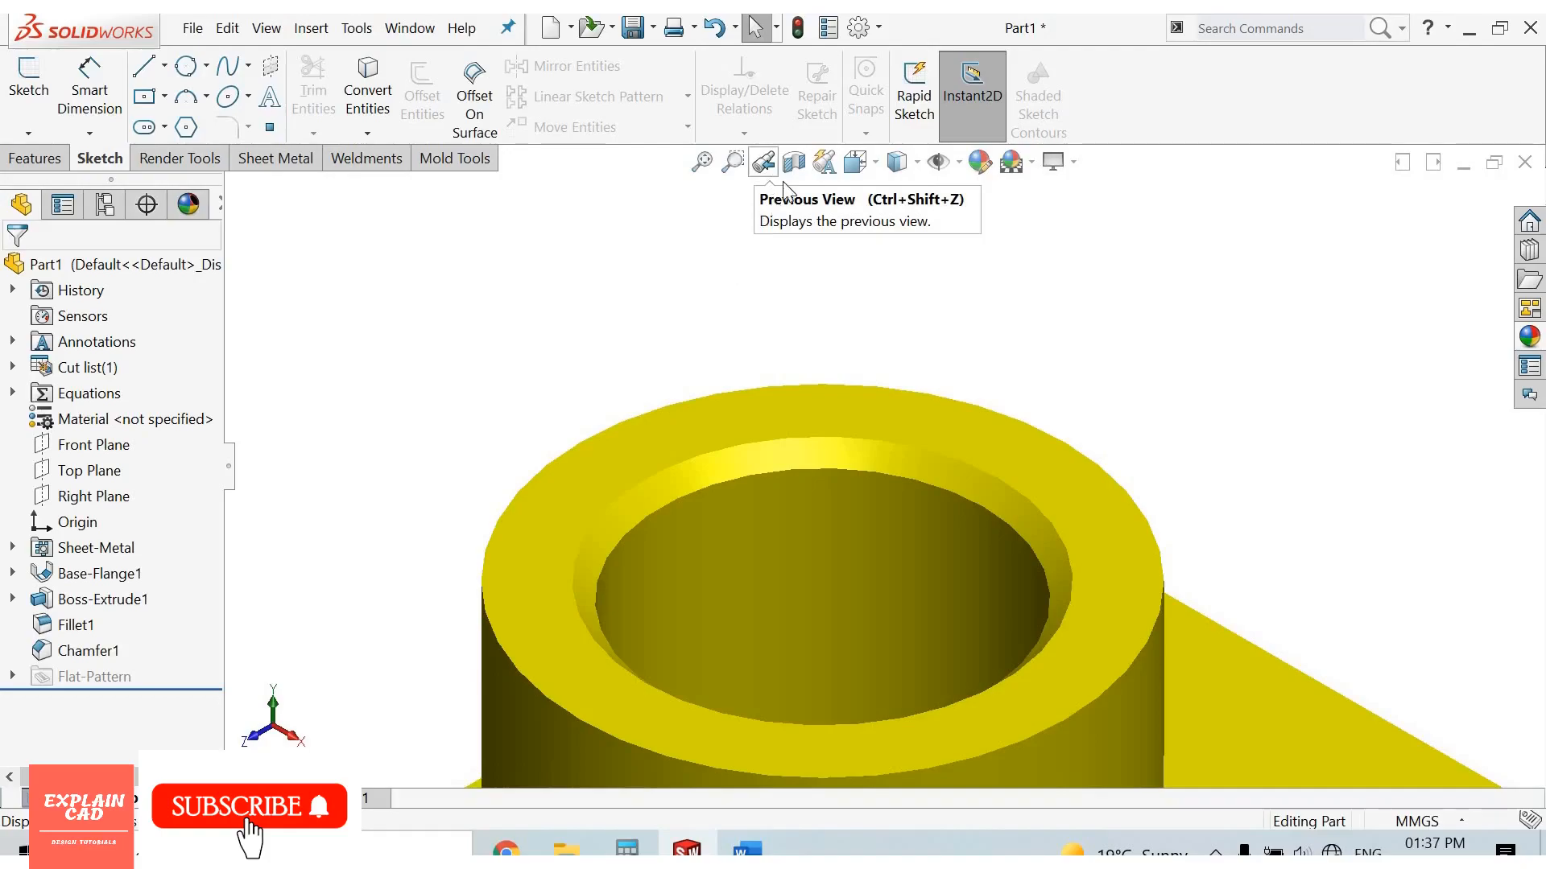
mouse_move(793, 161)
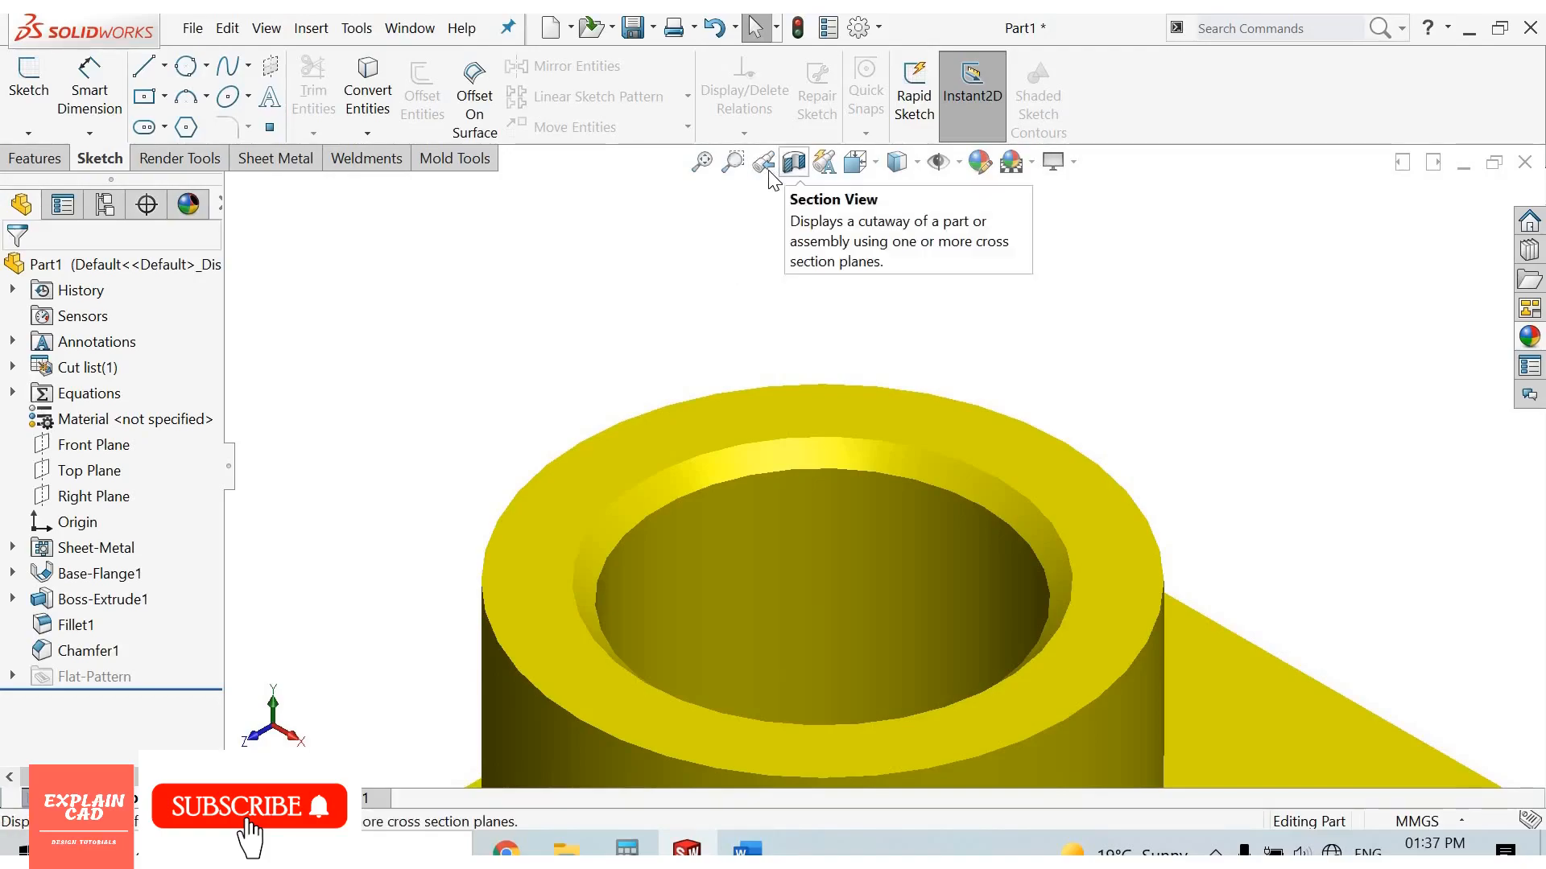
click(731, 161)
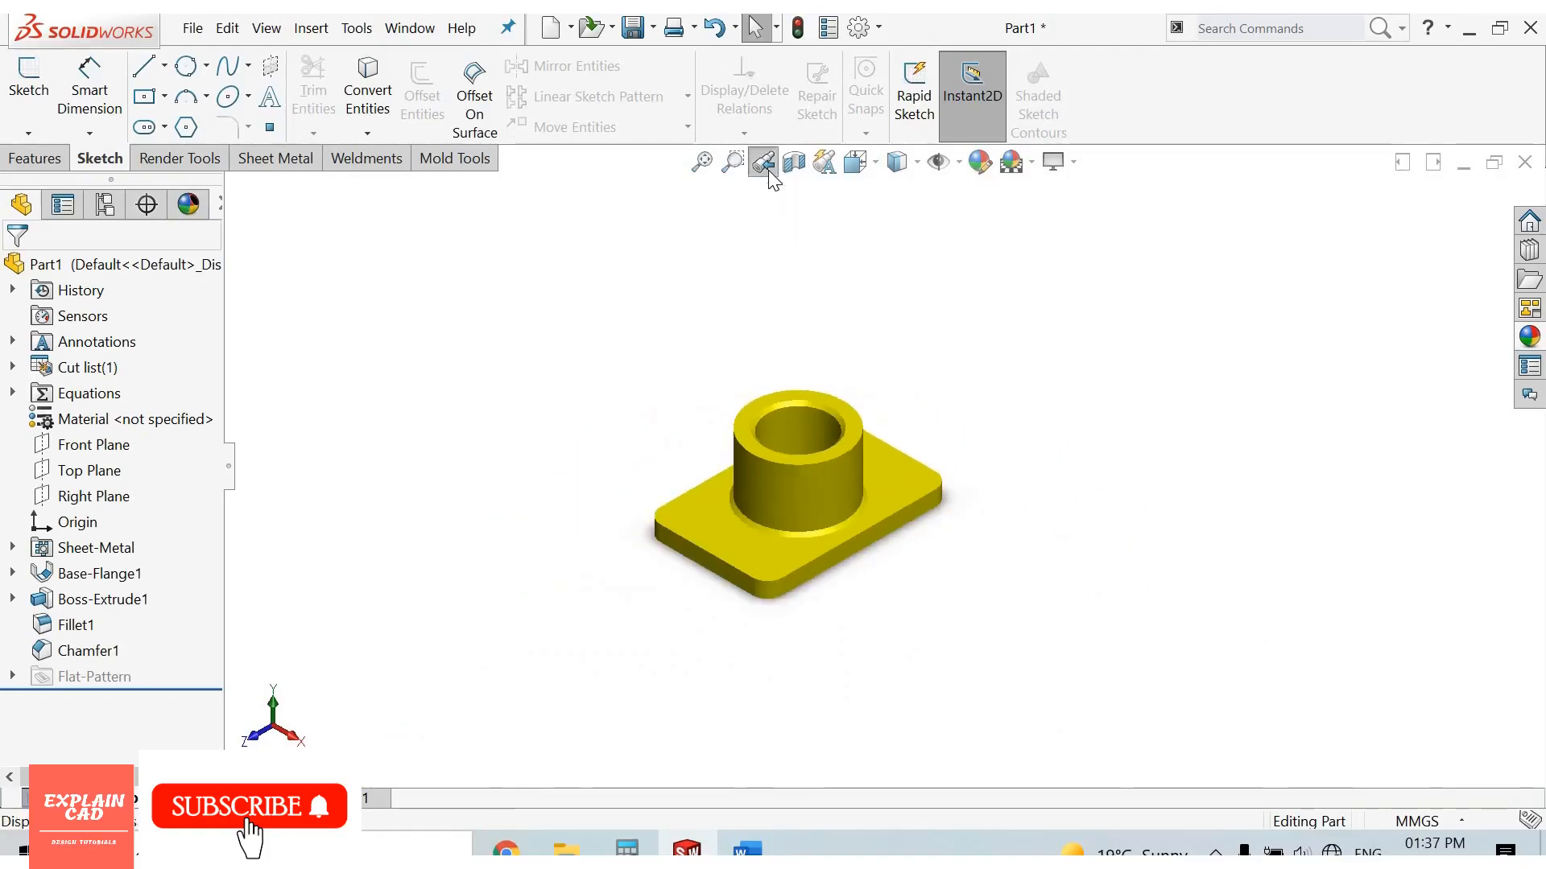
scroll(up, 3)
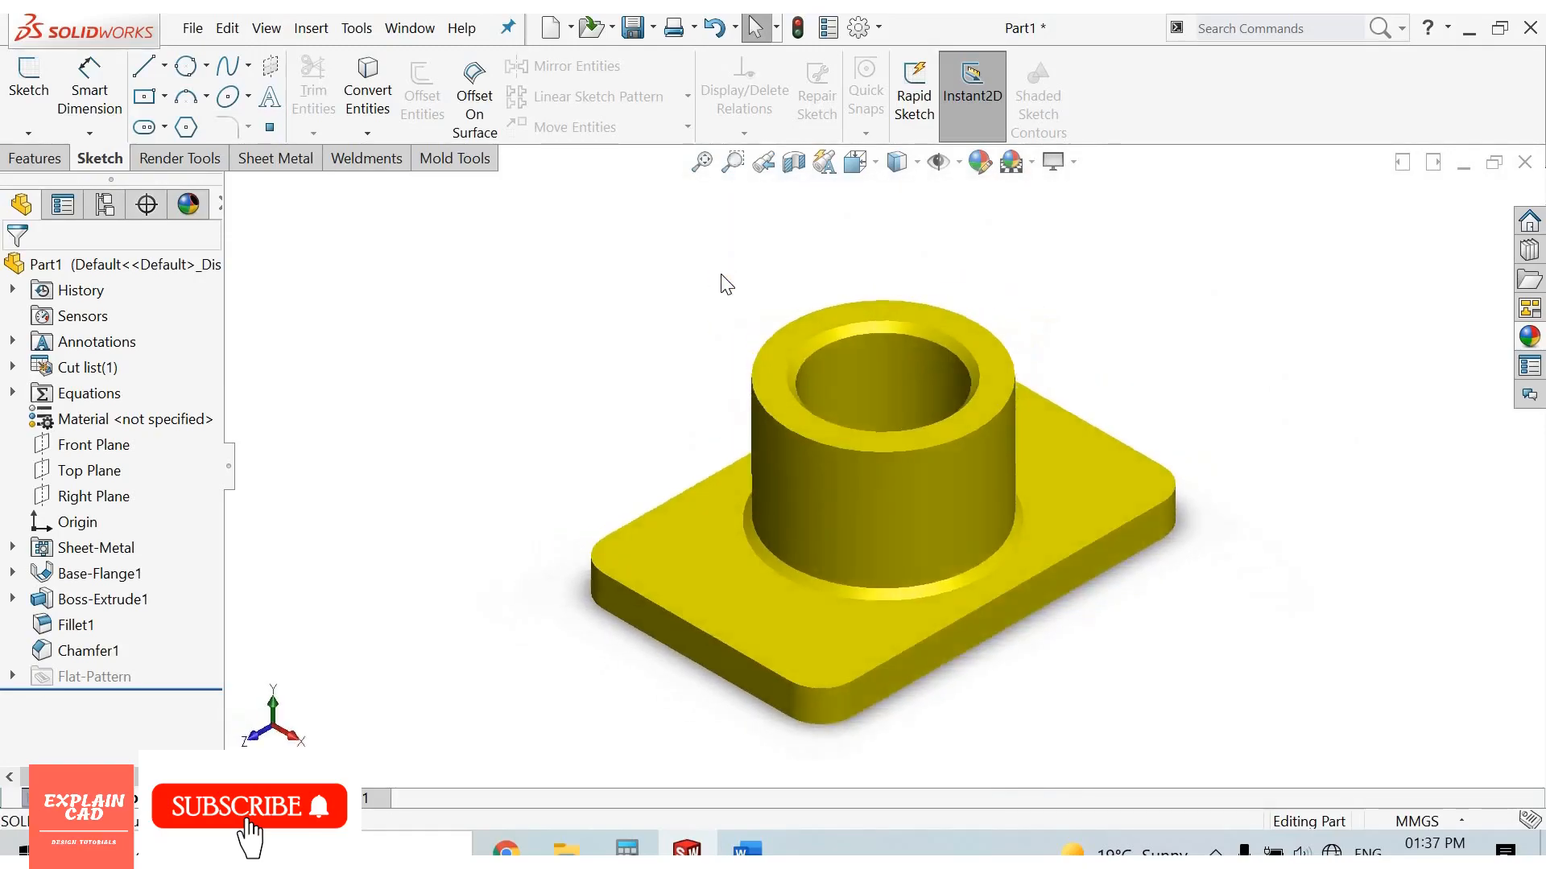
mouse_move(793, 161)
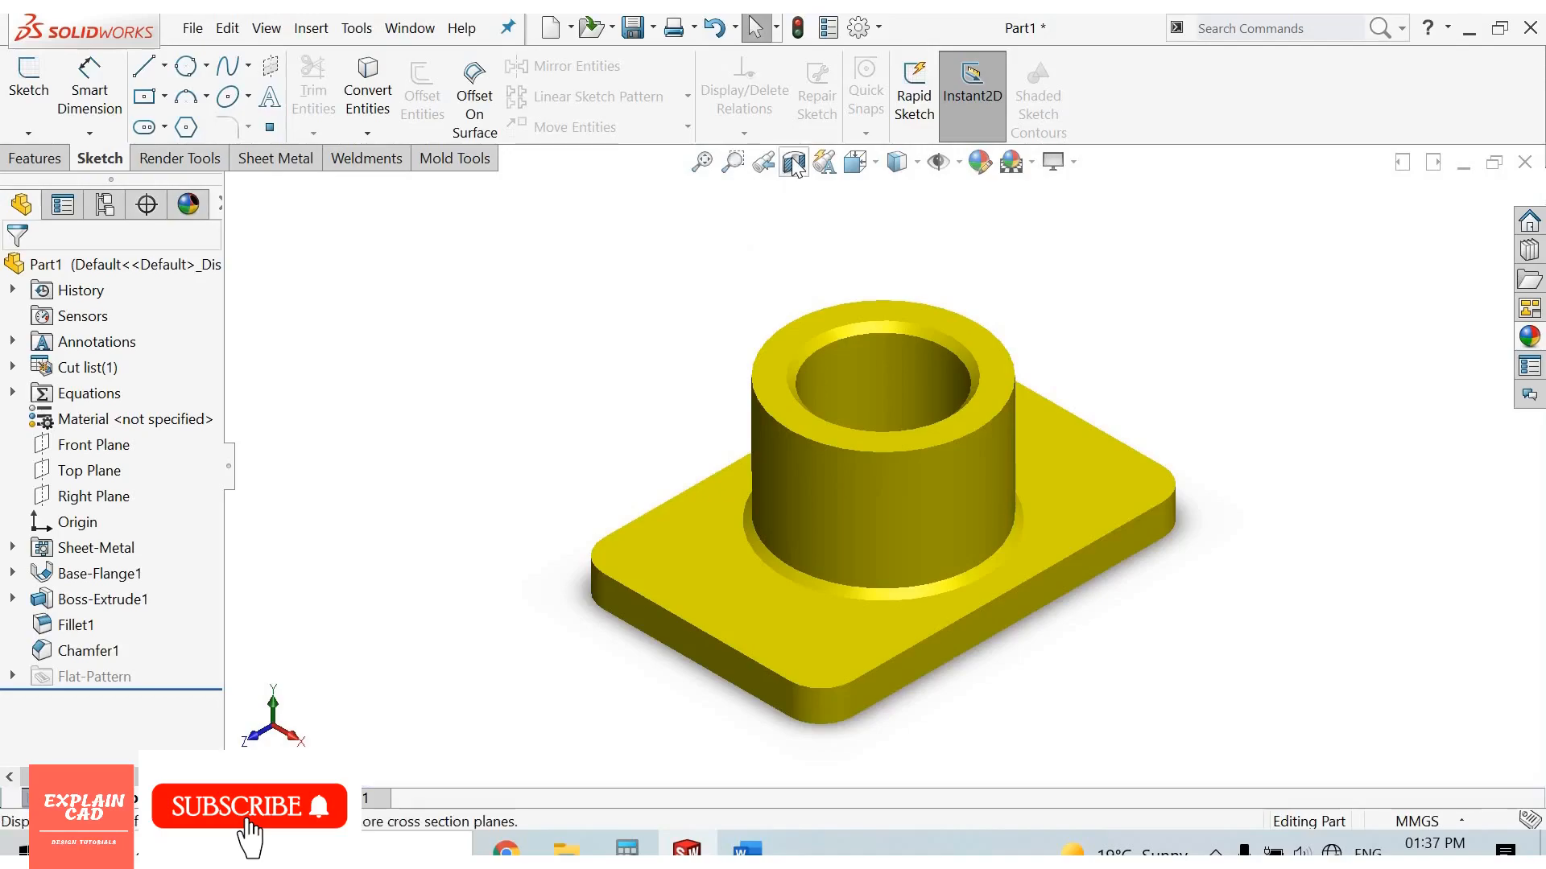
mouse_move(792, 161)
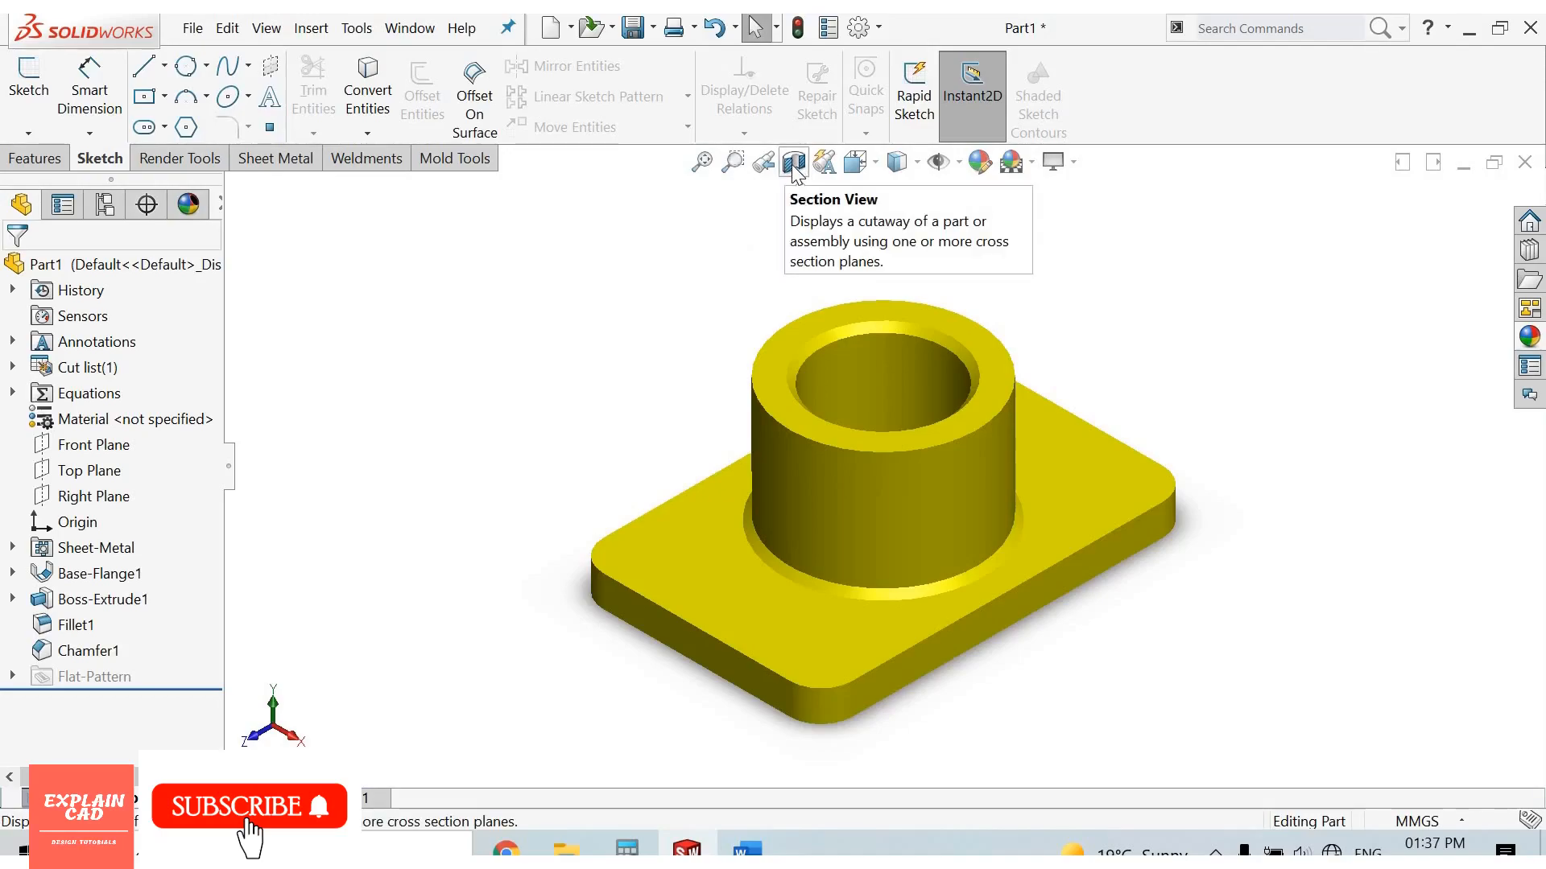
Apply a section view, trying Top and Right planes before cutting through the Front Plane at -2 mm.
click(794, 163)
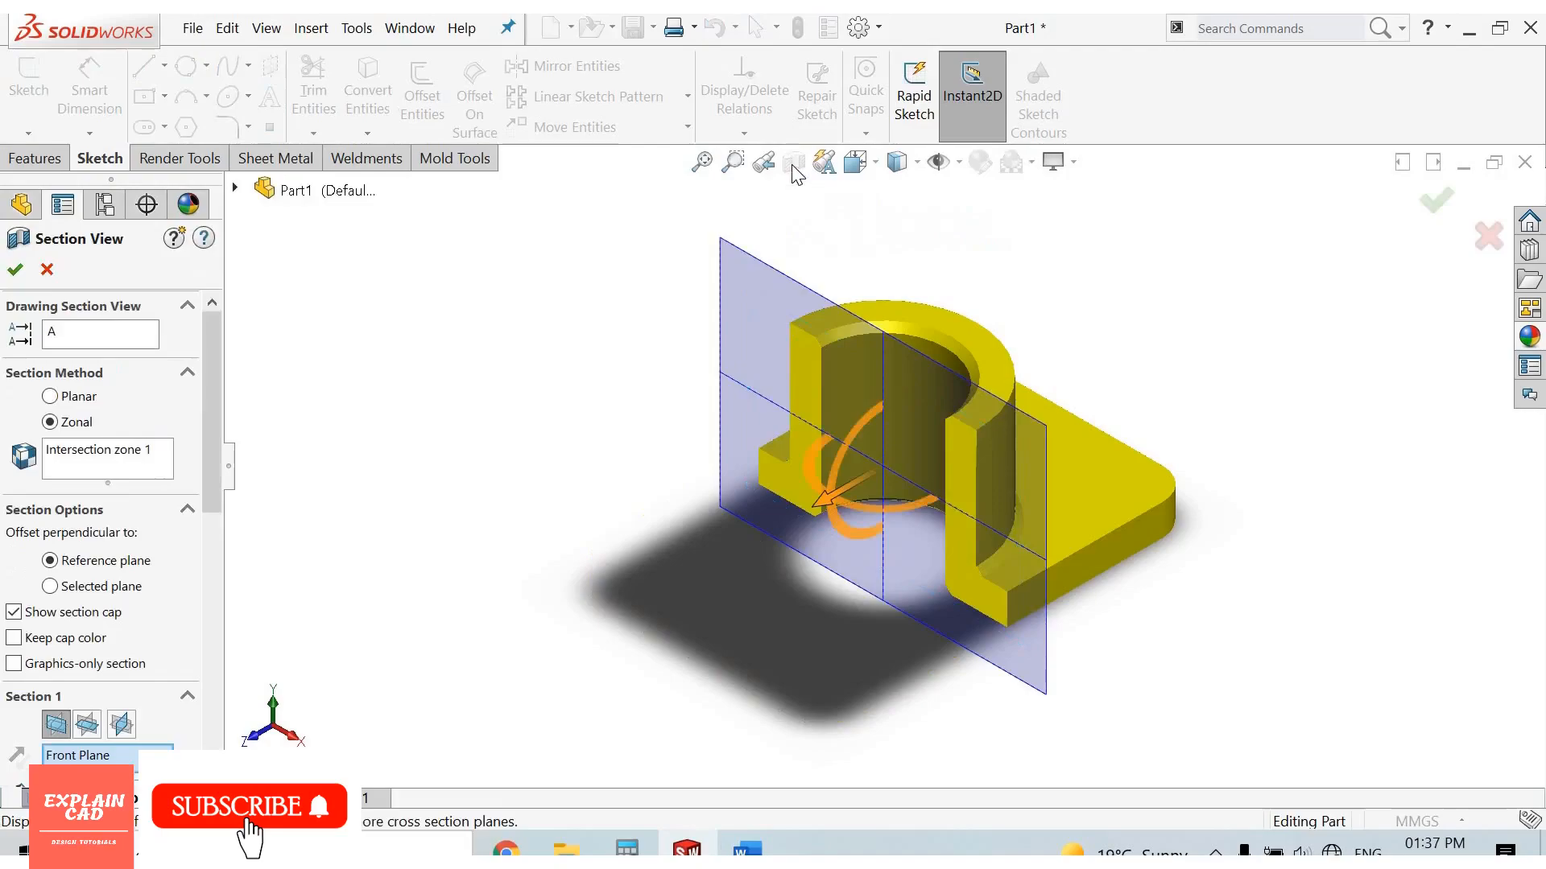
mouse_move(199, 446)
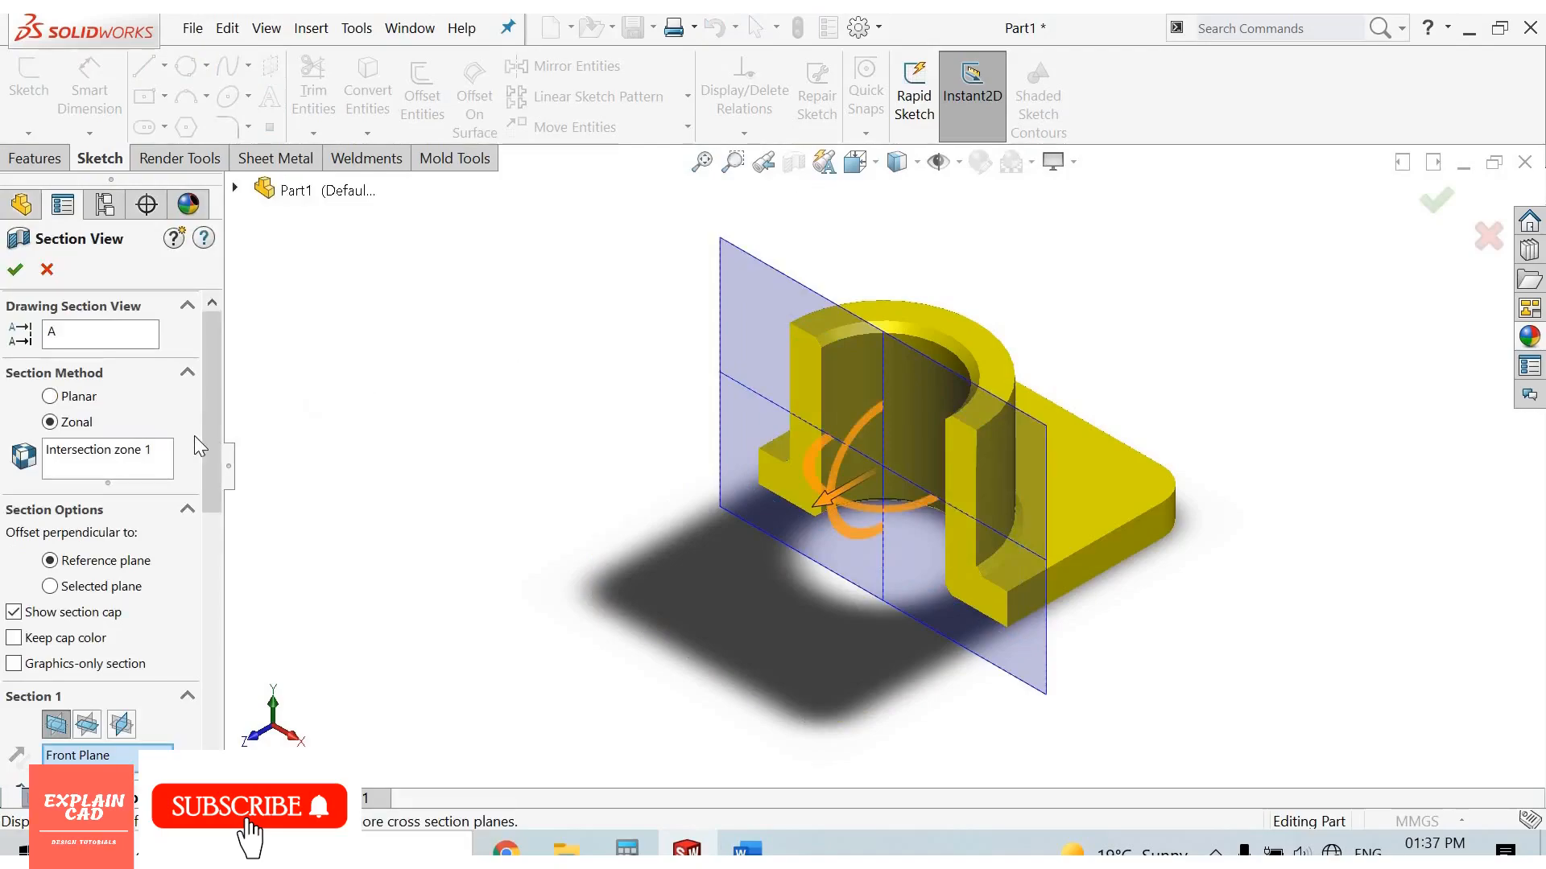
scroll(down, 3)
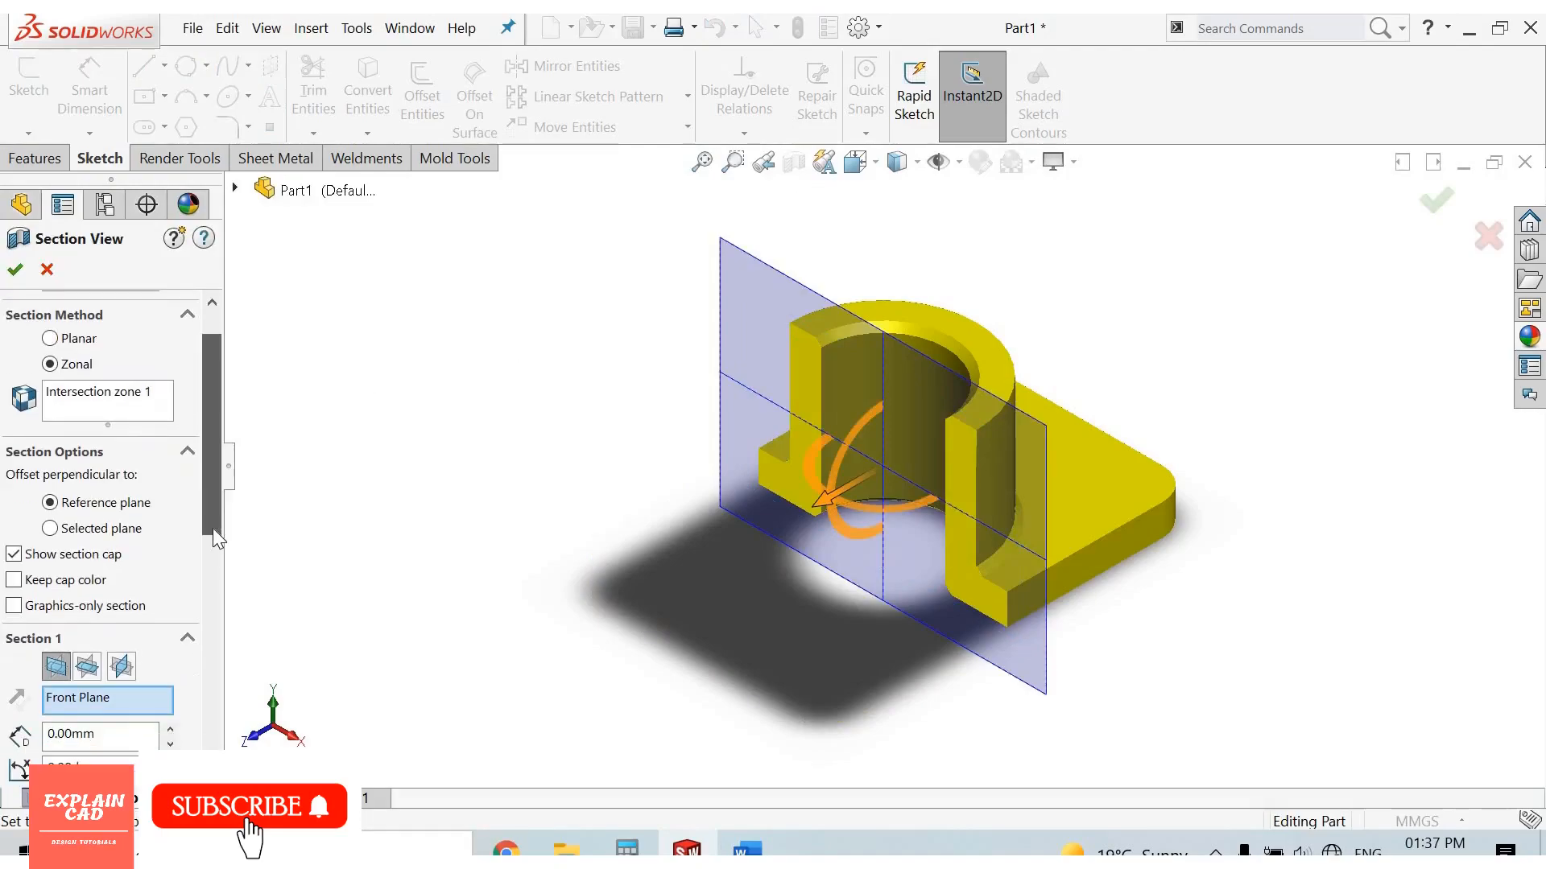
scroll(down, 3)
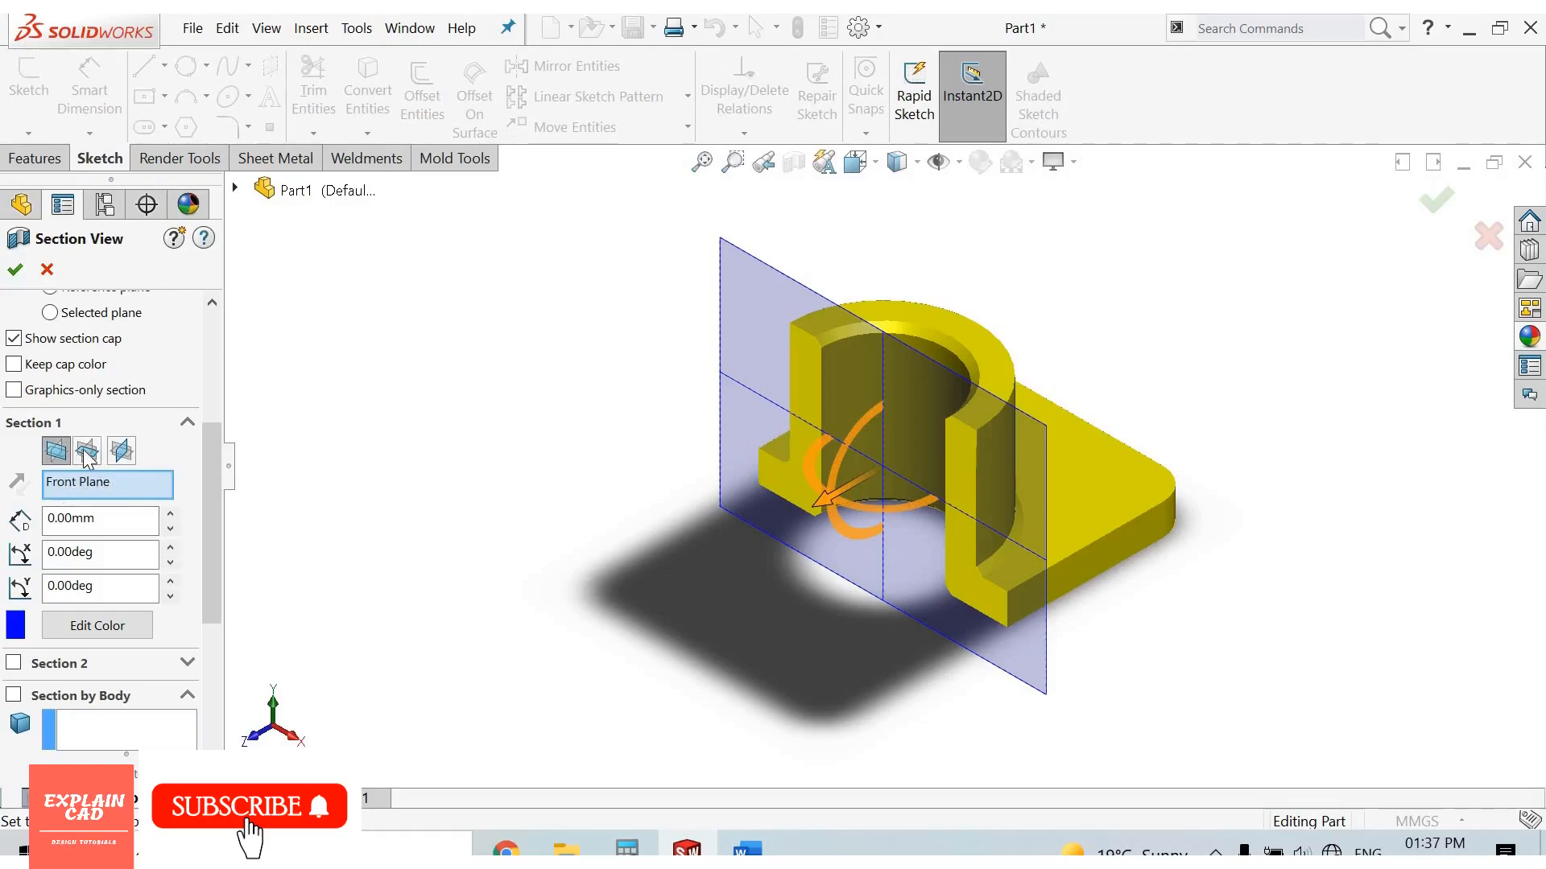
click(87, 451)
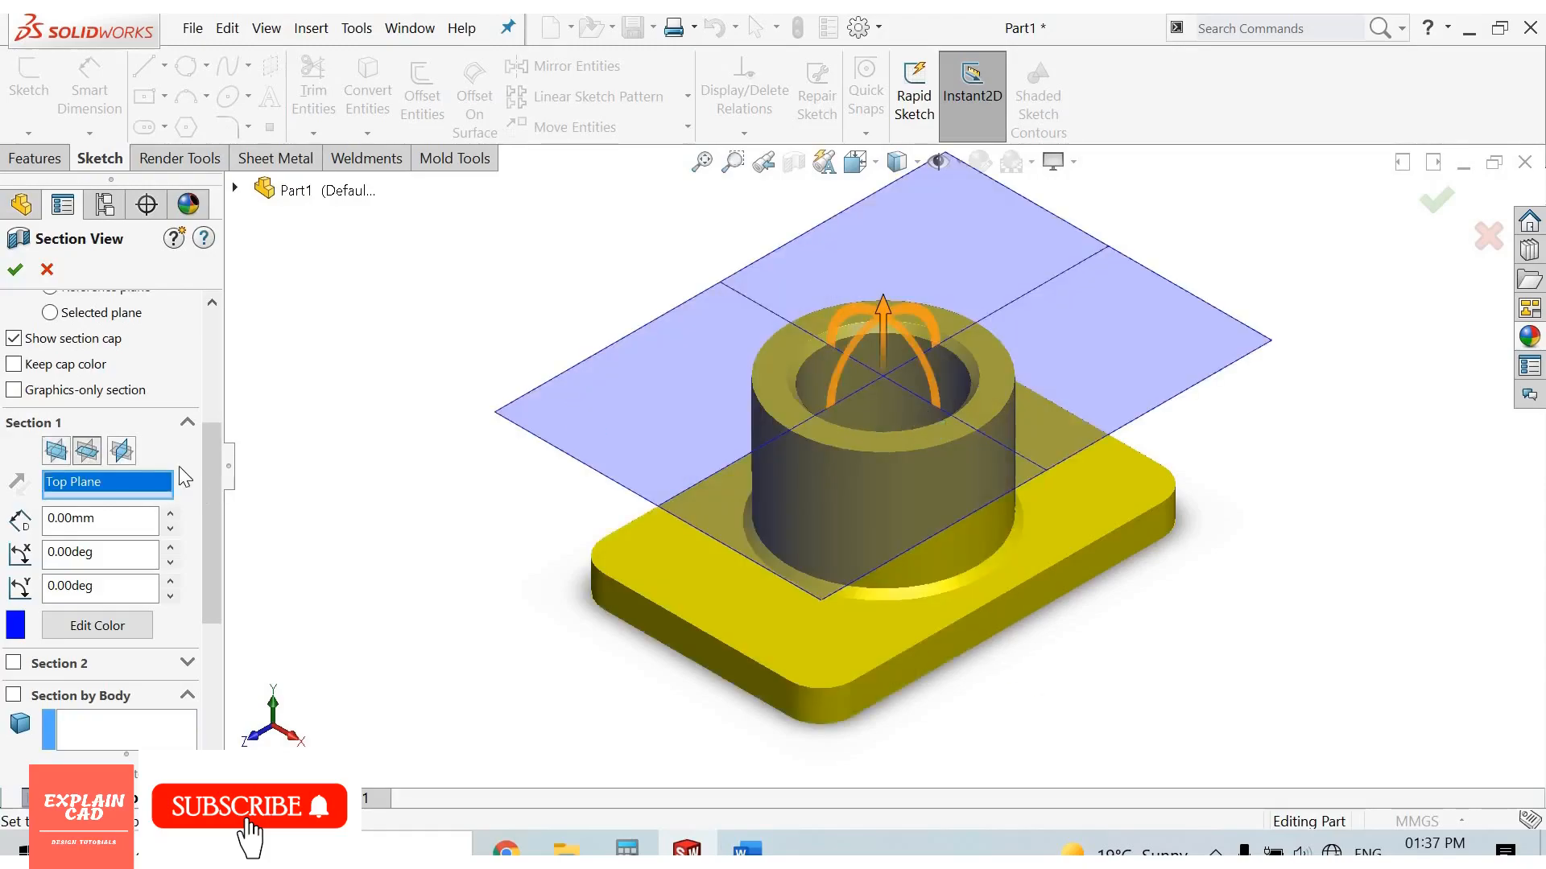
mouse_move(121, 451)
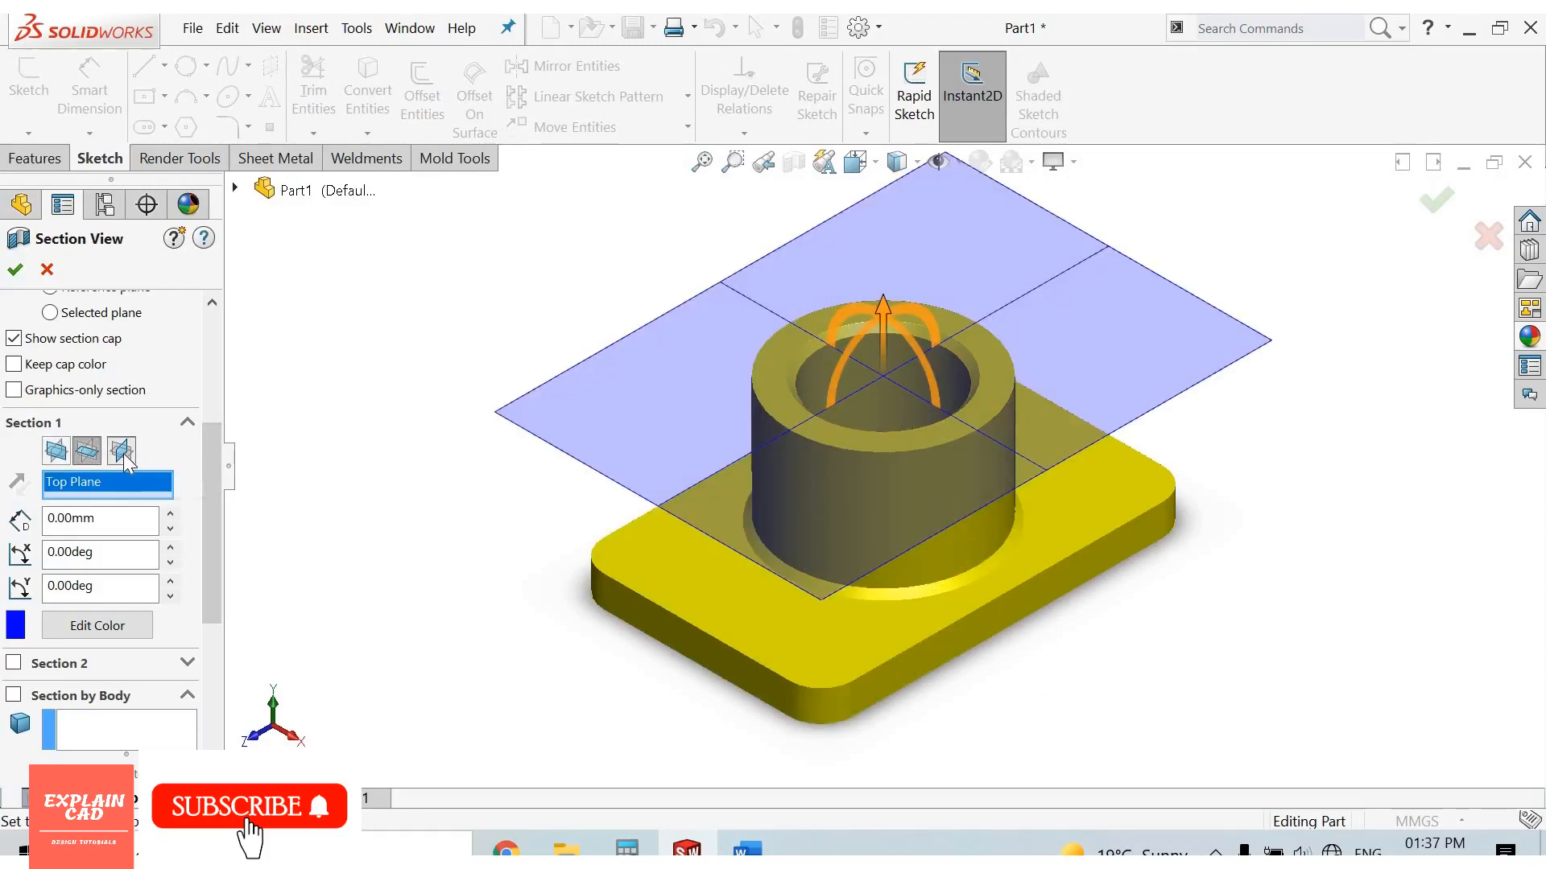
click(119, 451)
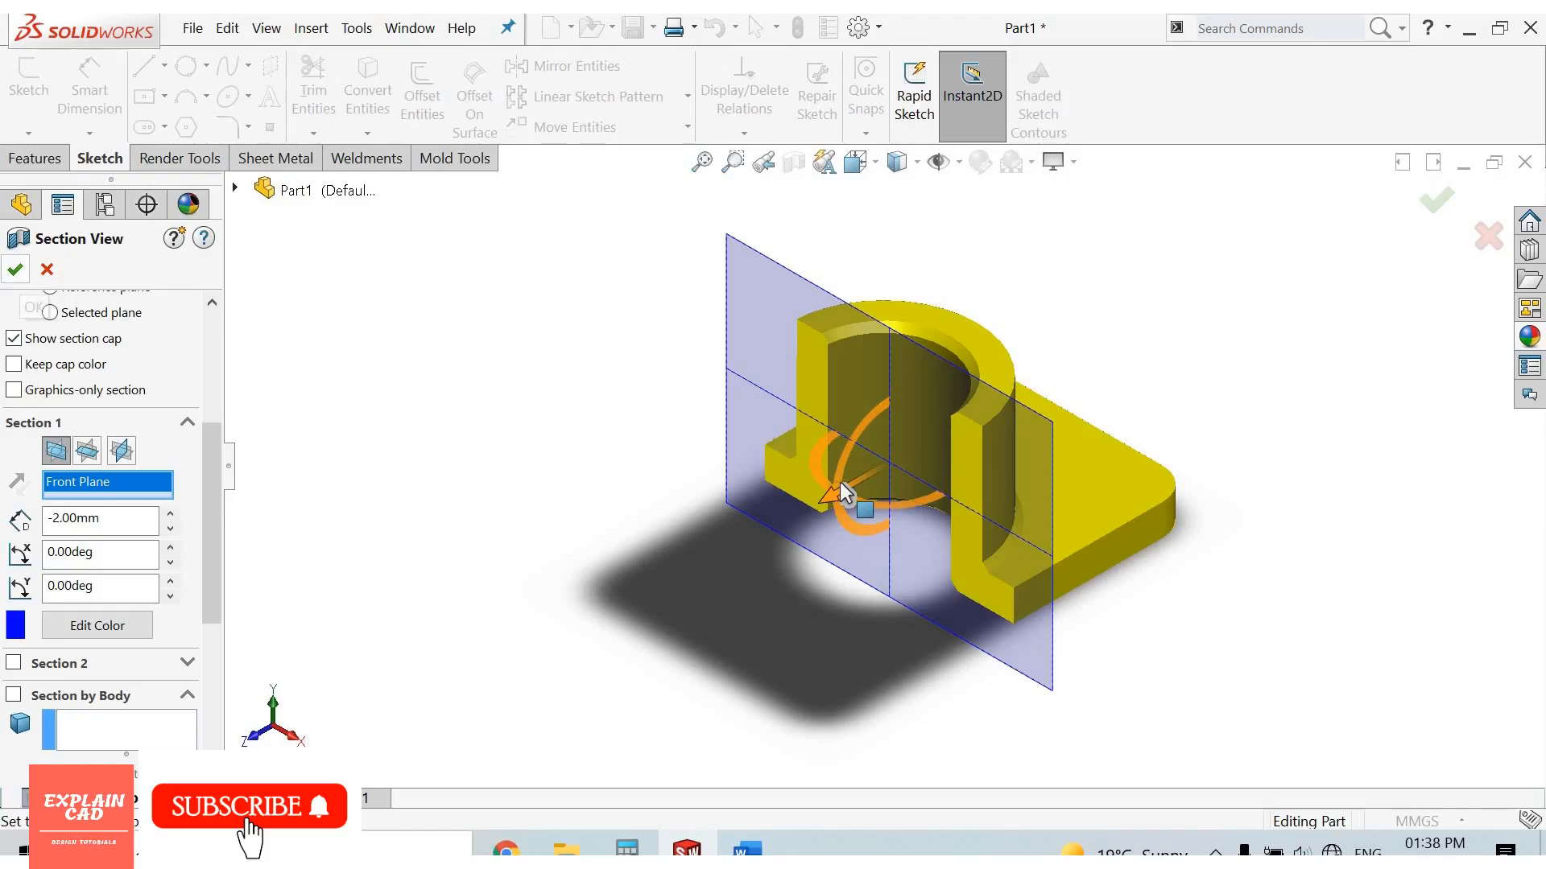
click(15, 269)
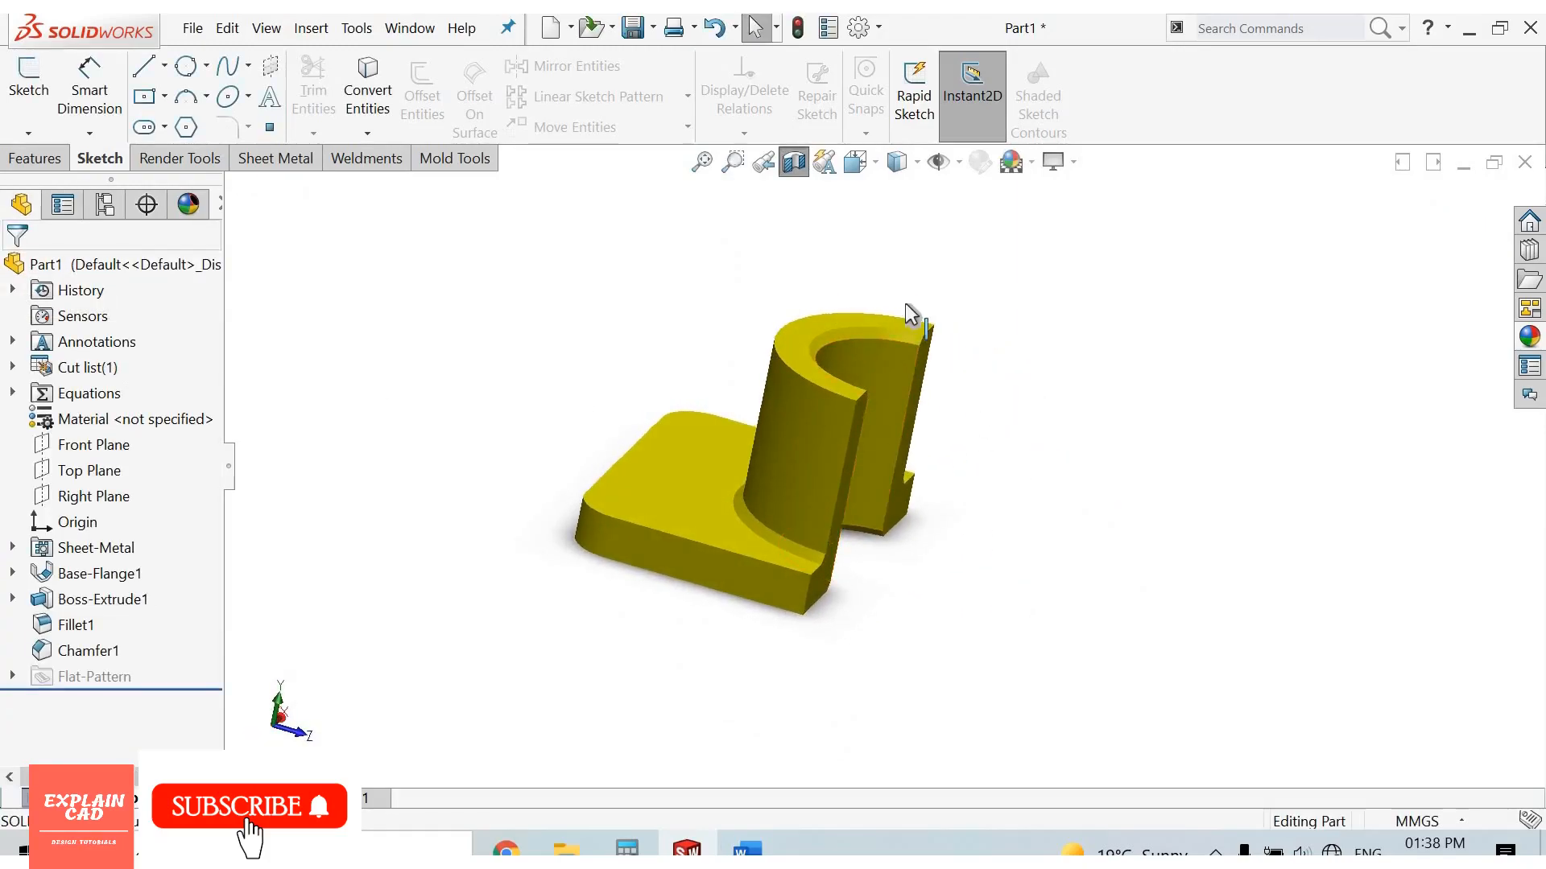
mouse_move(793, 161)
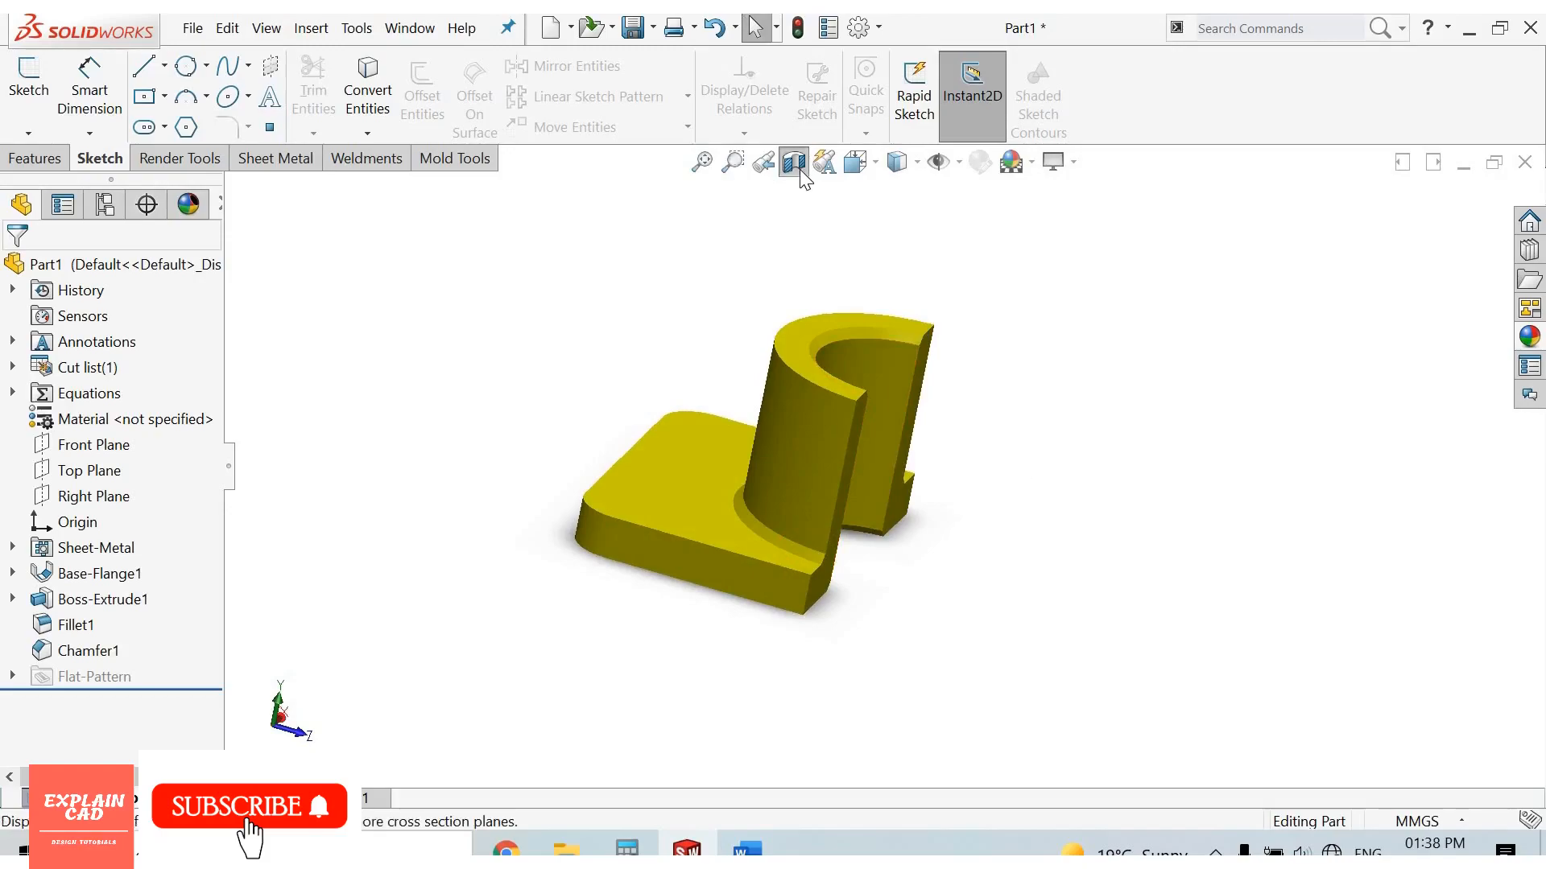
mouse_move(793, 163)
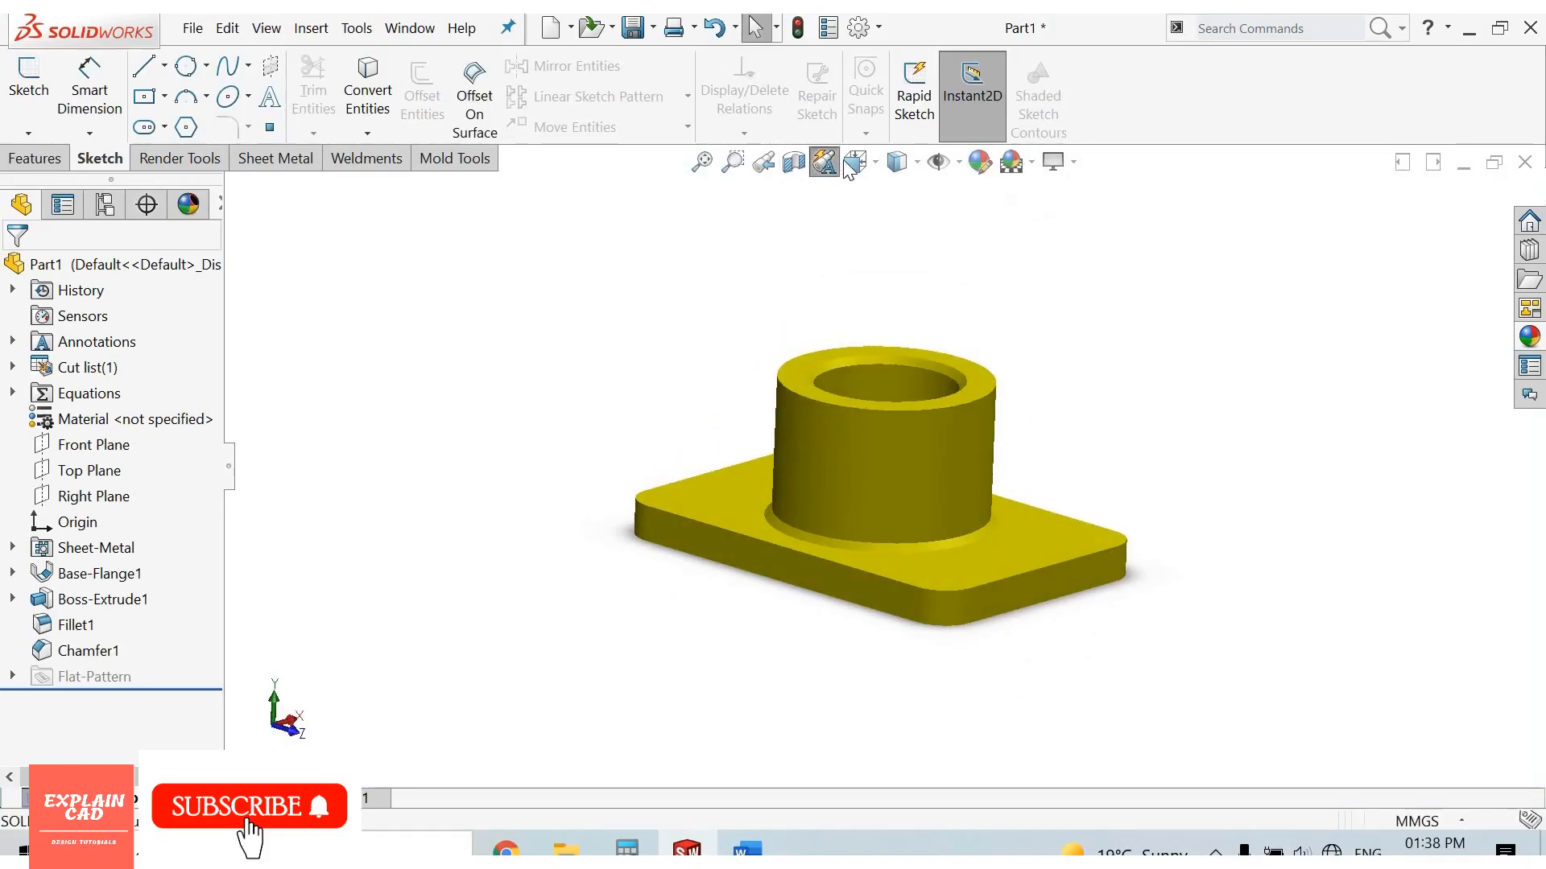
mouse_move(856, 161)
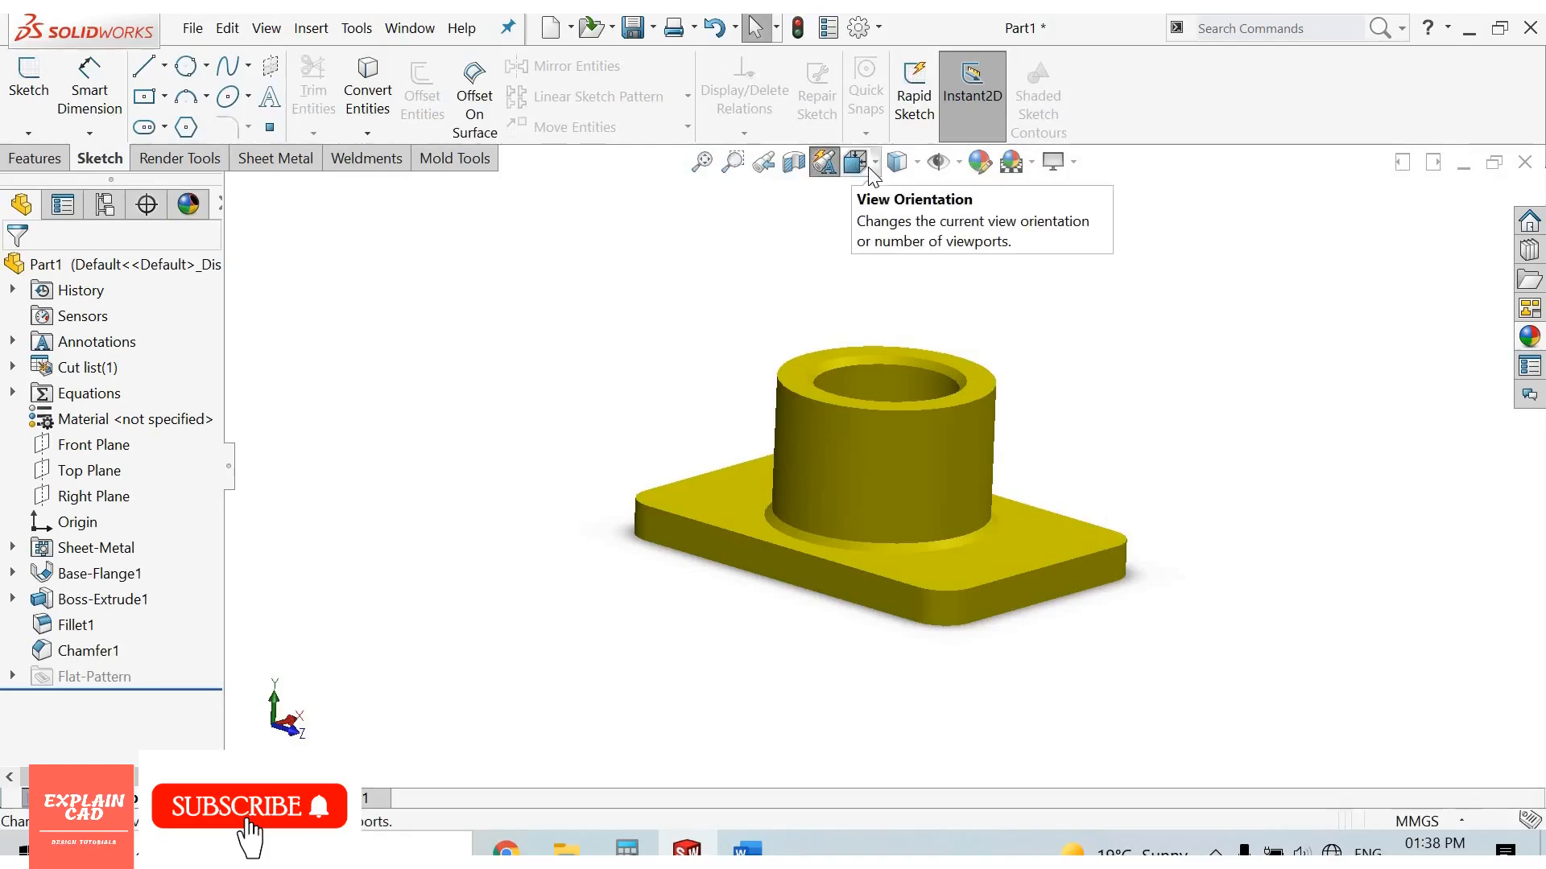
mouse_move(868, 187)
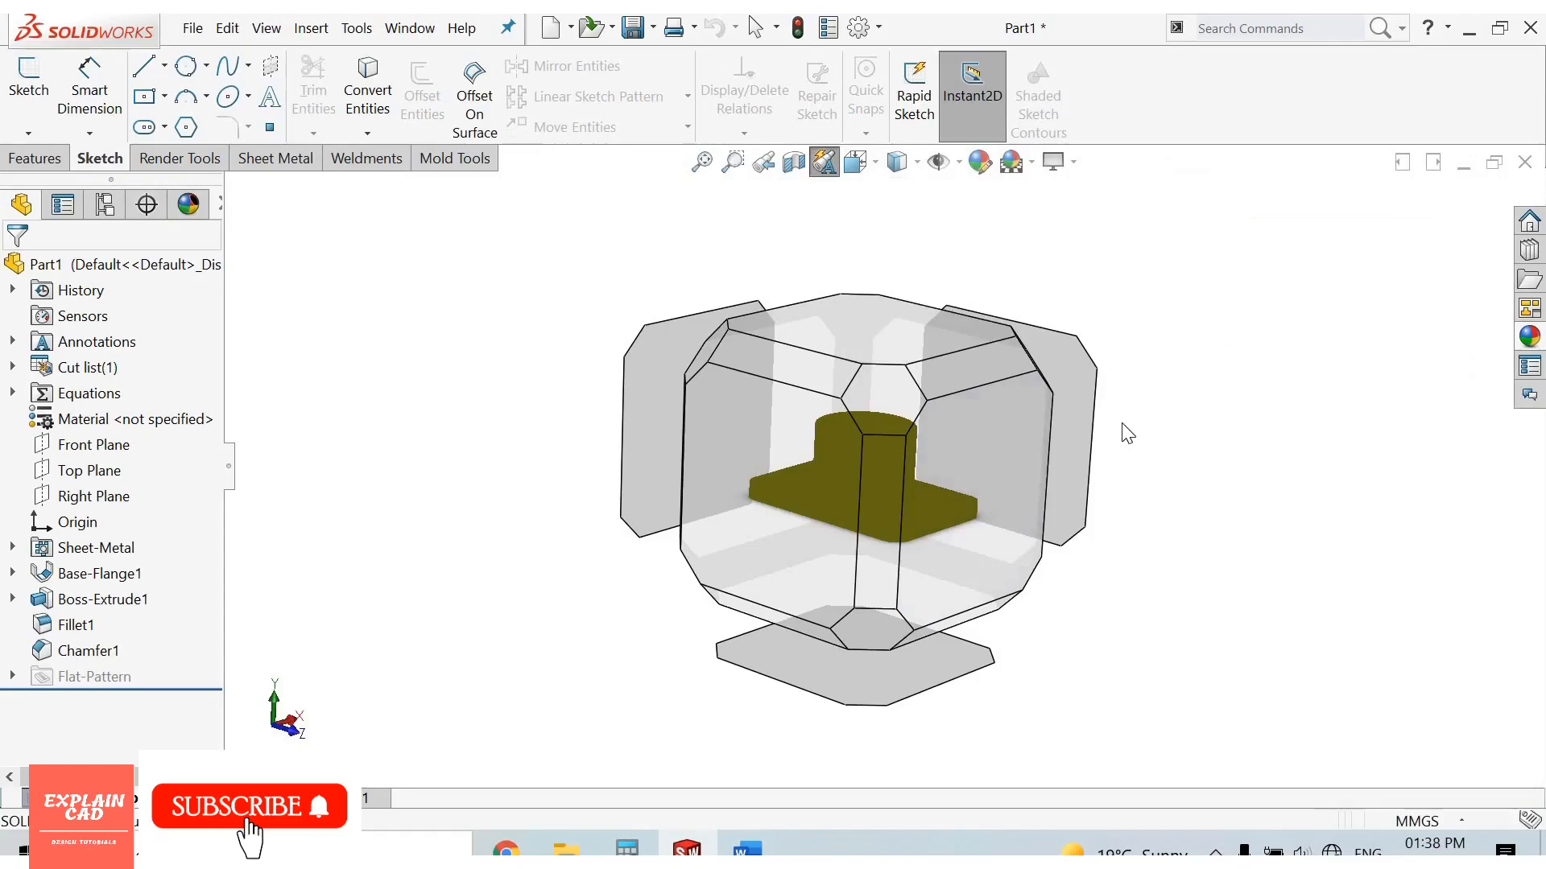
mouse_move(1096, 441)
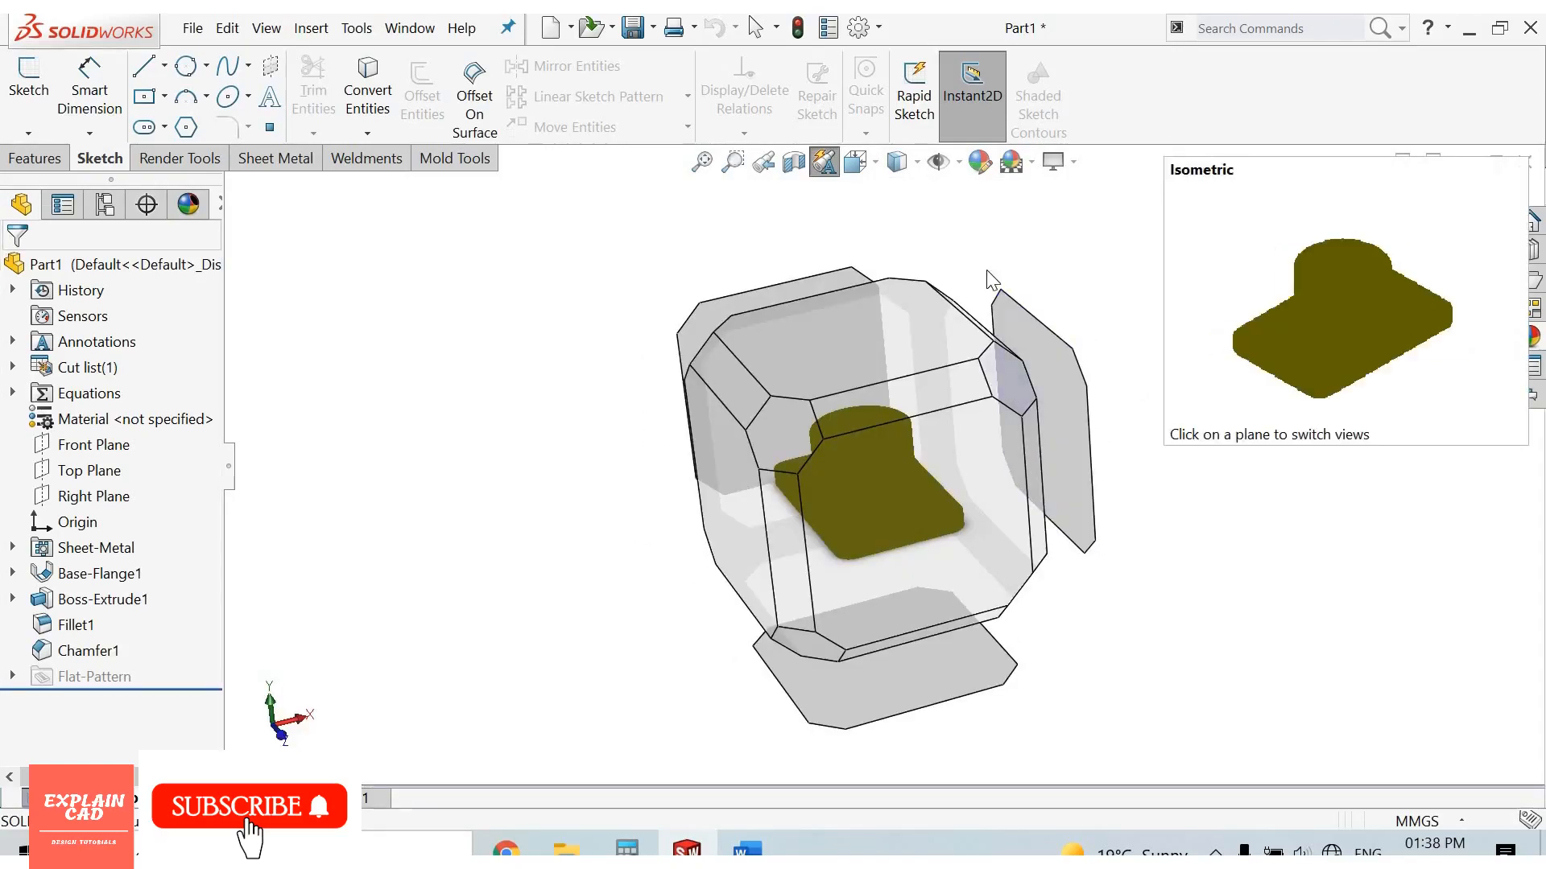
Use the View Orientation cube to return the uncut bushing to an isometric view.
click(853, 161)
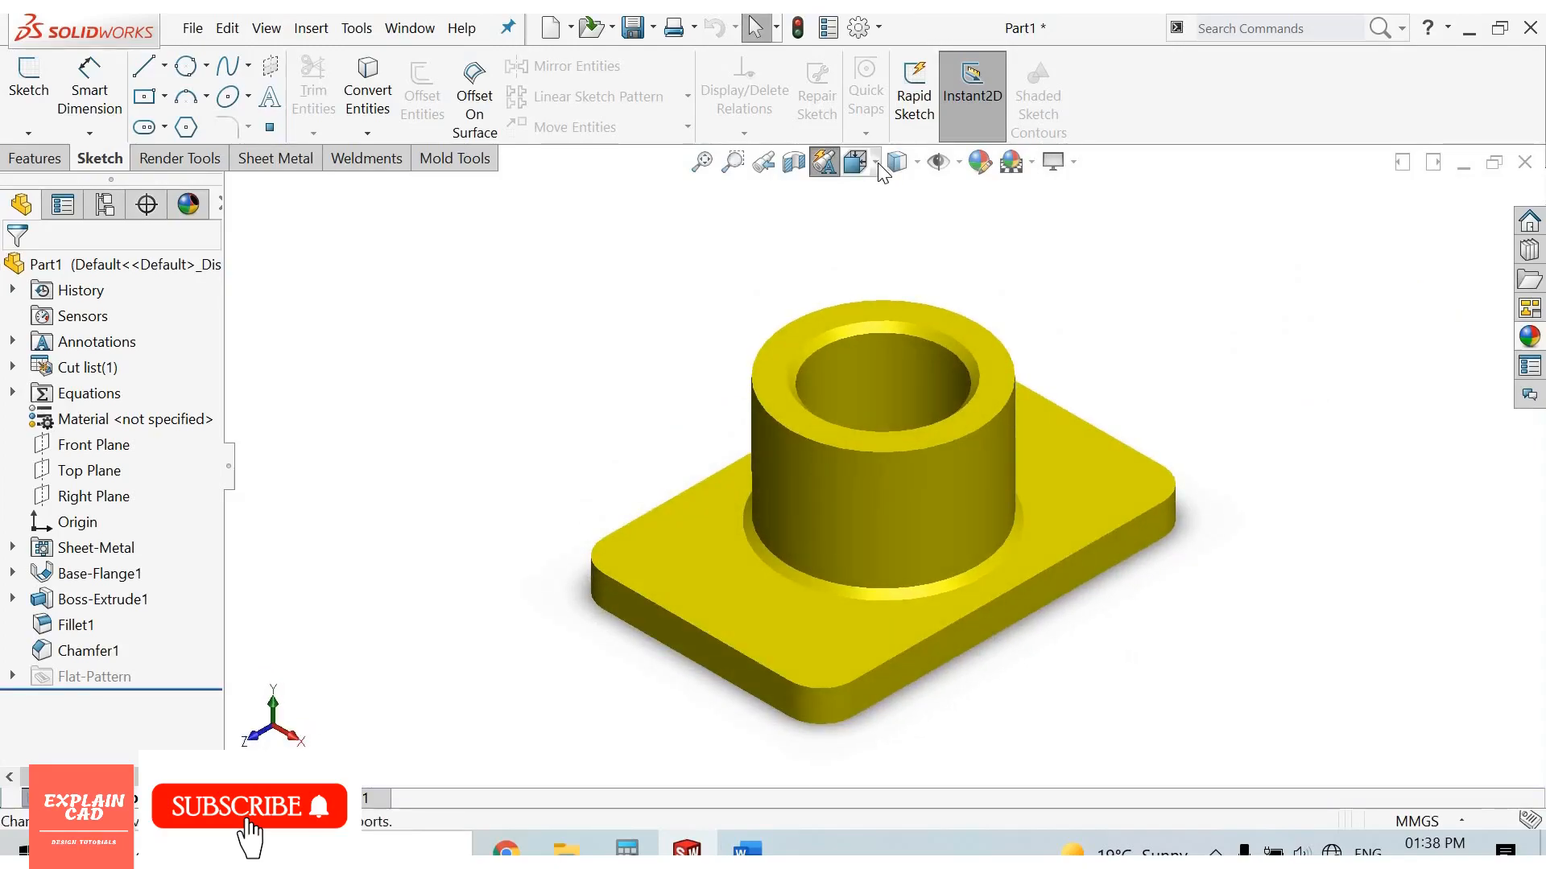
click(856, 161)
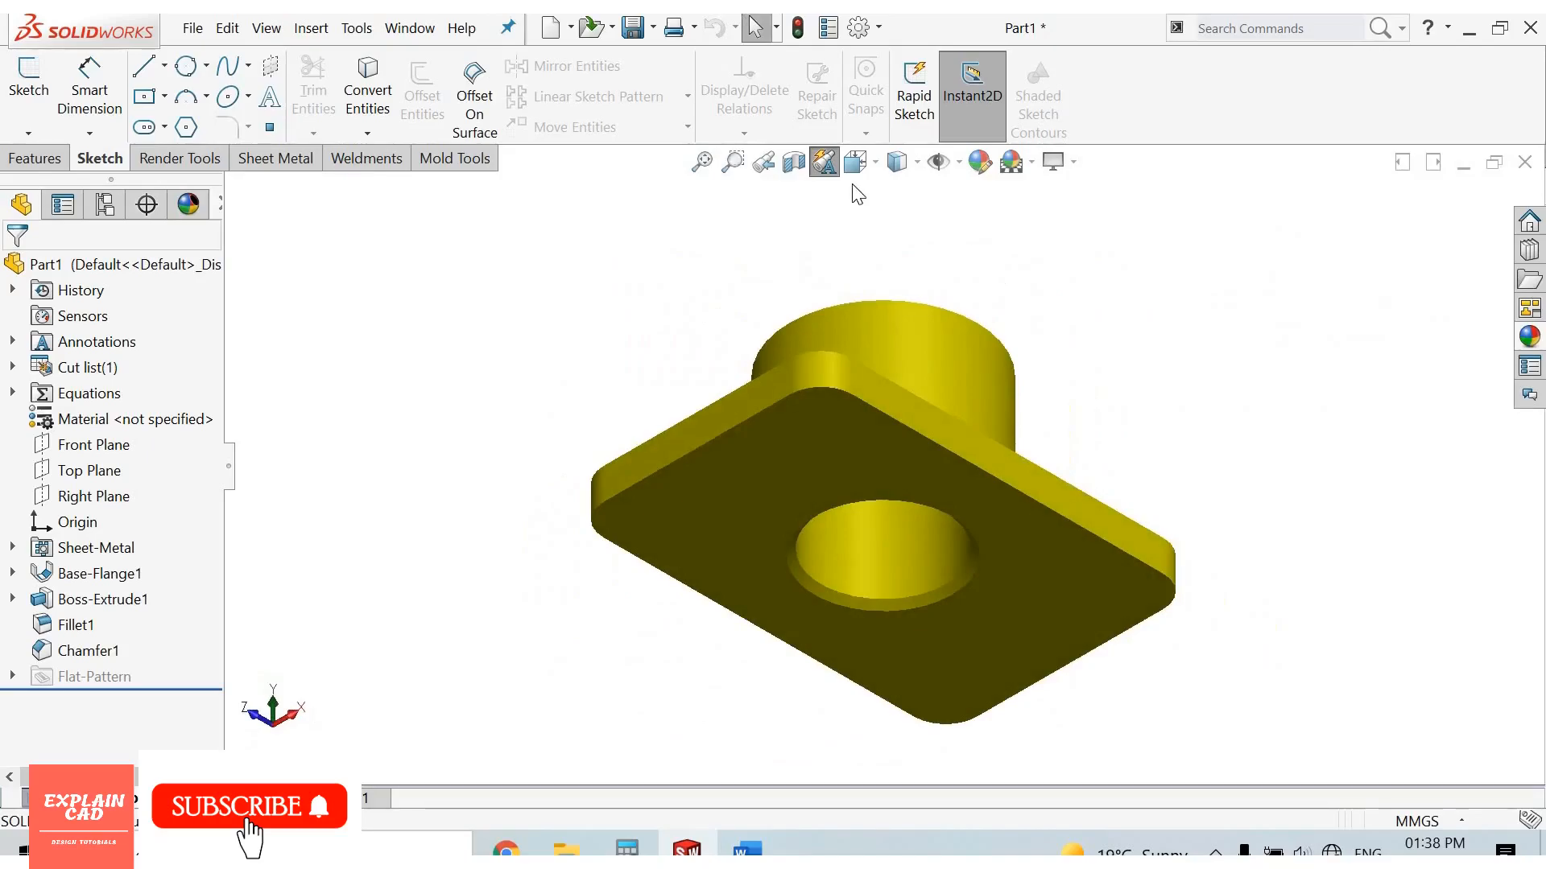
mouse_move(858, 161)
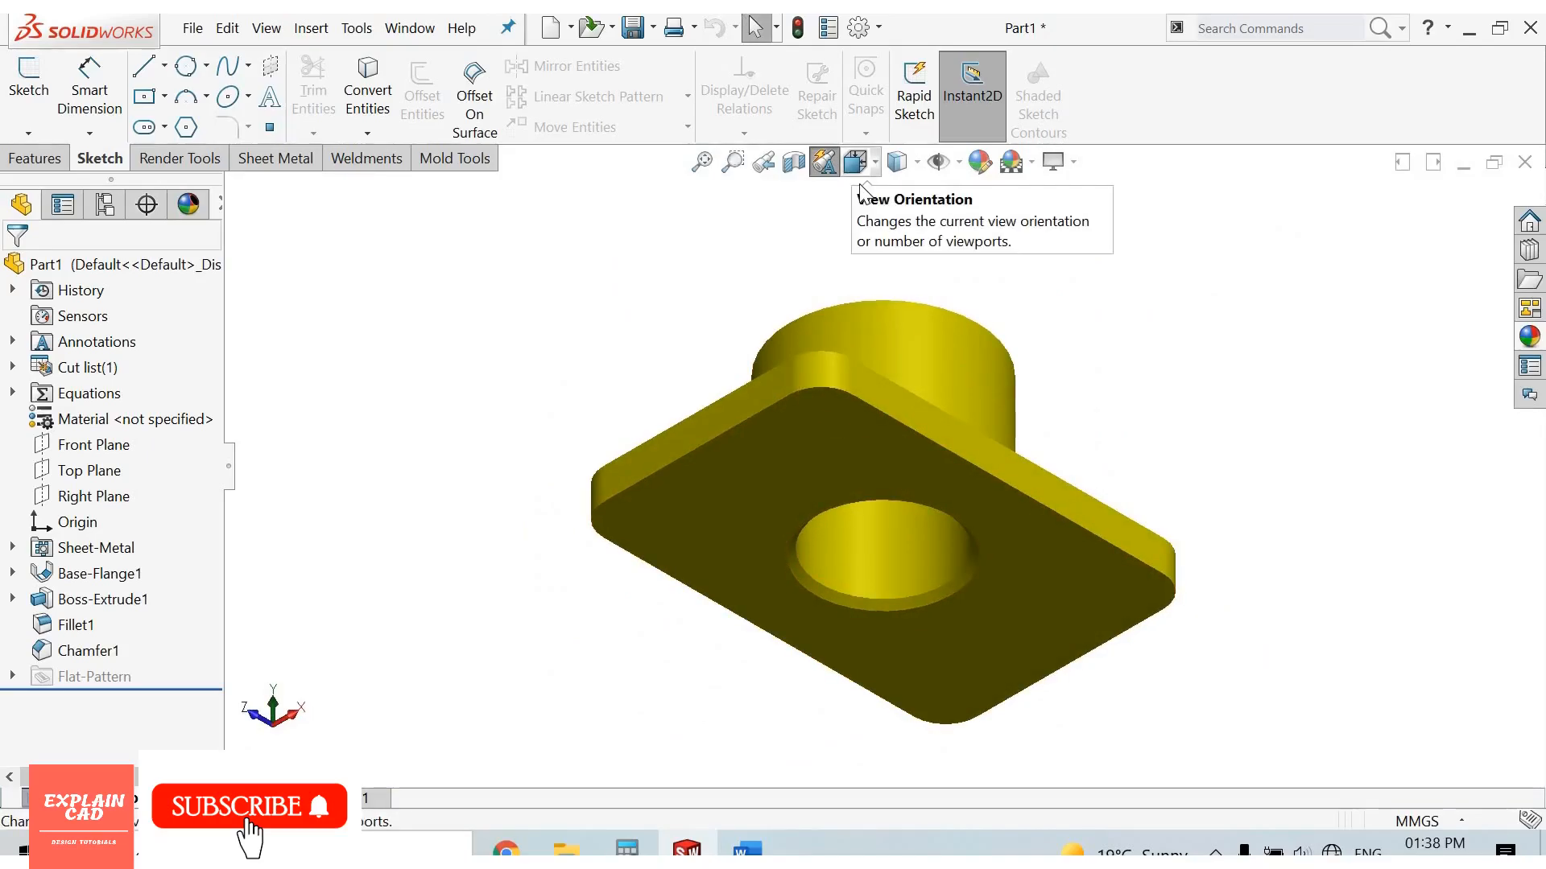
click(853, 161)
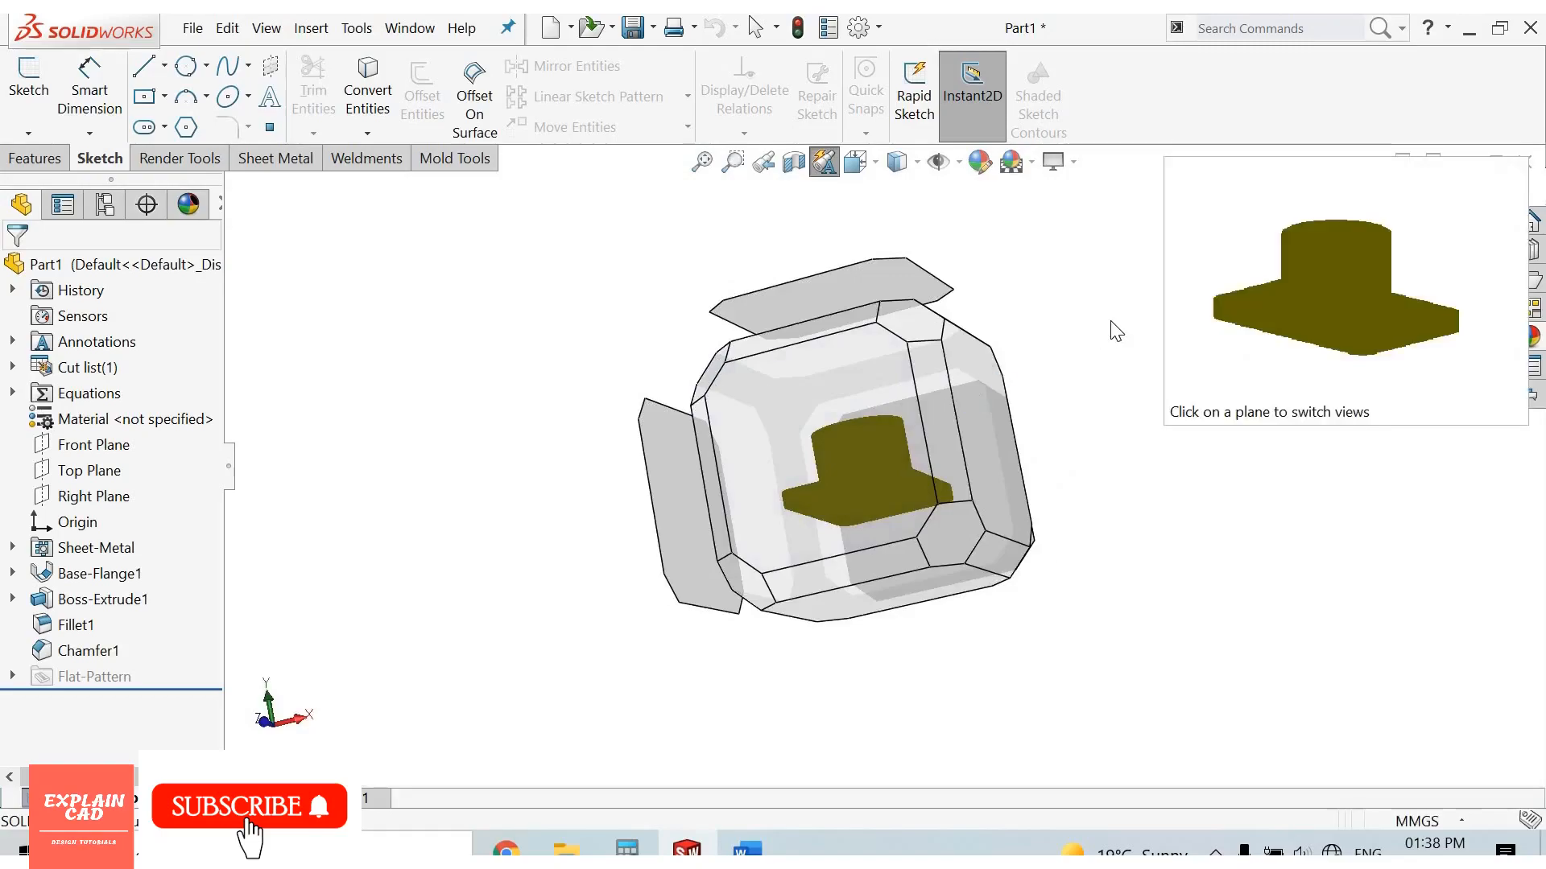
click(896, 161)
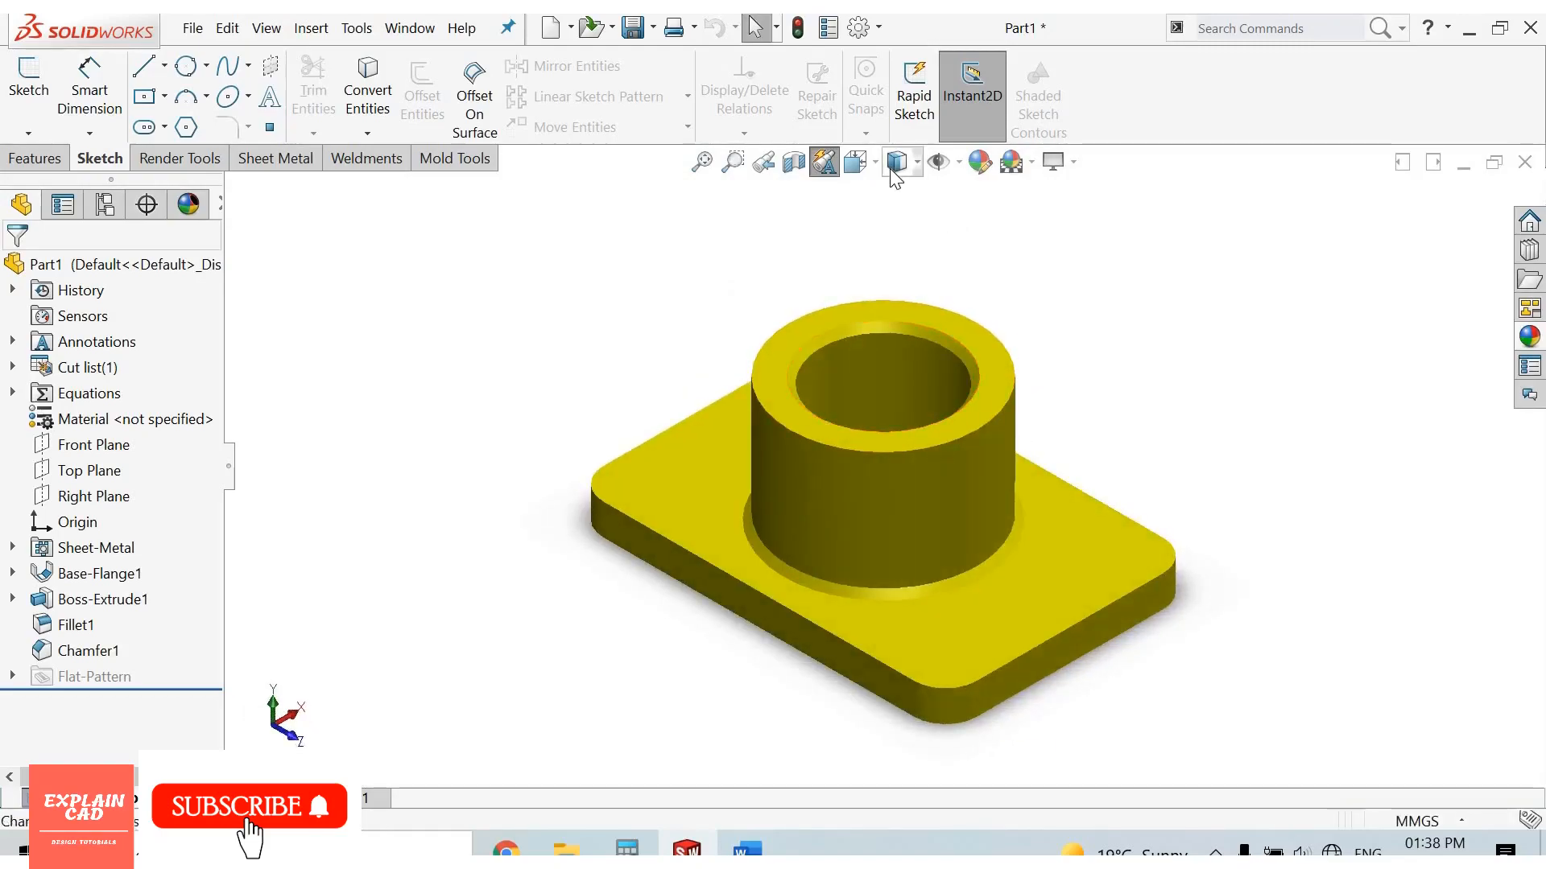
mouse_move(895, 161)
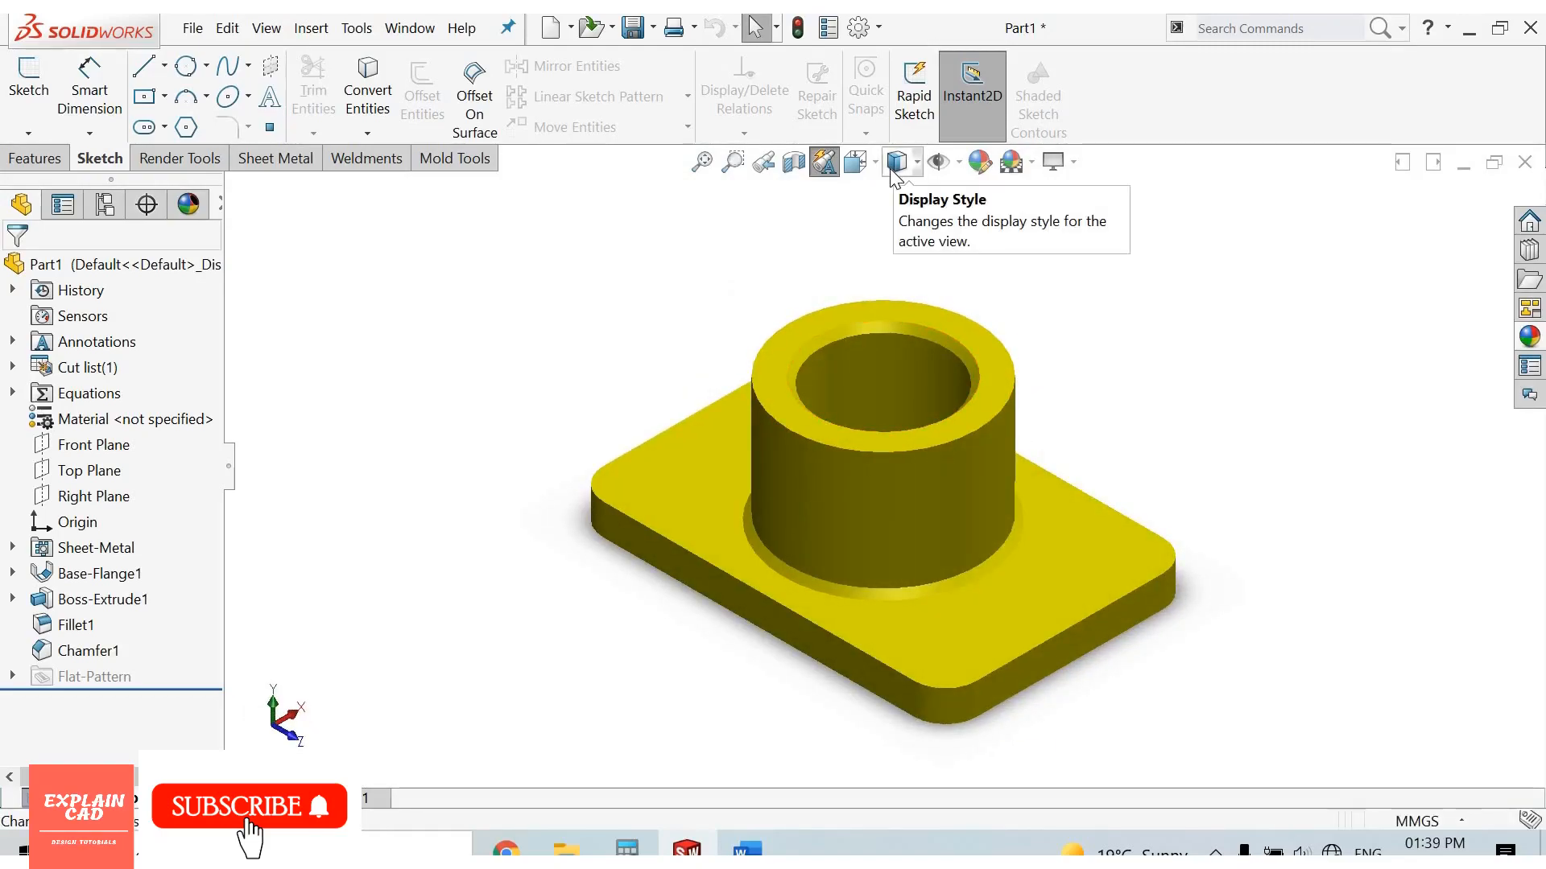
Show the bushing Shaded With Edges, then as Hidden Lines Removed.
click(916, 161)
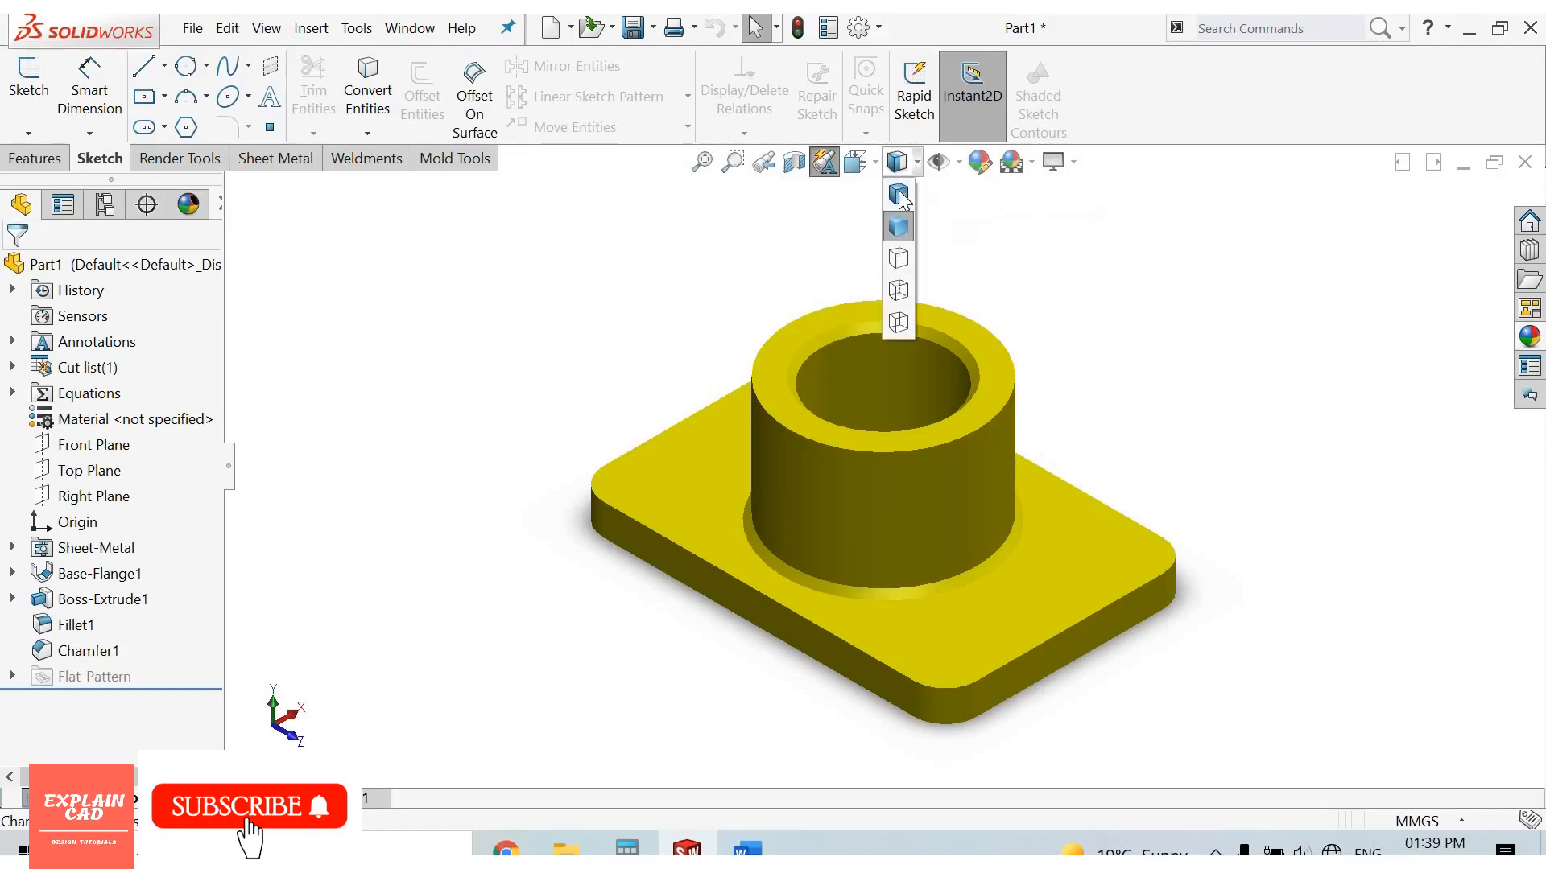
click(896, 191)
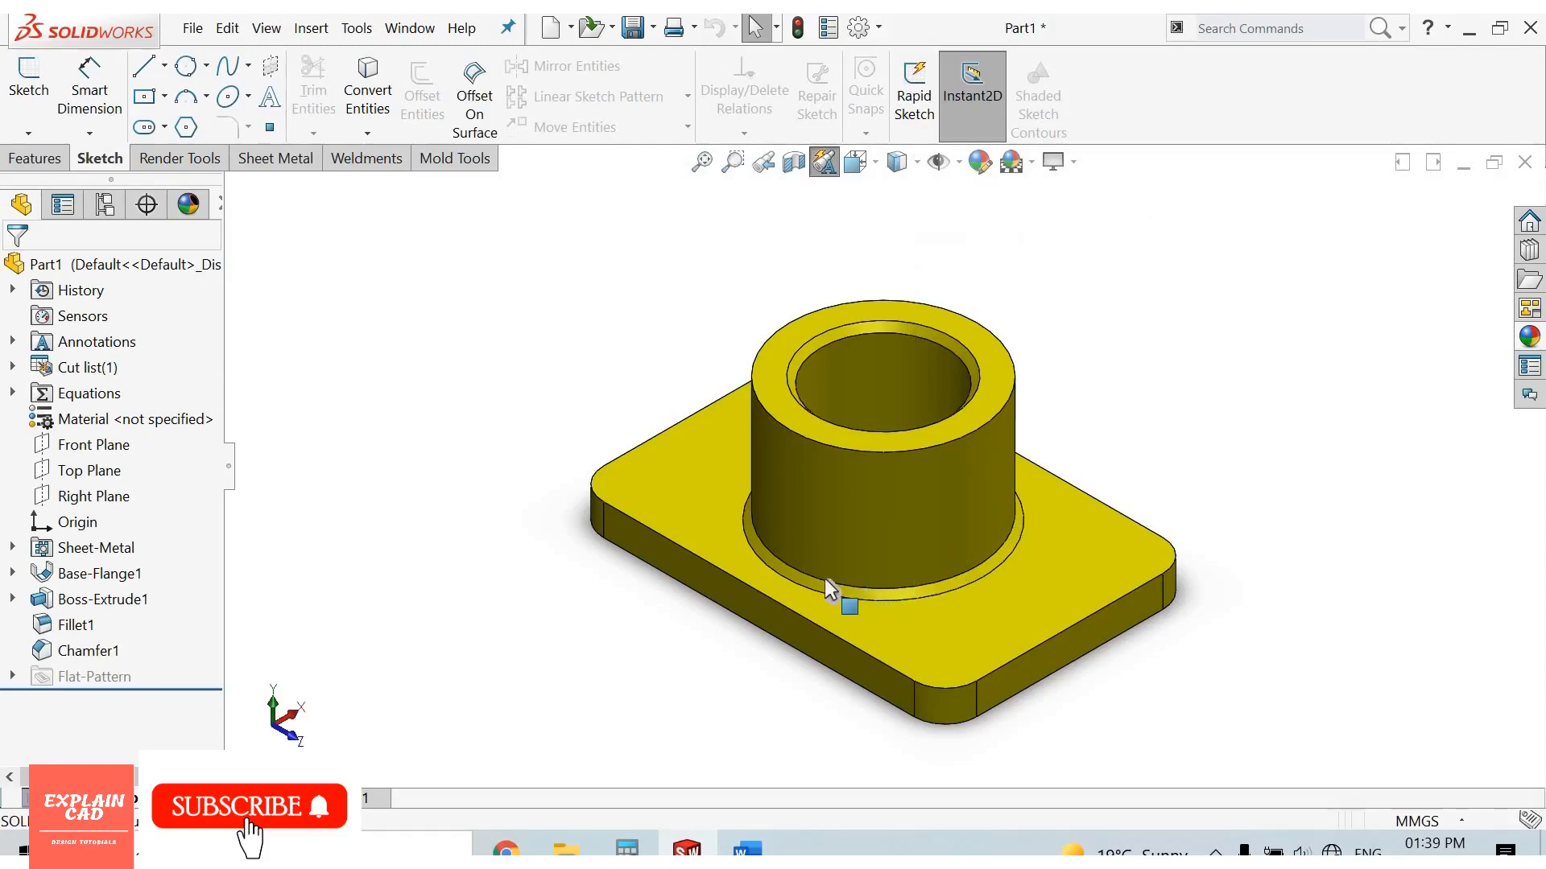
scroll(up, 3)
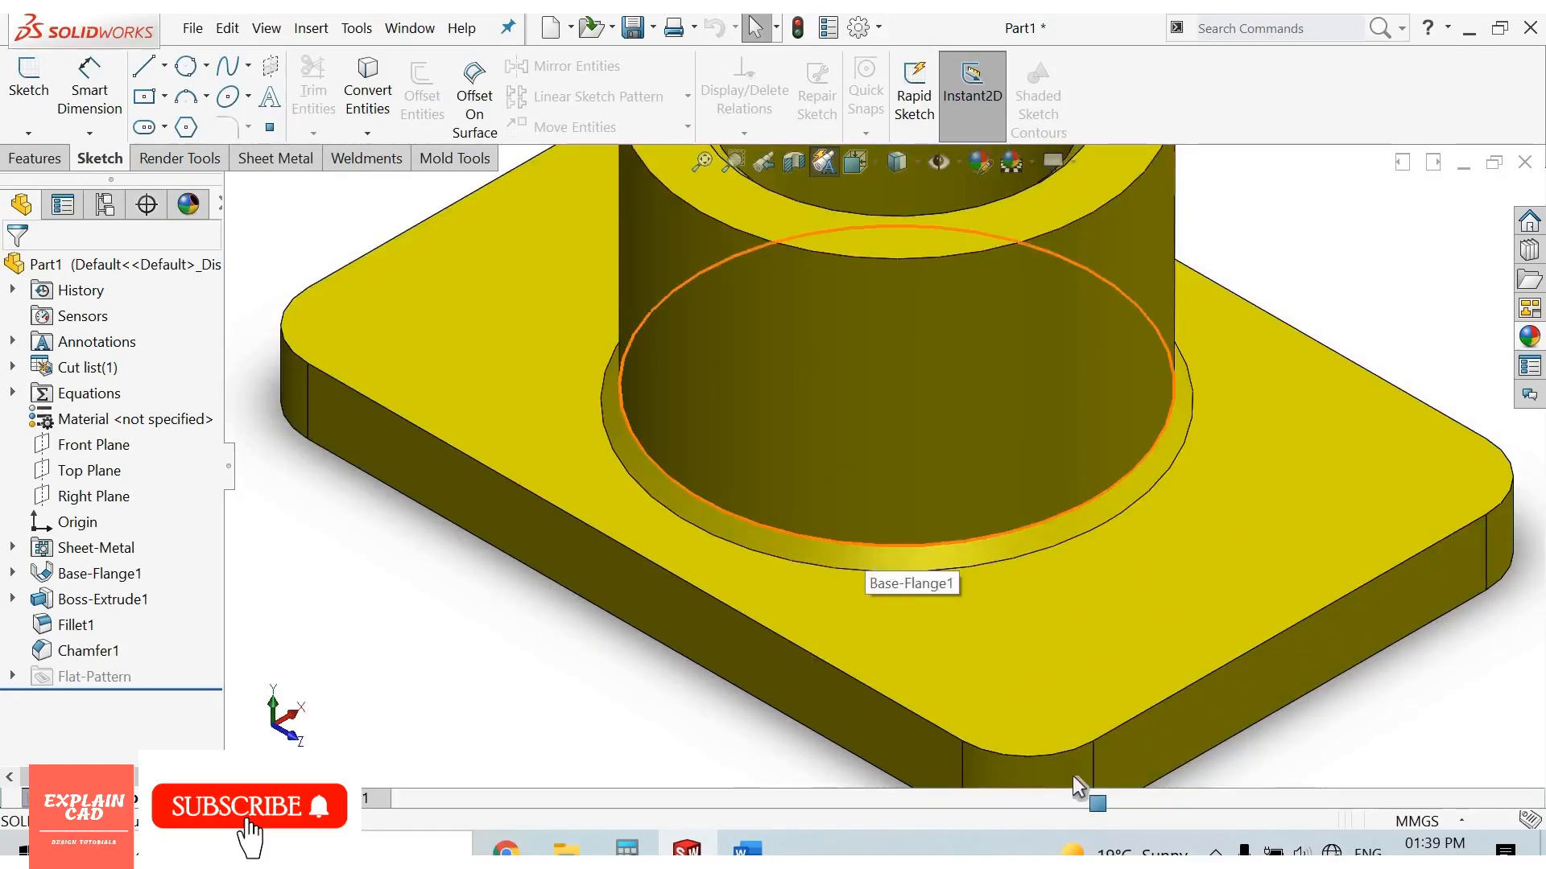
mouse_move(962, 775)
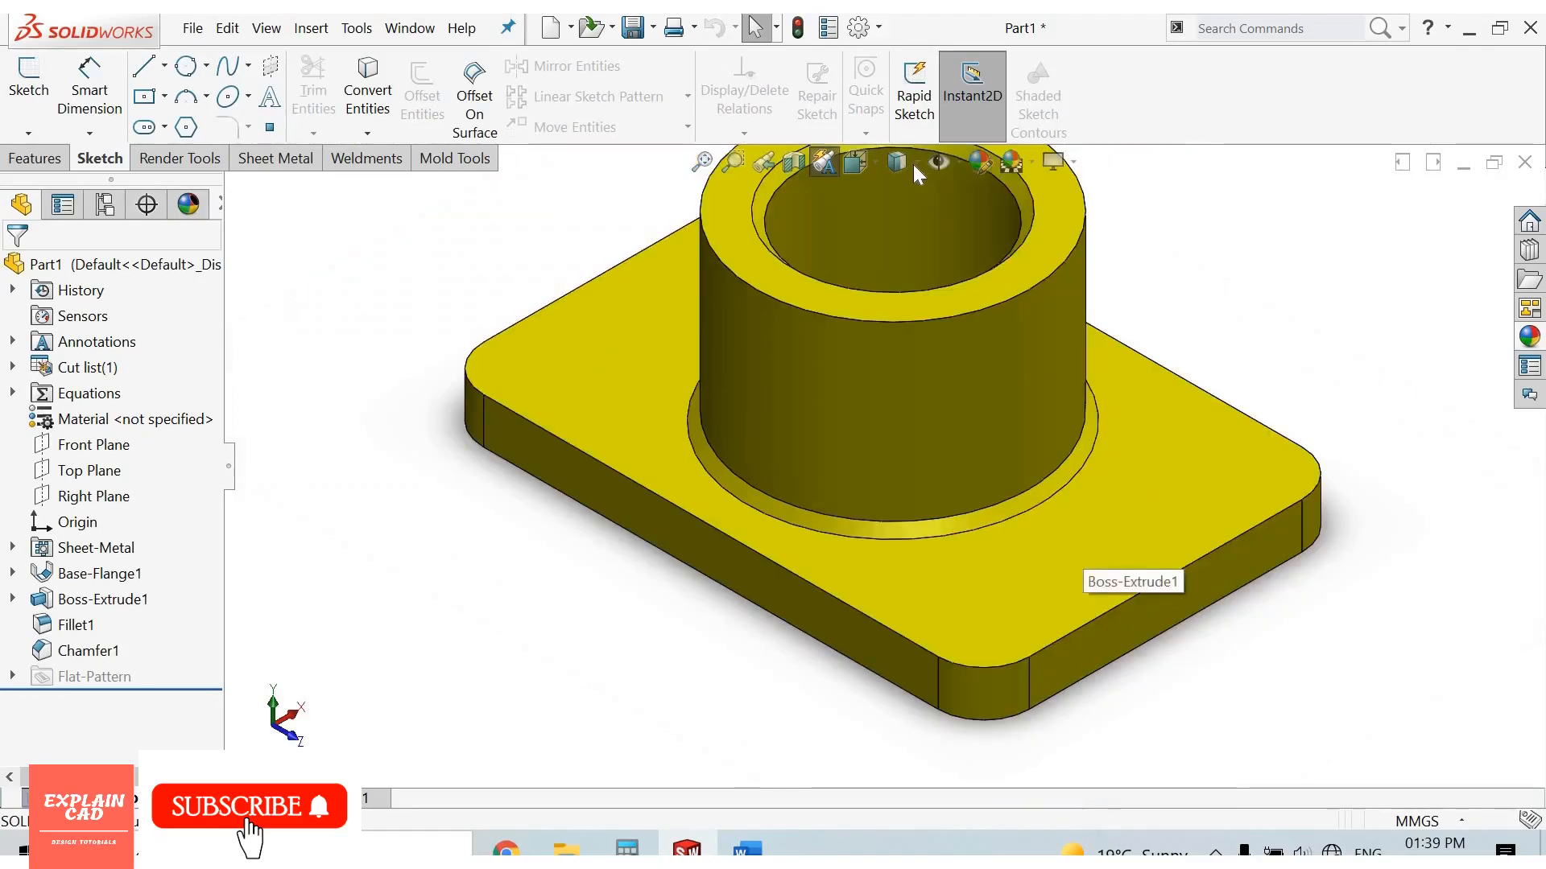
click(897, 161)
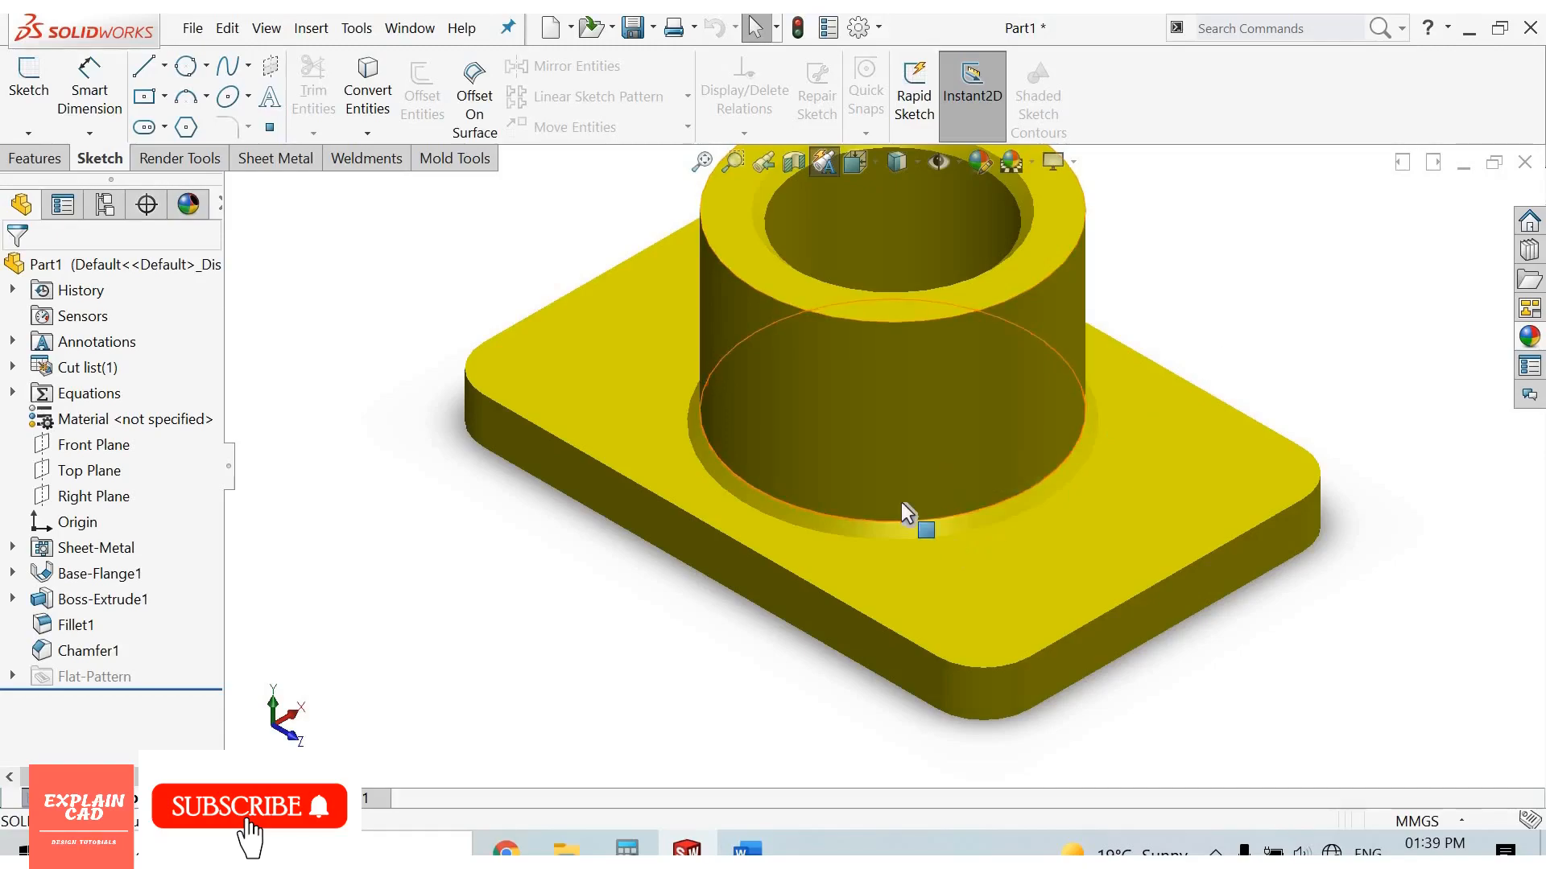
scroll(down, 3)
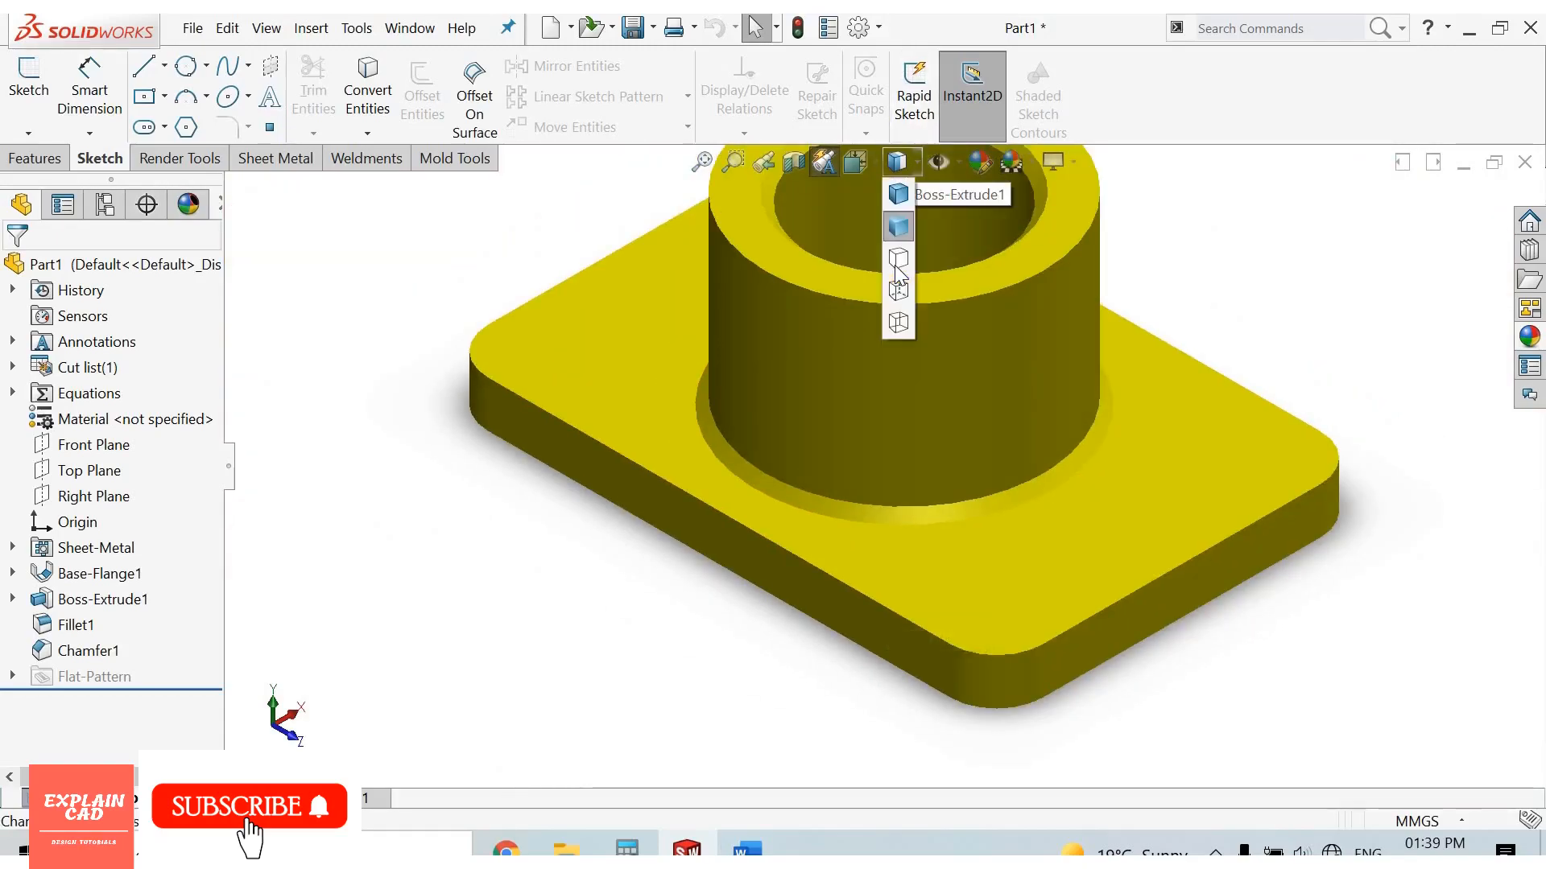
mouse_move(897, 263)
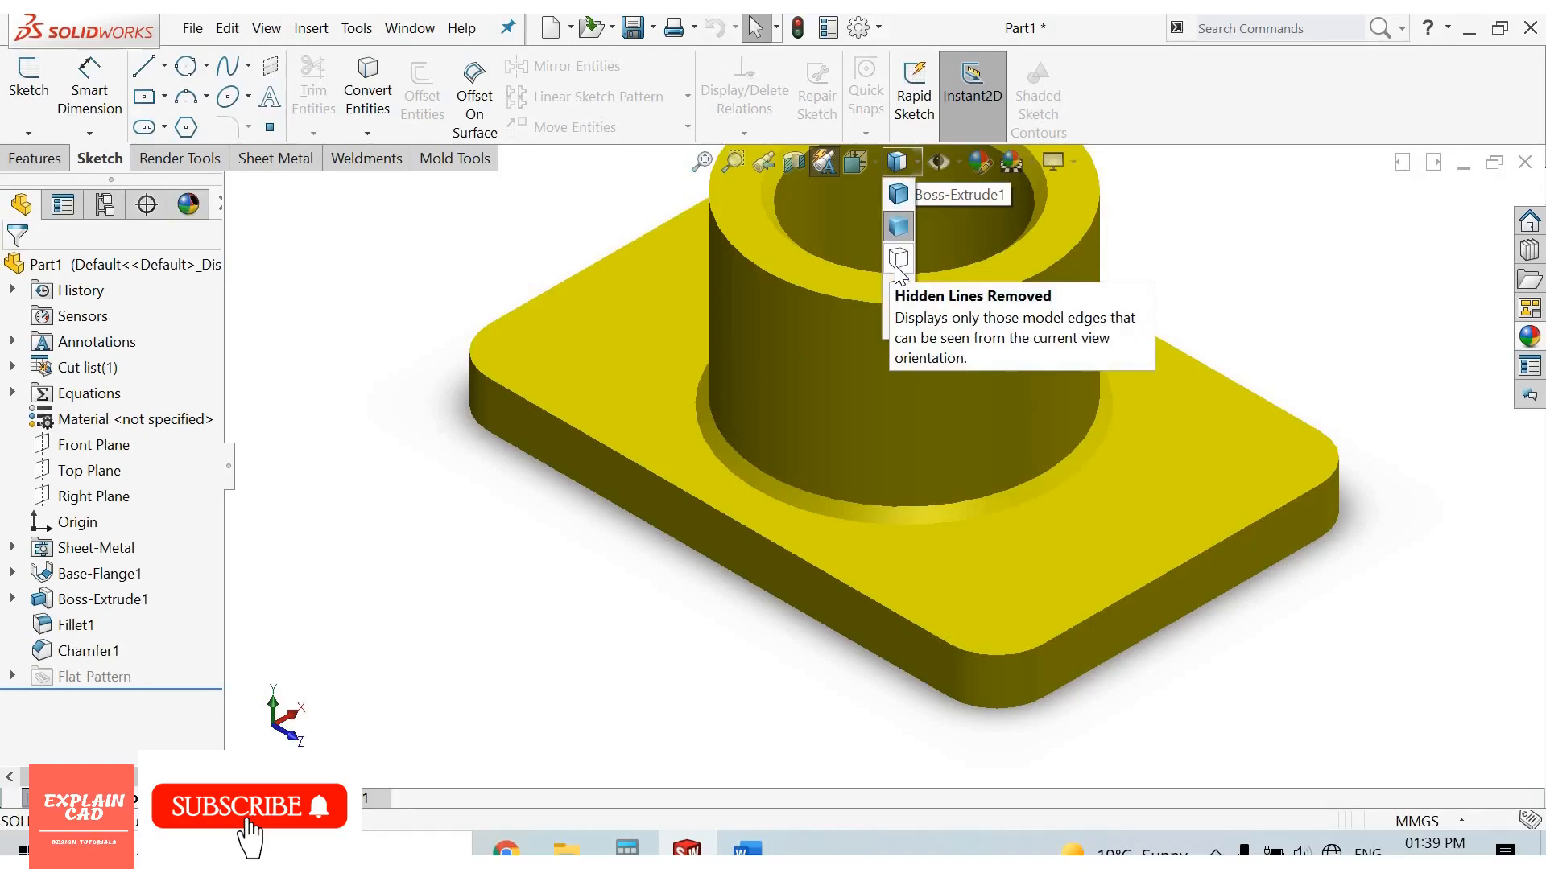
click(897, 258)
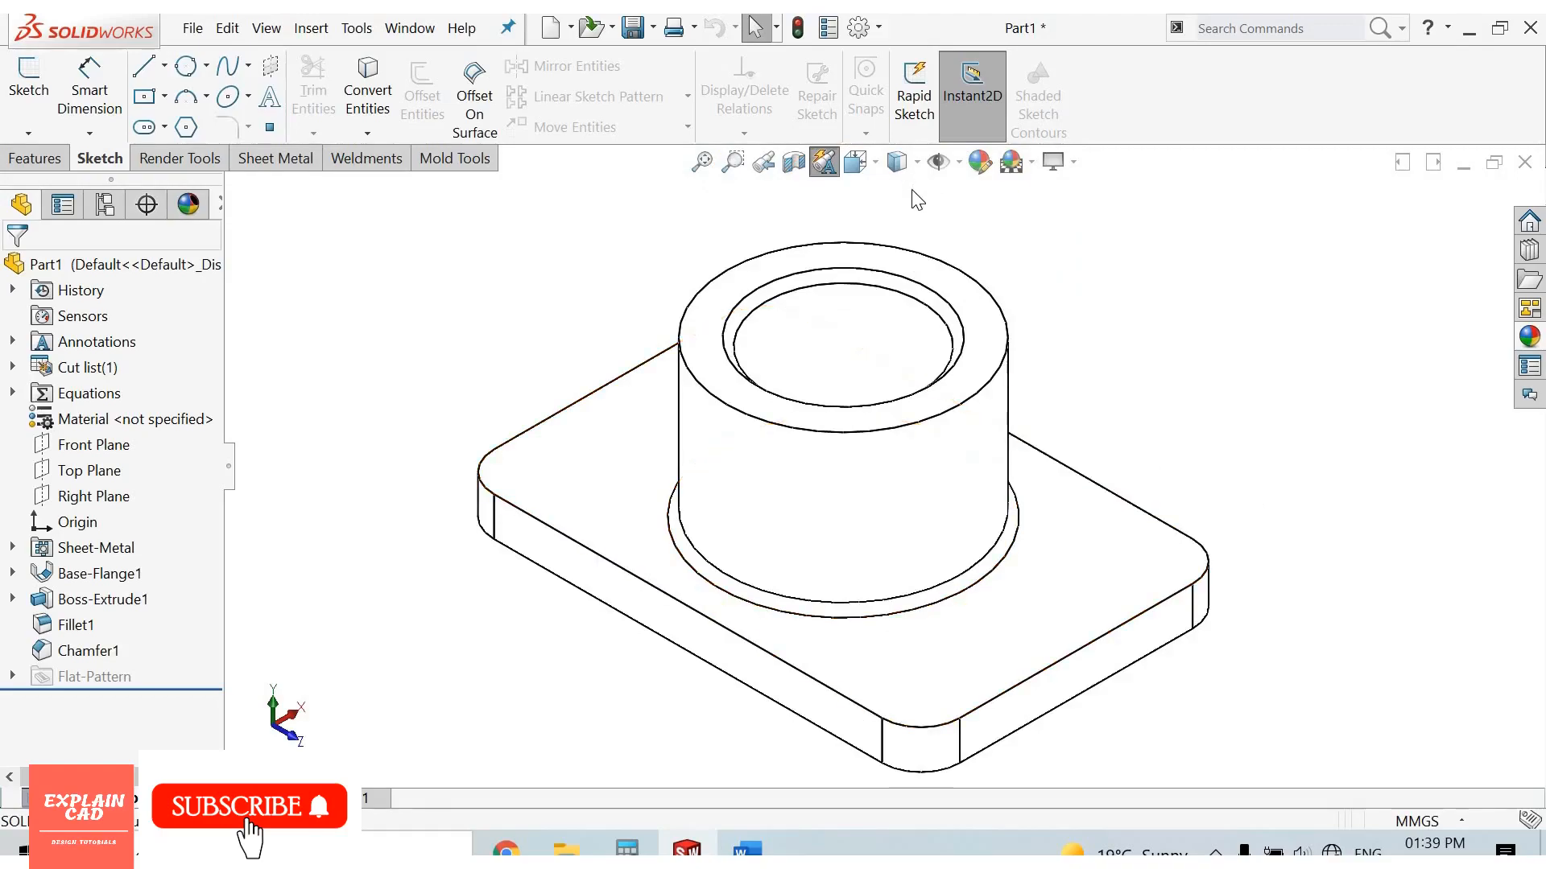
Try Hidden Lines Visible and Wireframe, then return to shaded and zoom on the boss.
click(916, 161)
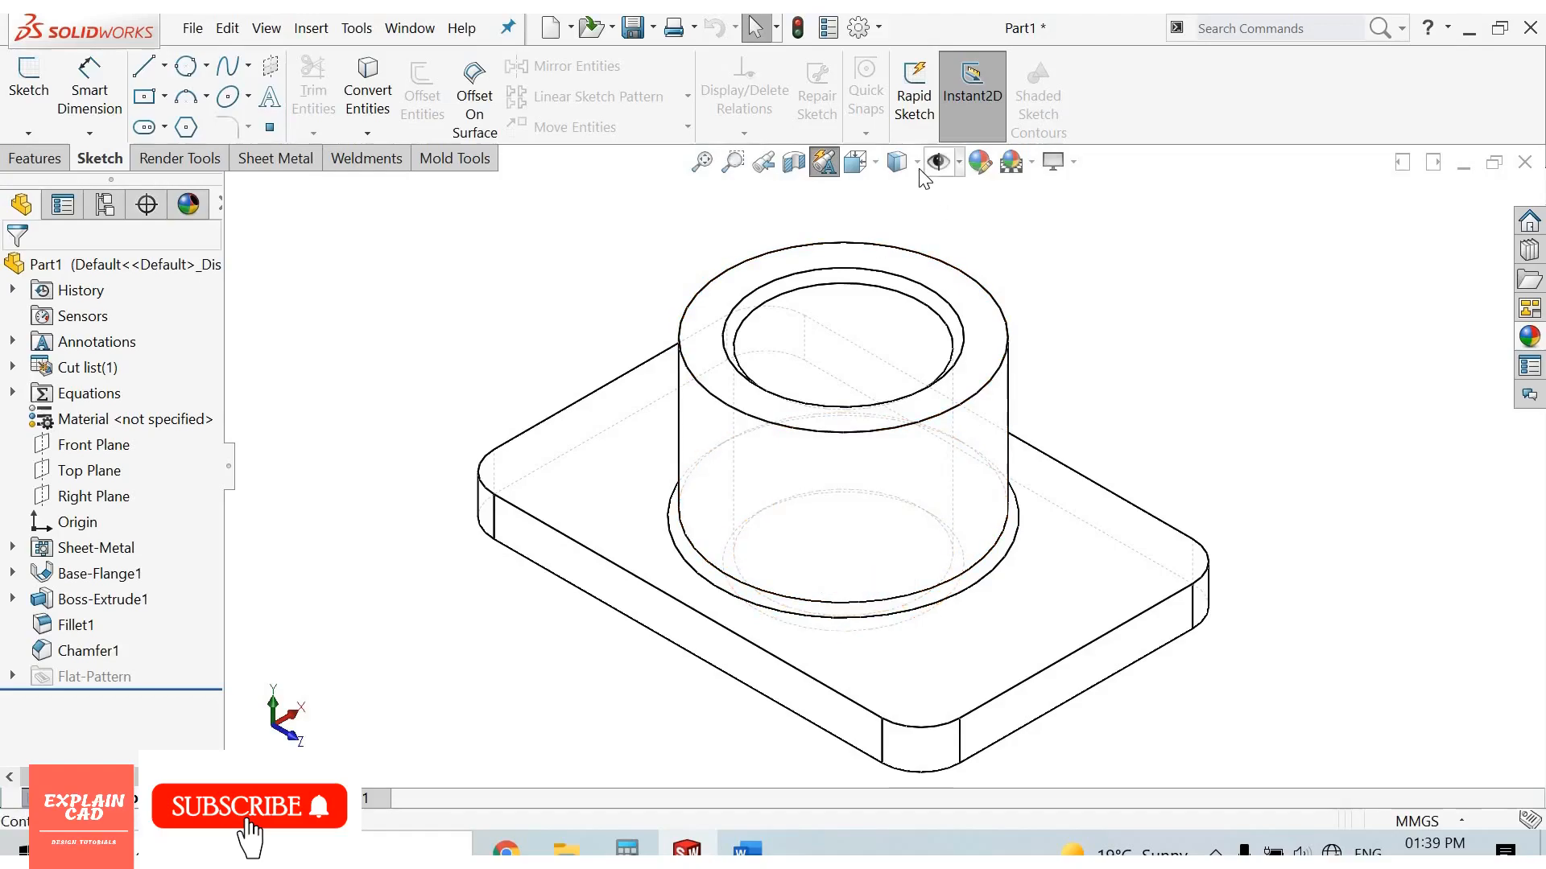
click(894, 161)
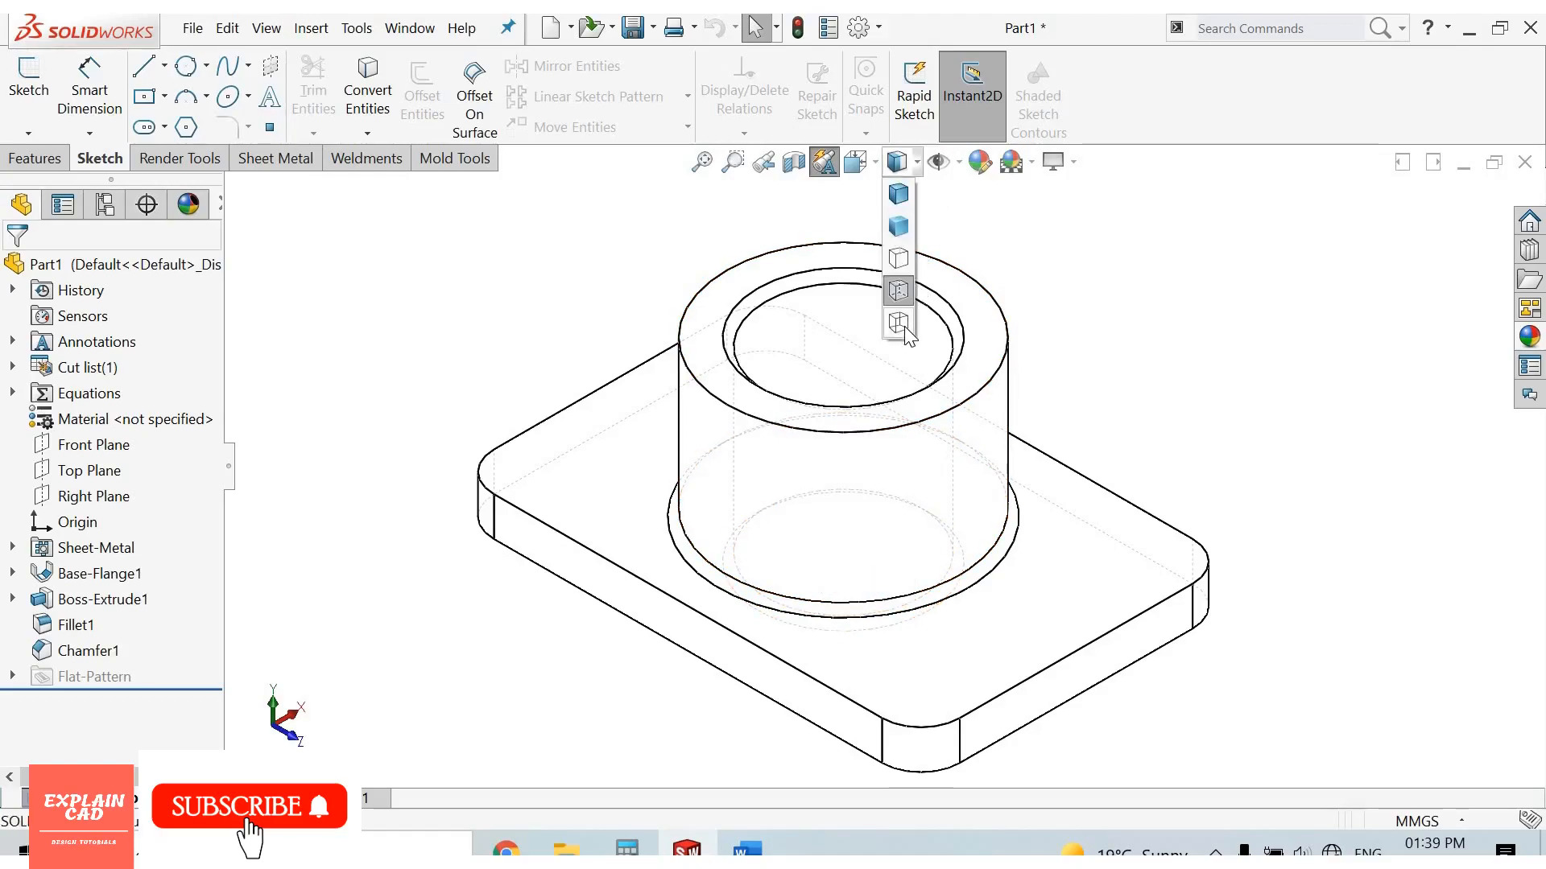
click(897, 324)
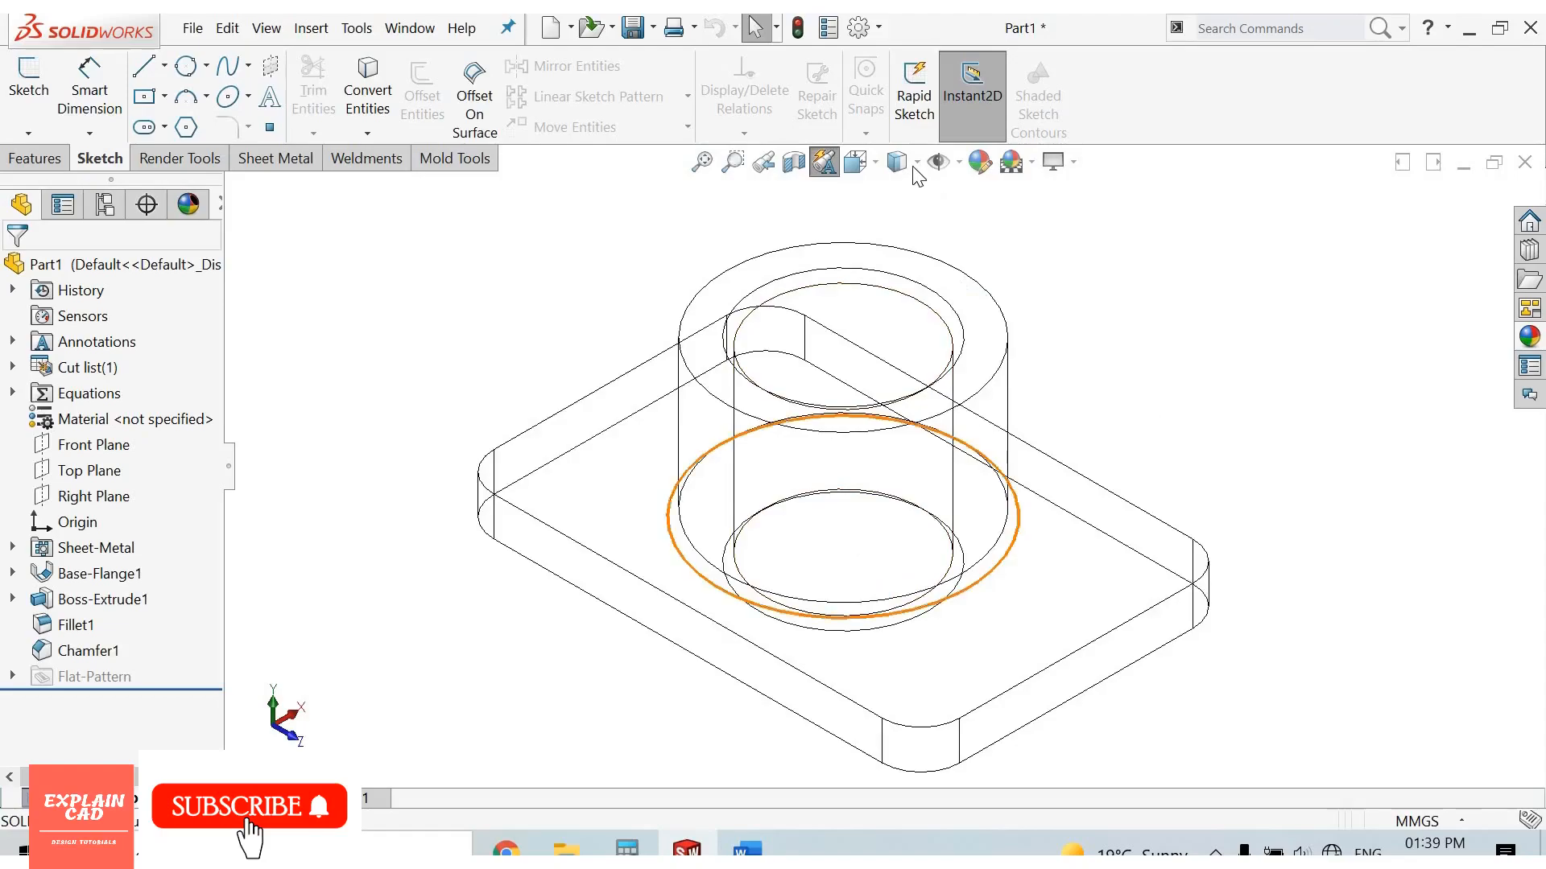
click(895, 161)
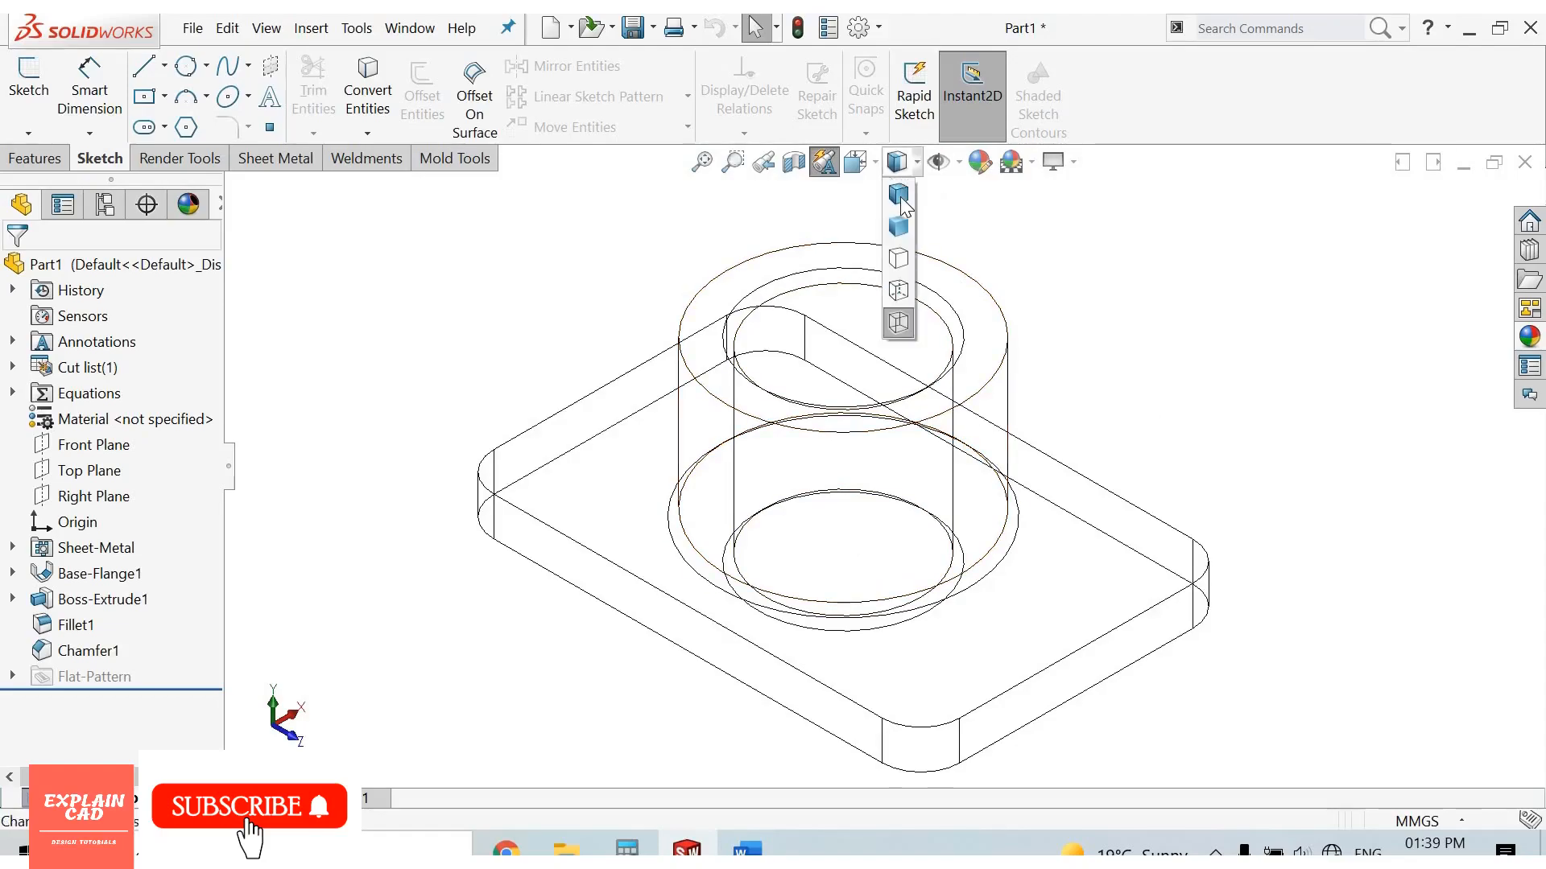
mouse_move(898, 191)
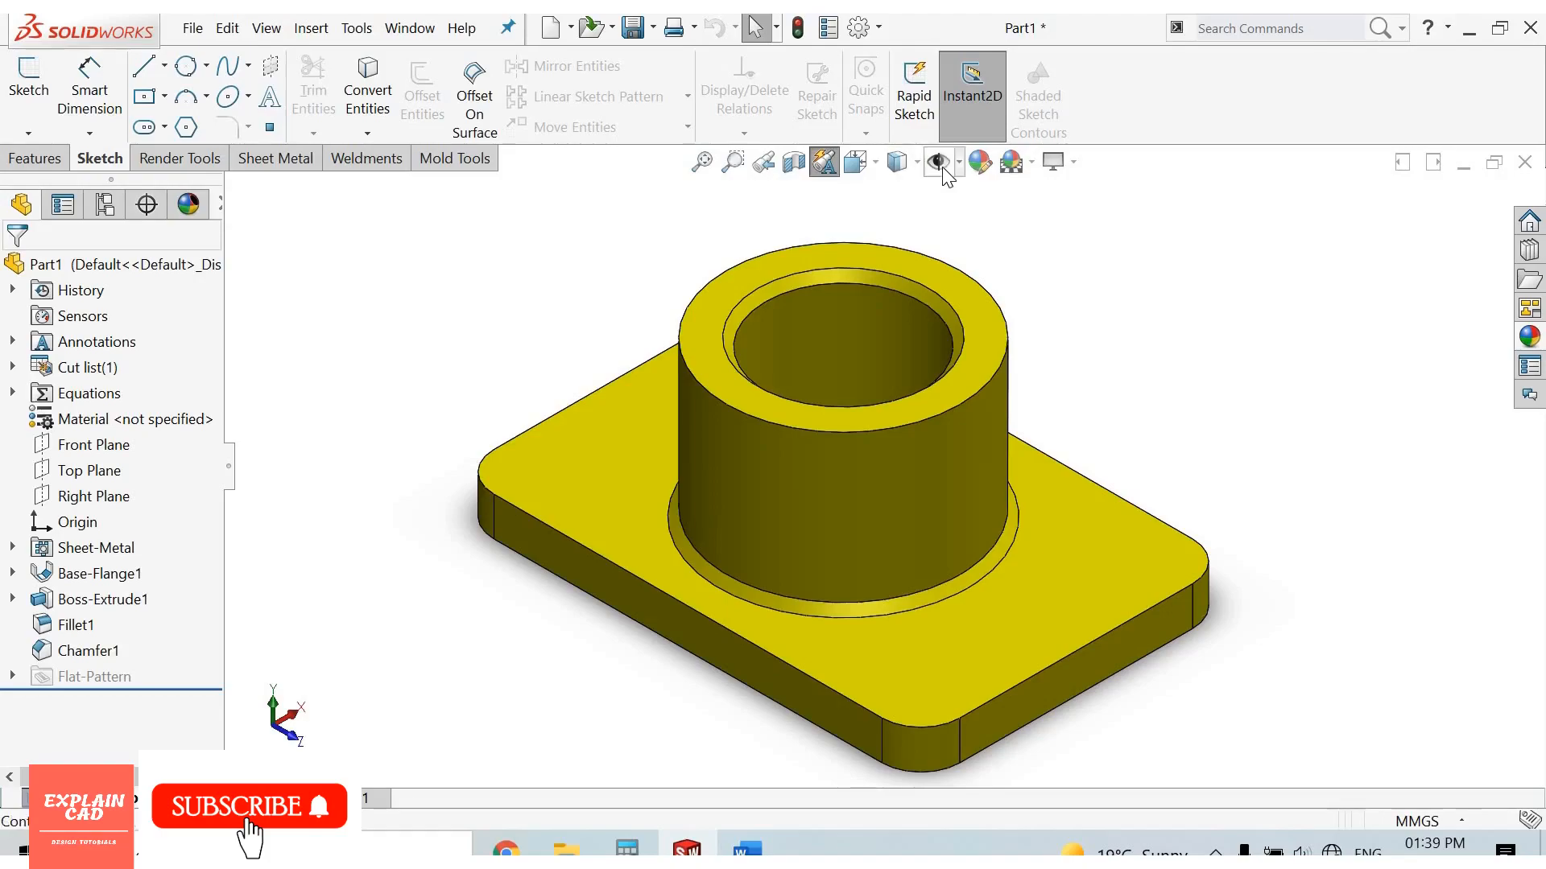
mouse_move(937, 161)
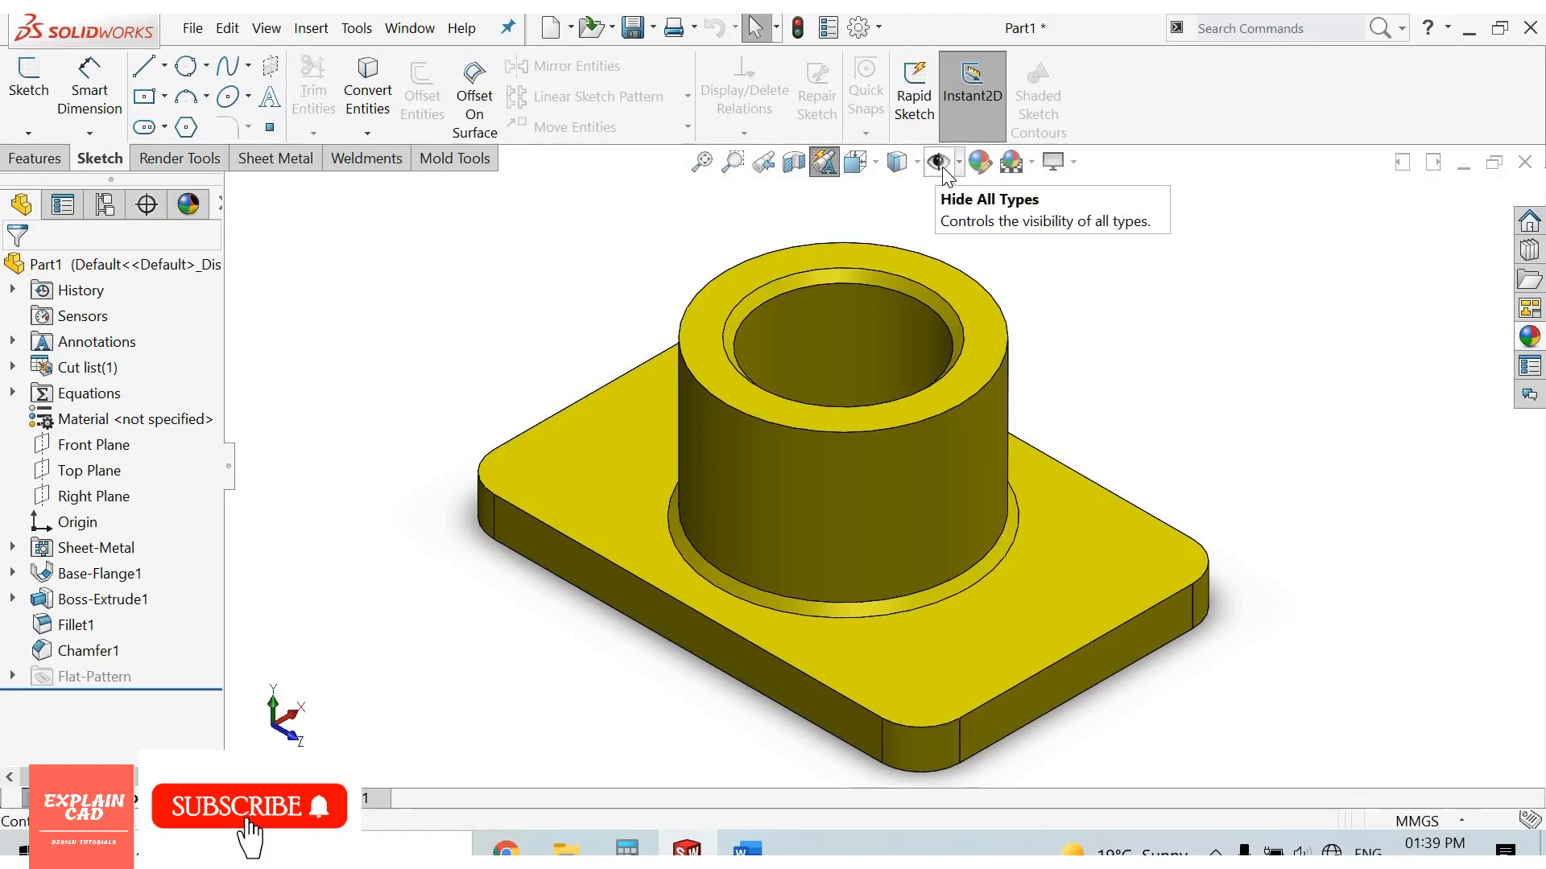
mouse_move(961, 187)
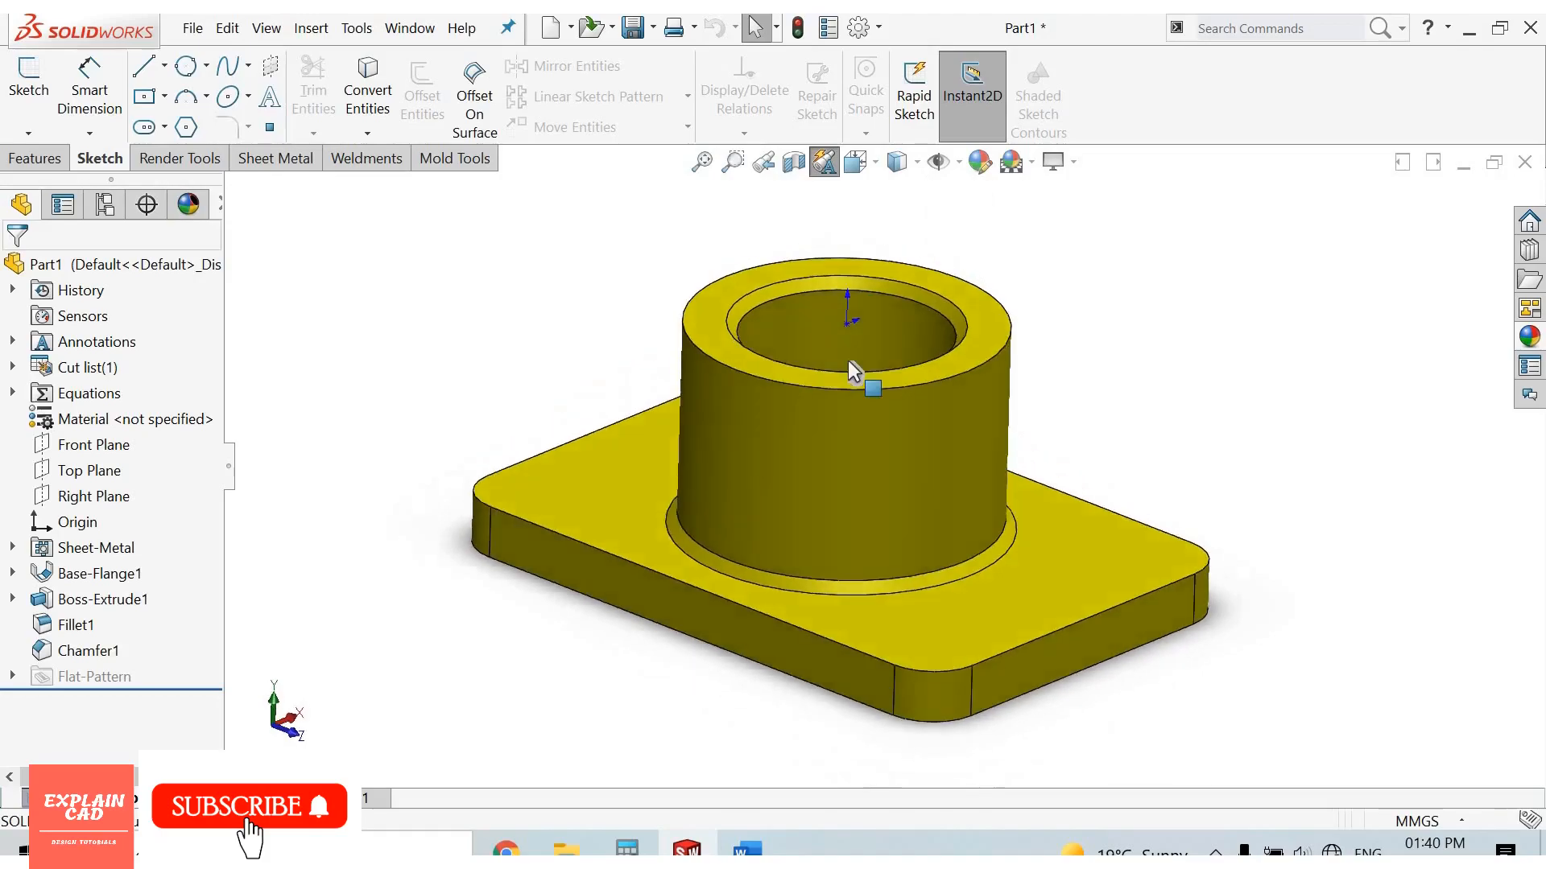
scroll(up, 3)
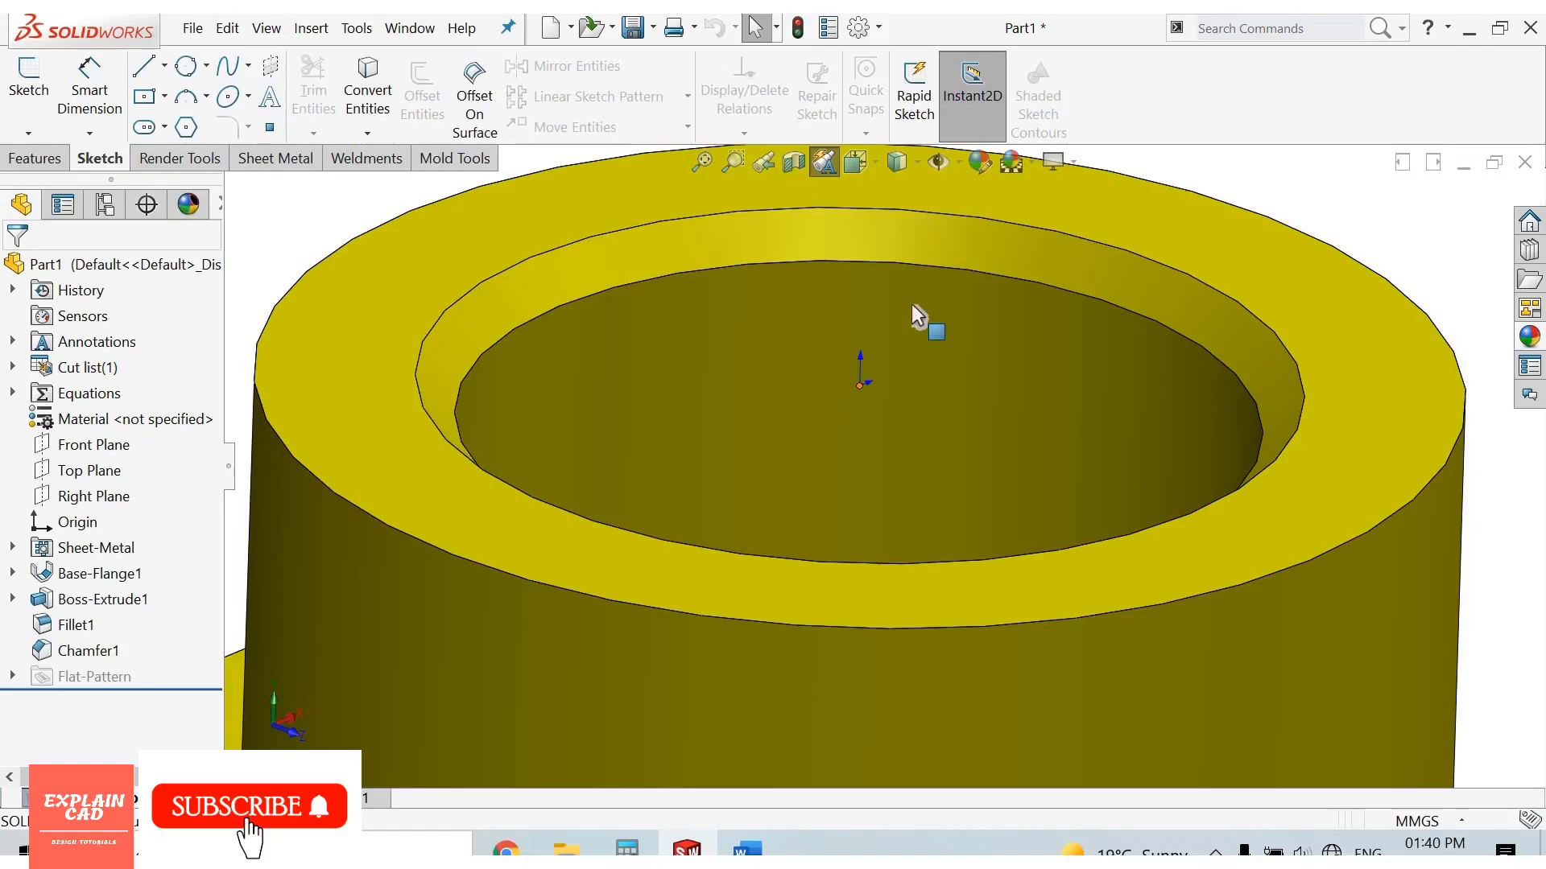
mouse_move(863, 394)
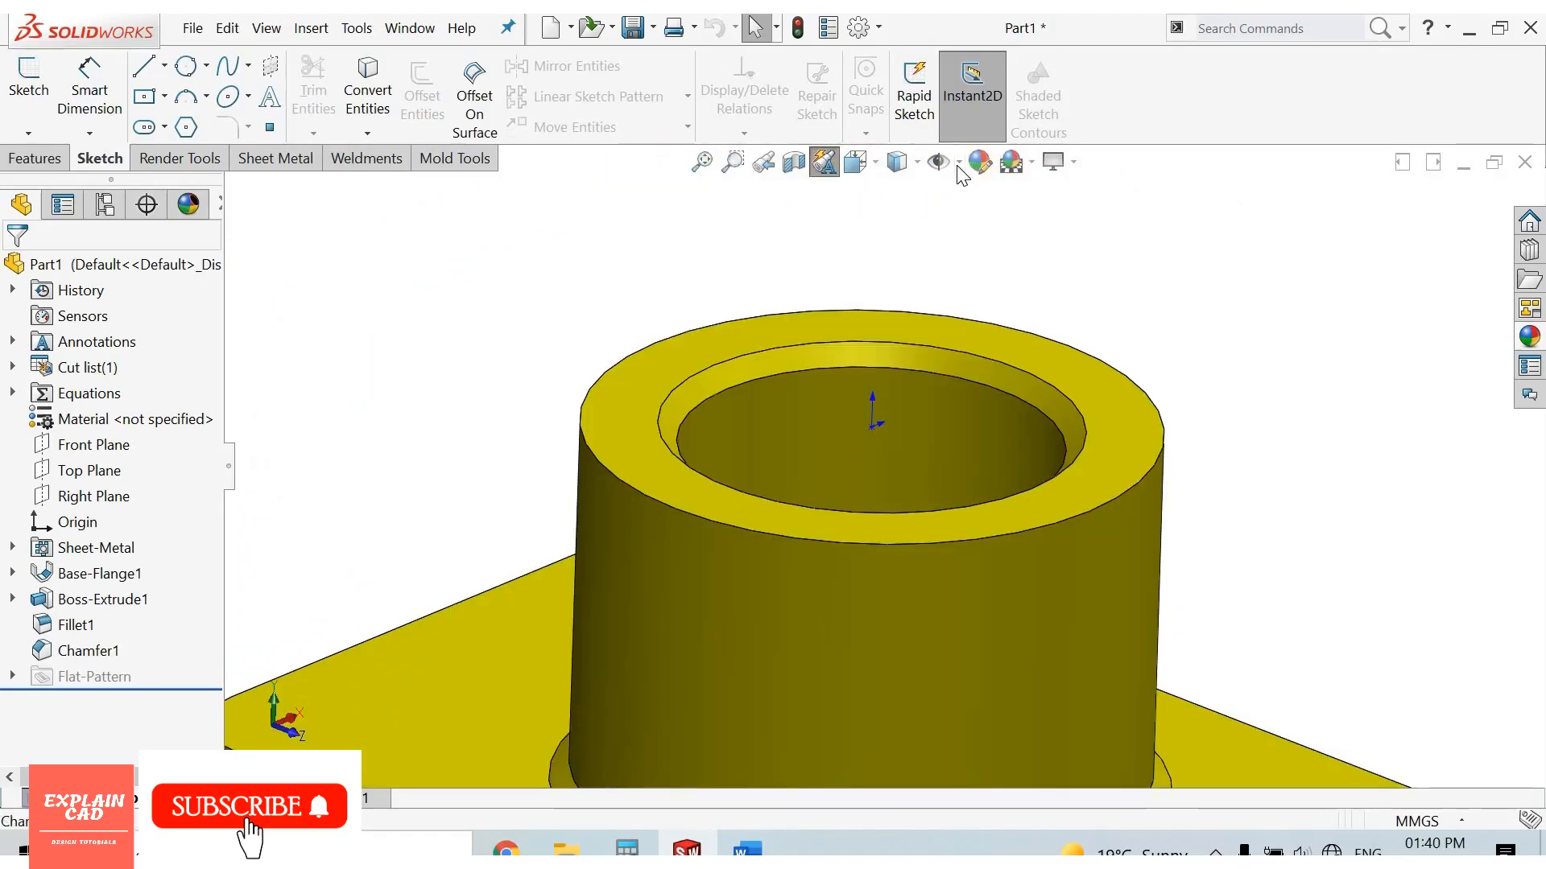
click(953, 161)
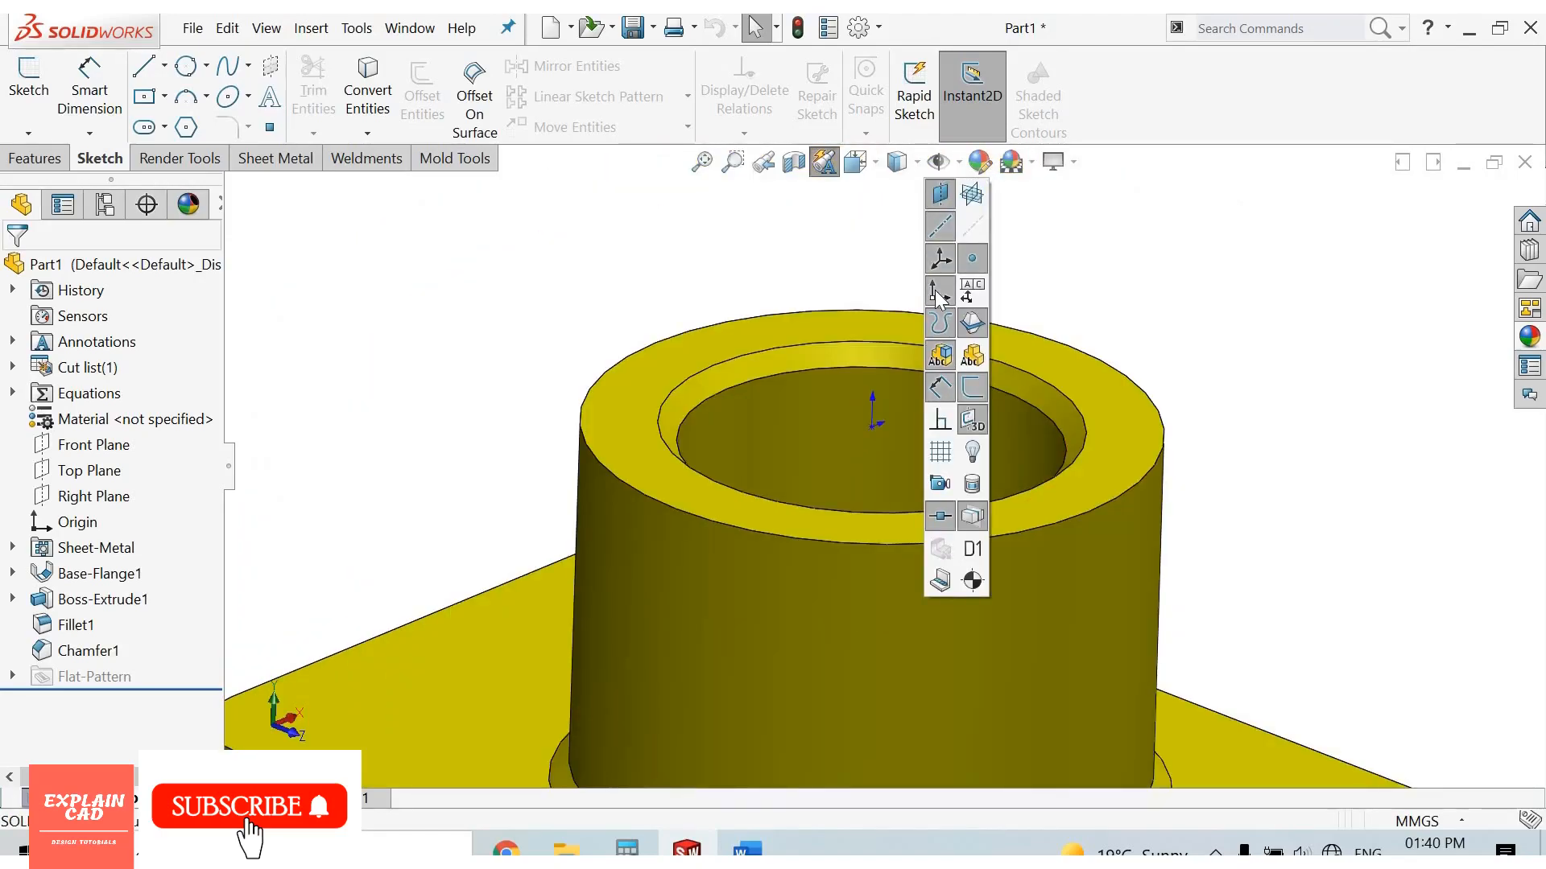
mouse_move(1055, 280)
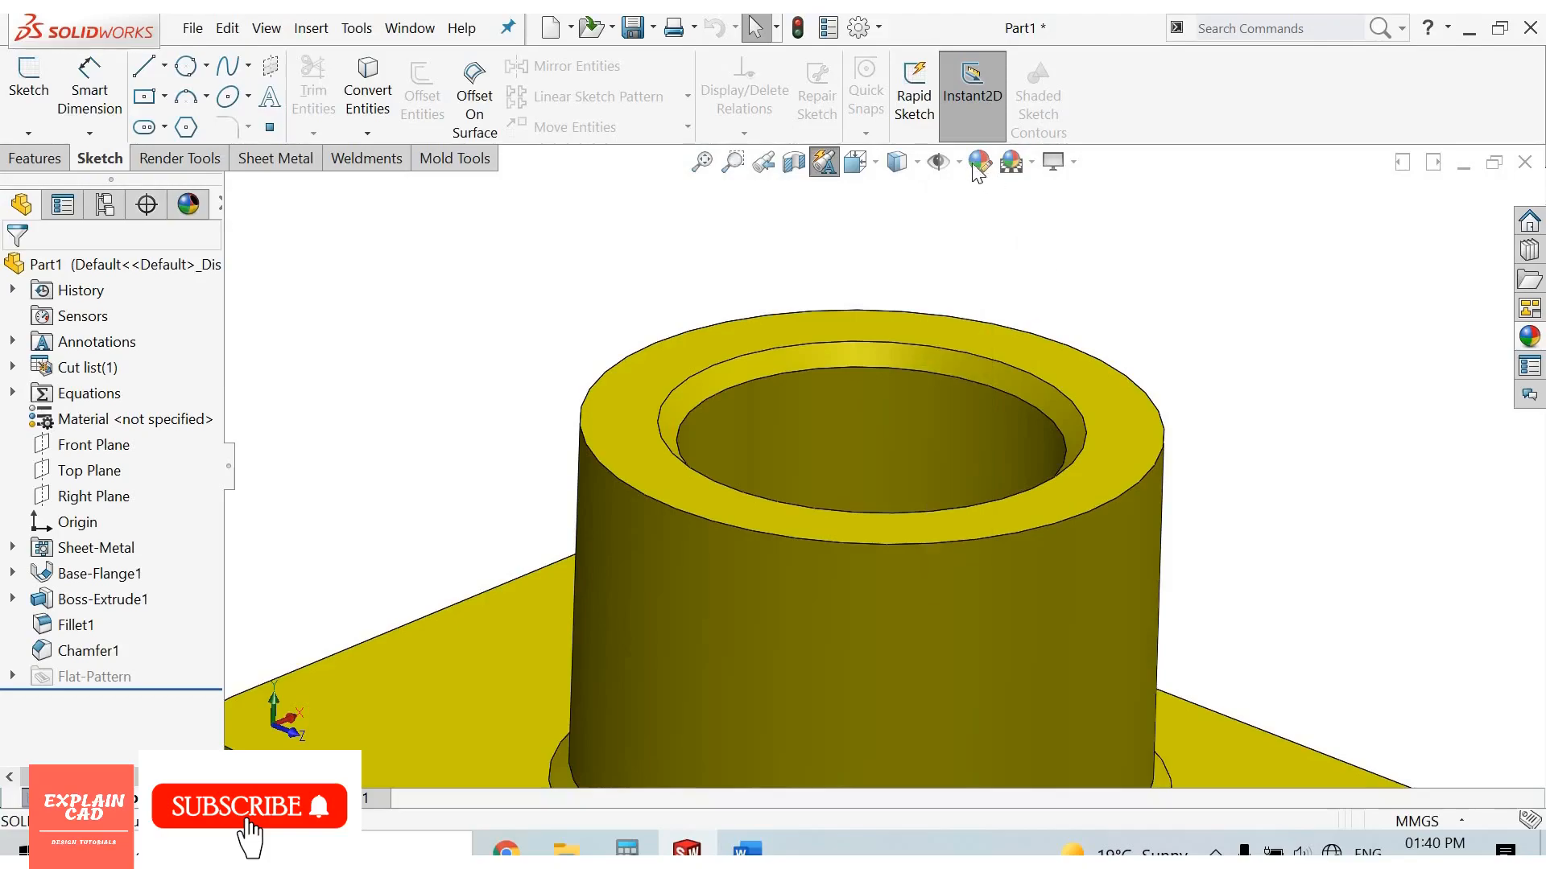
mouse_move(977, 161)
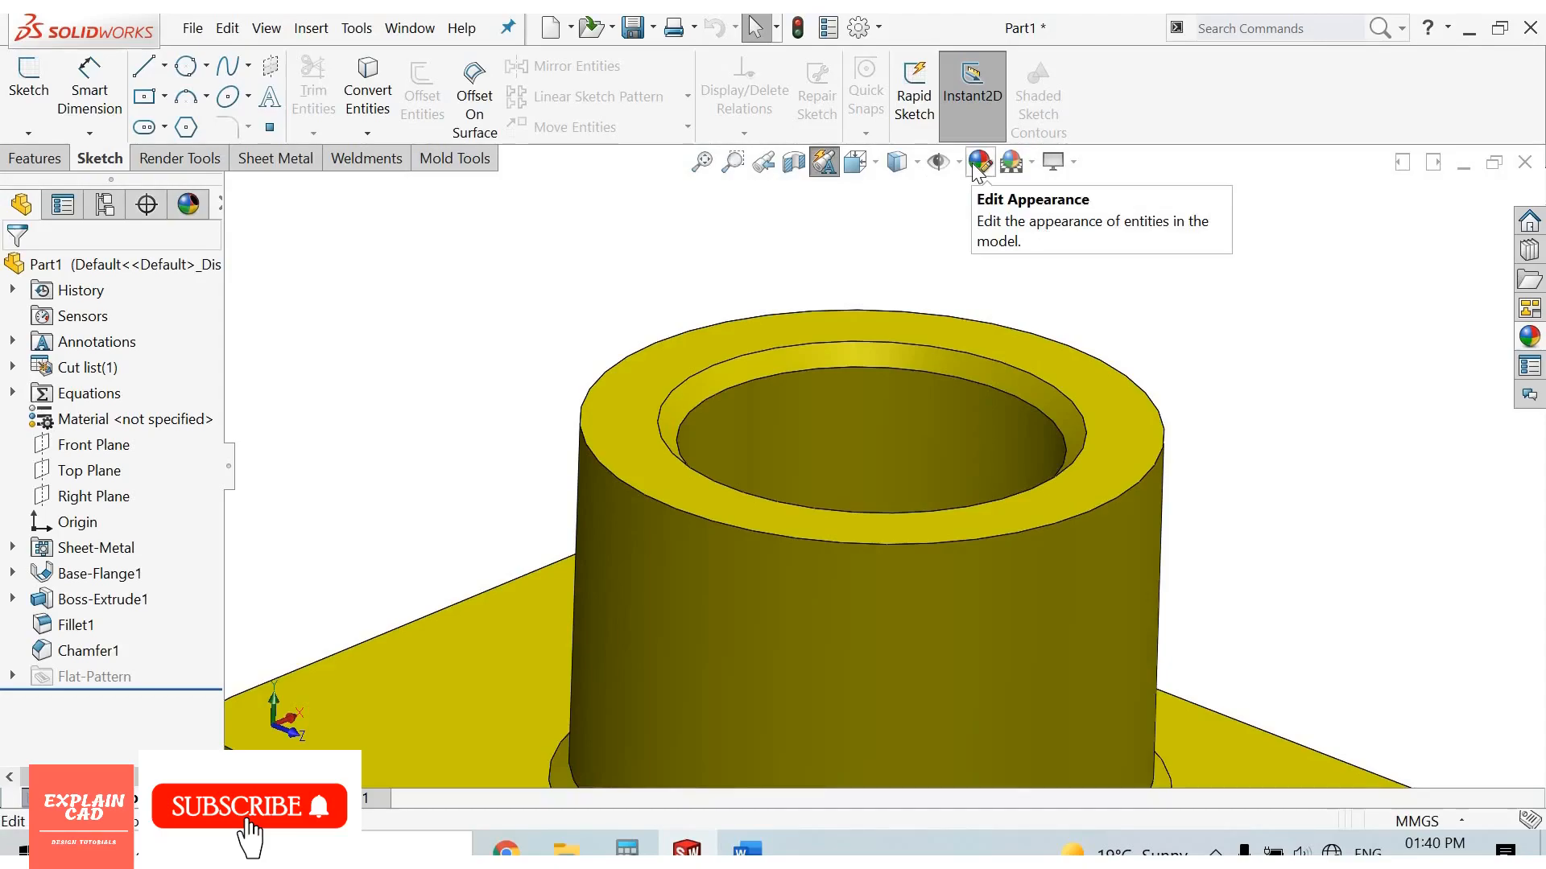
mouse_move(955, 193)
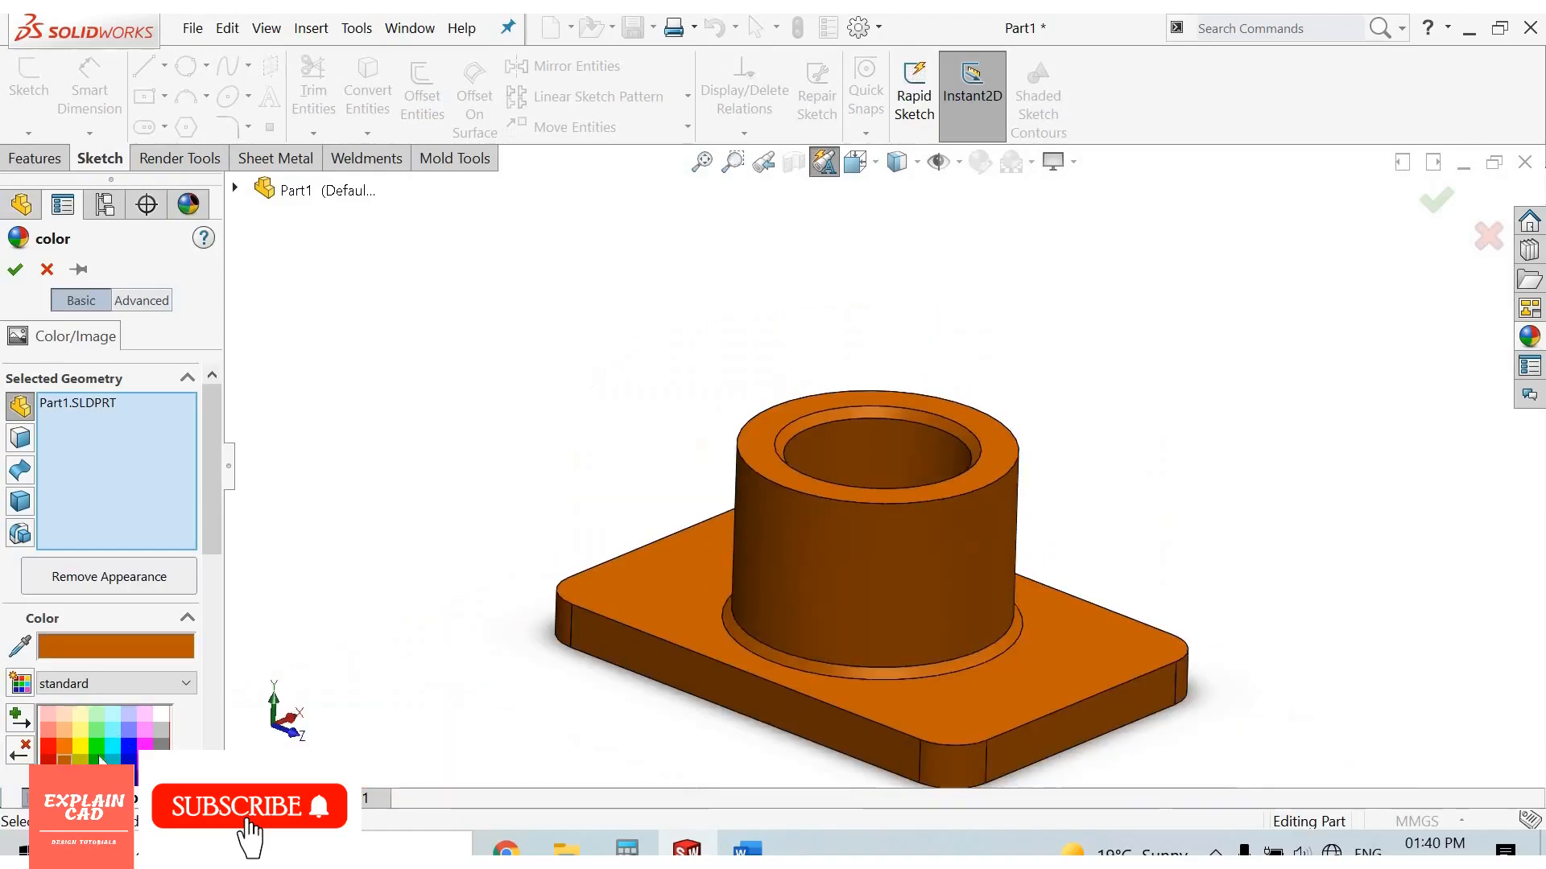
Give the whole bushing a green colour from the appearance swatches.
click(98, 725)
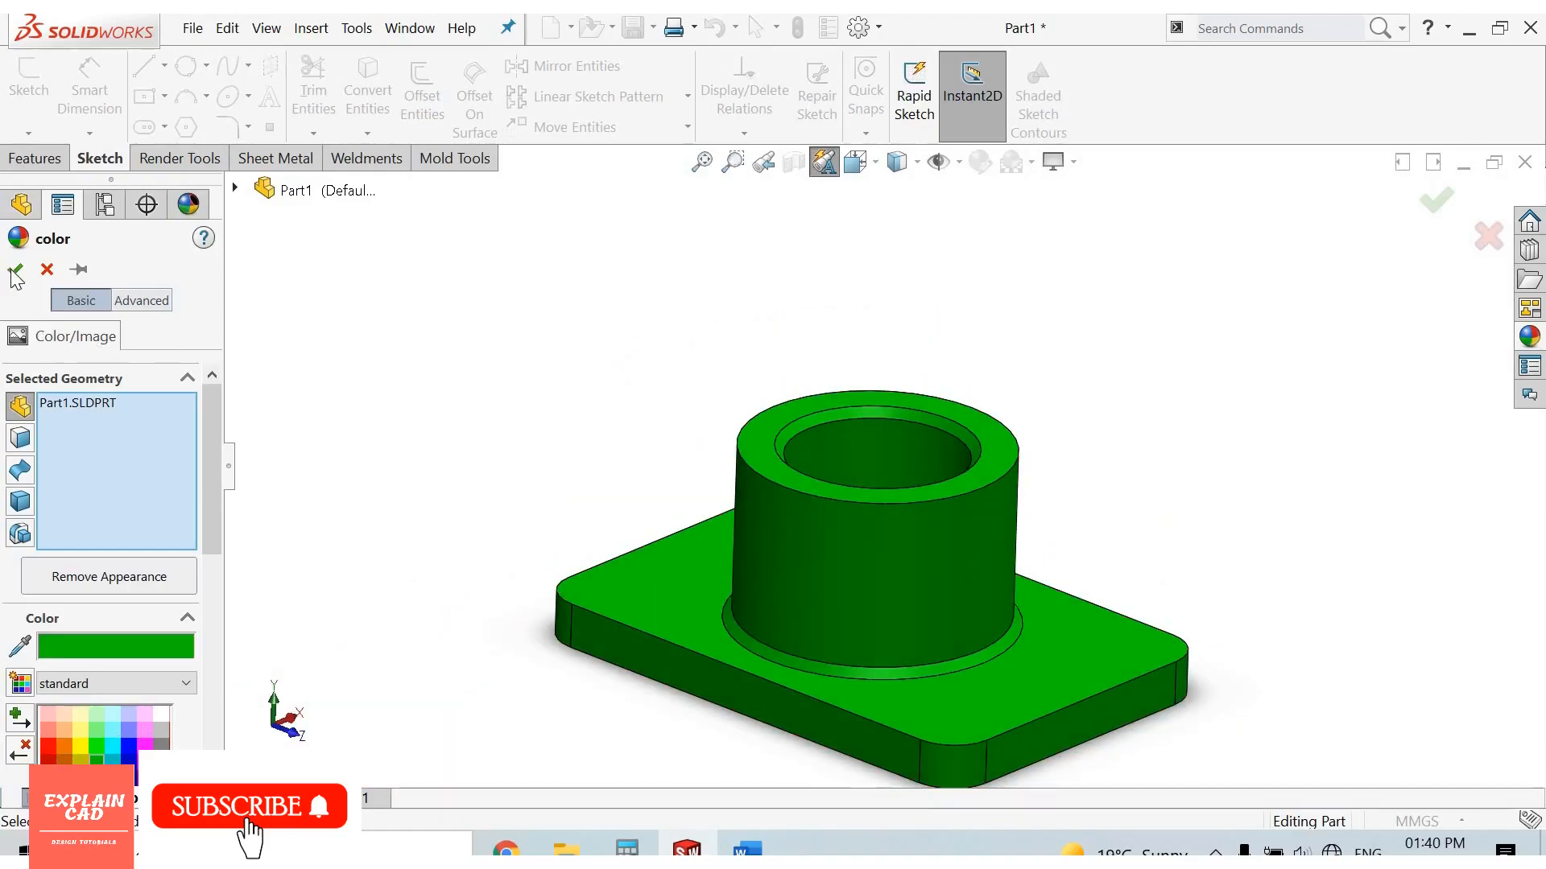
click(14, 269)
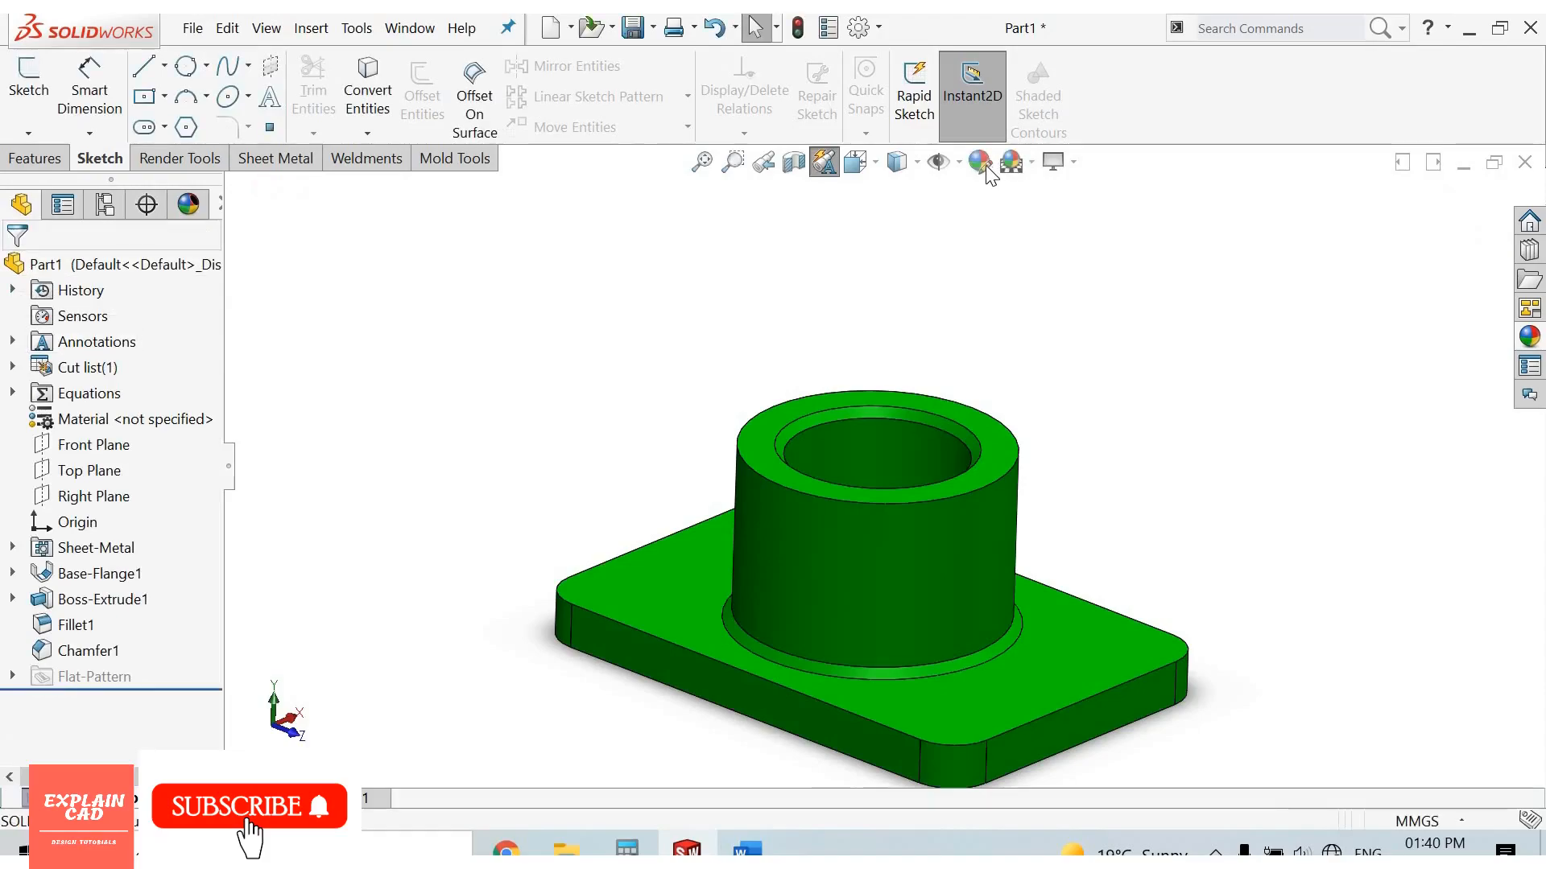
mouse_move(979, 161)
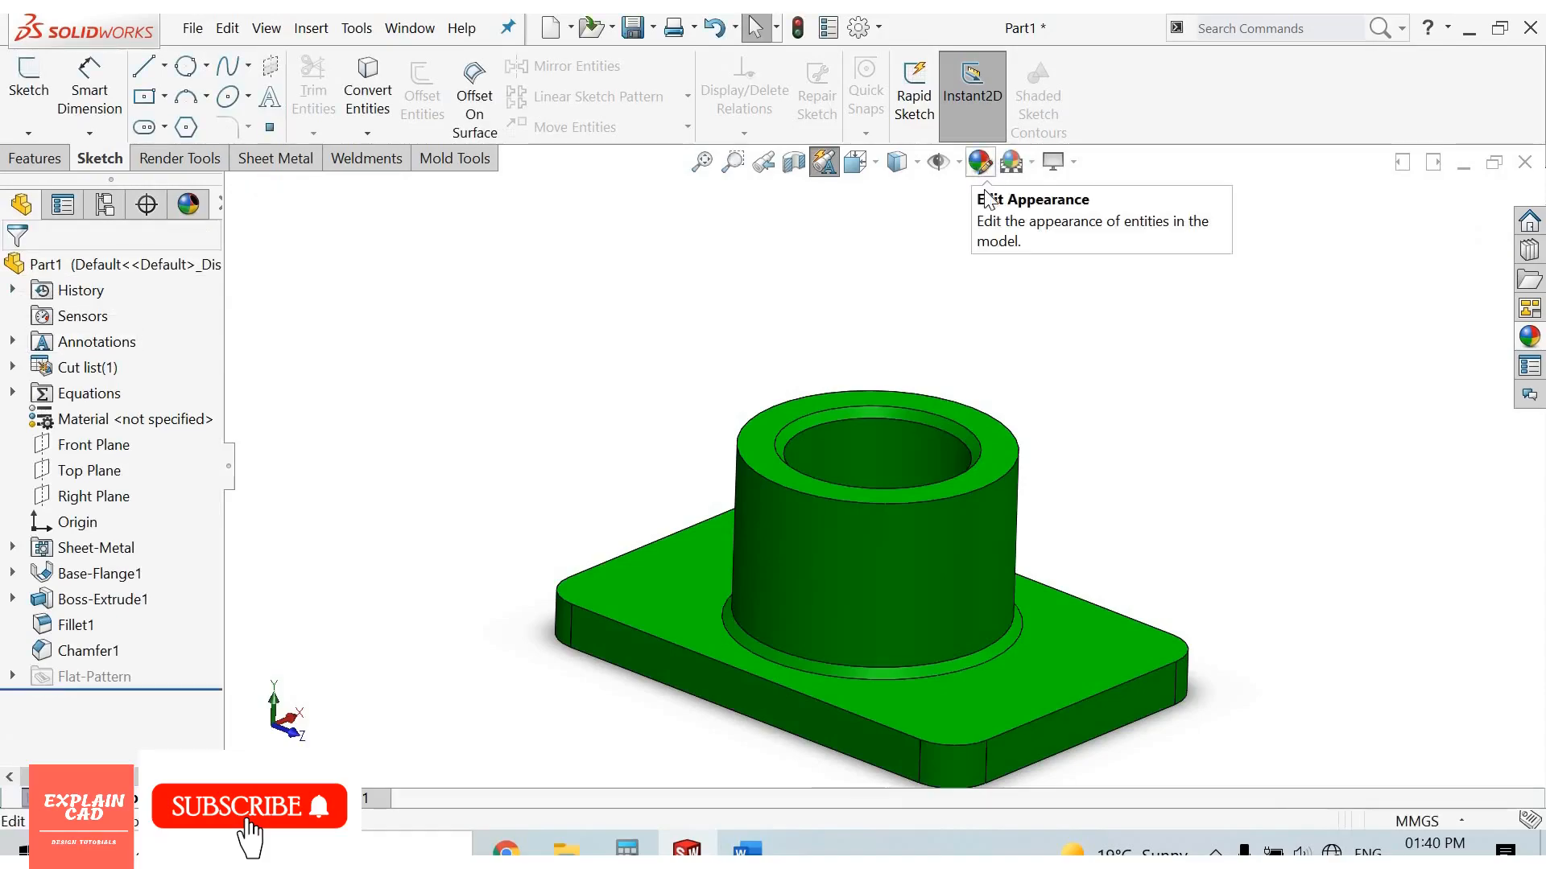
Browse the Appearances library categories down to Organic > Wood.
click(977, 161)
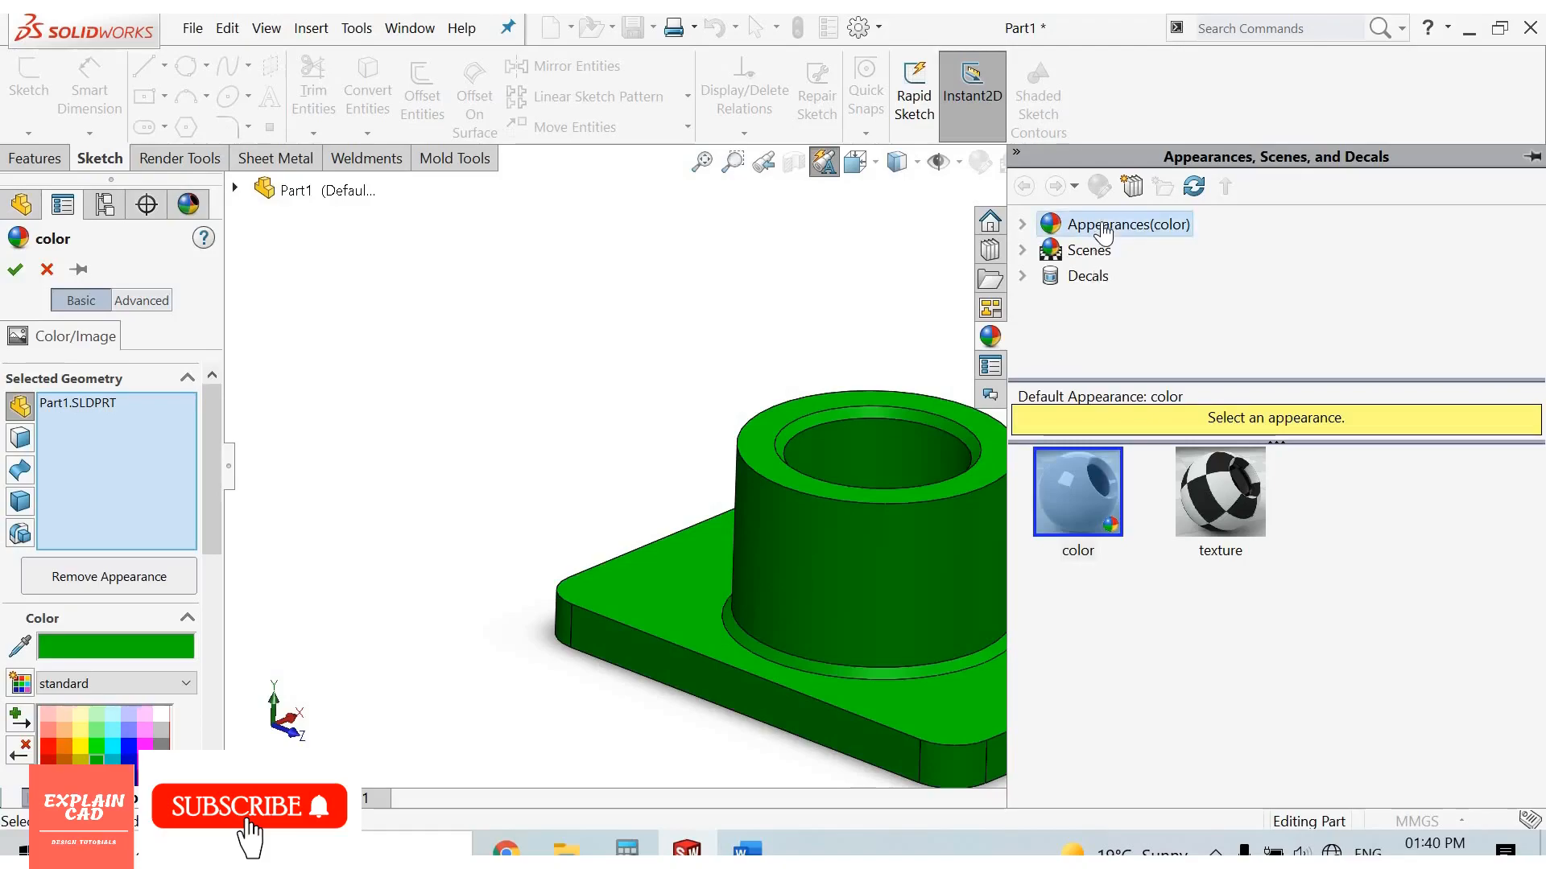
click(1022, 224)
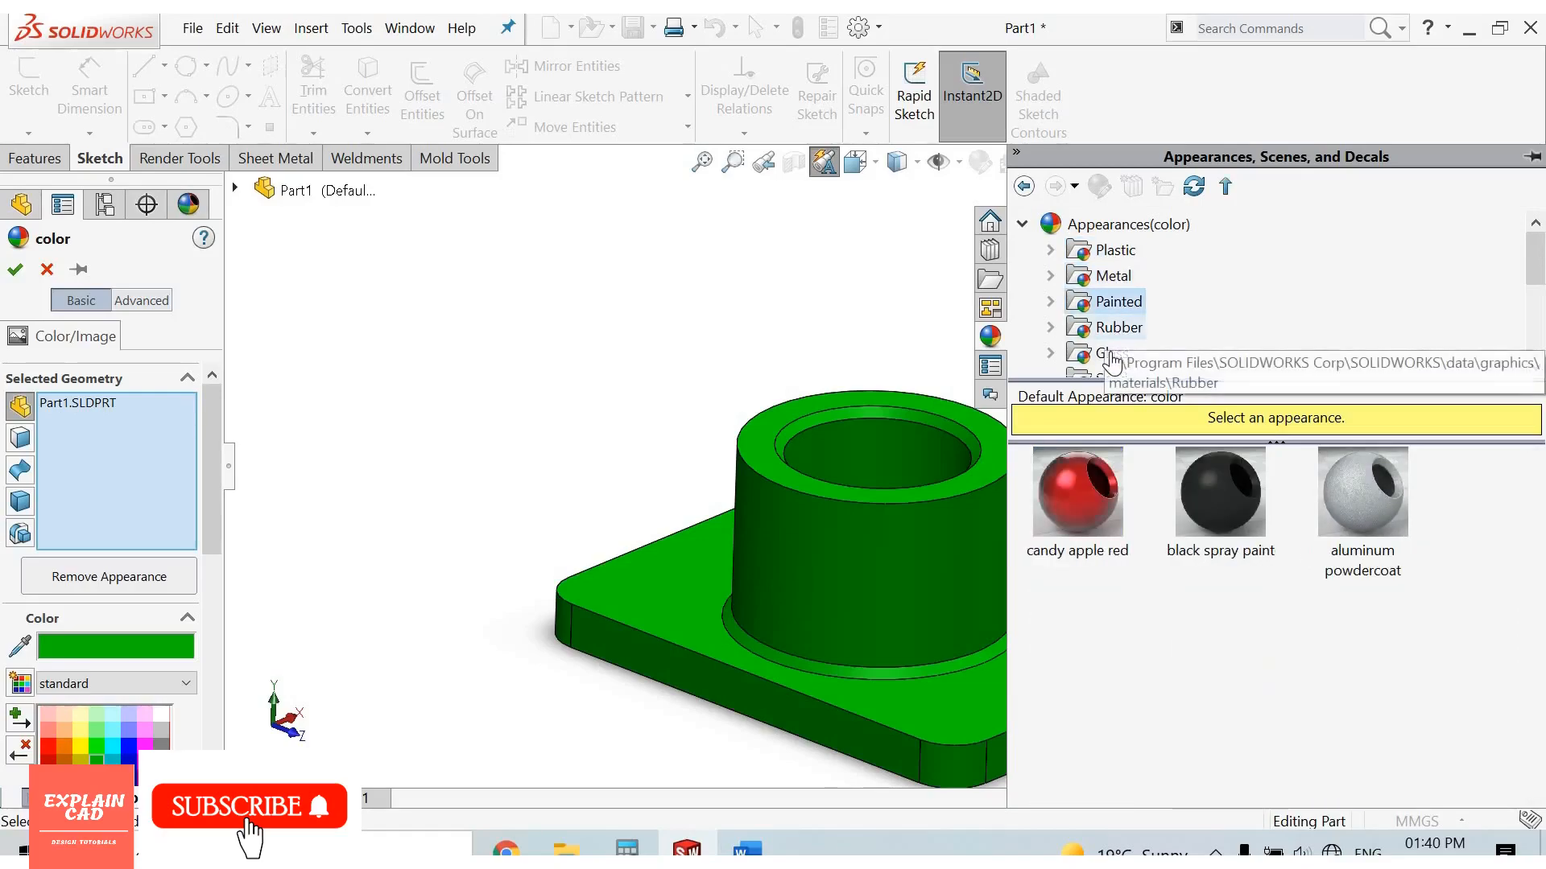
scroll(down, 3)
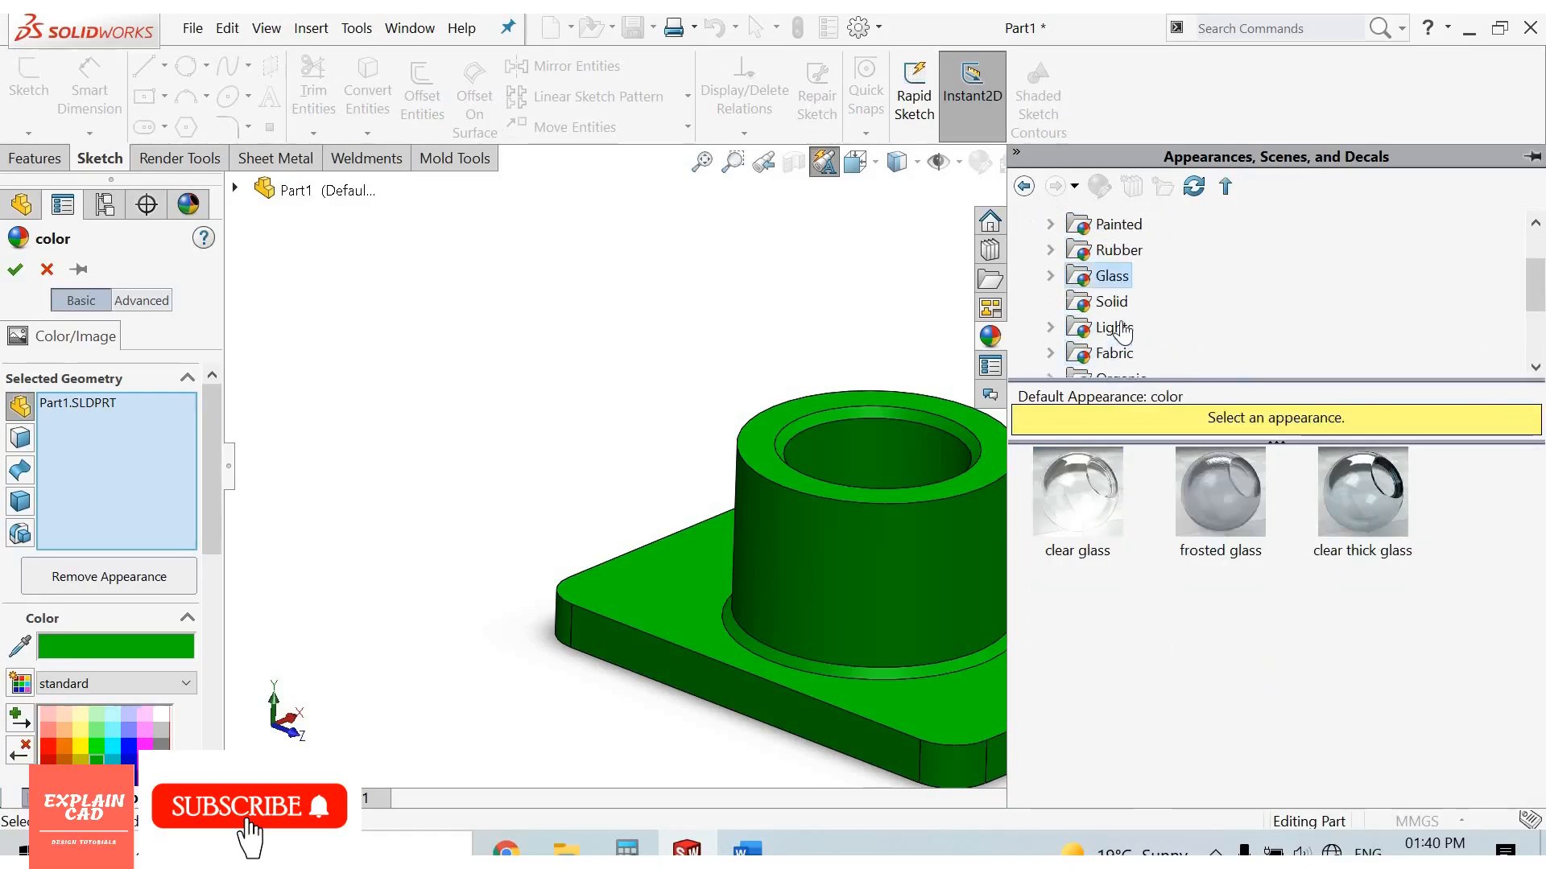
click(1119, 327)
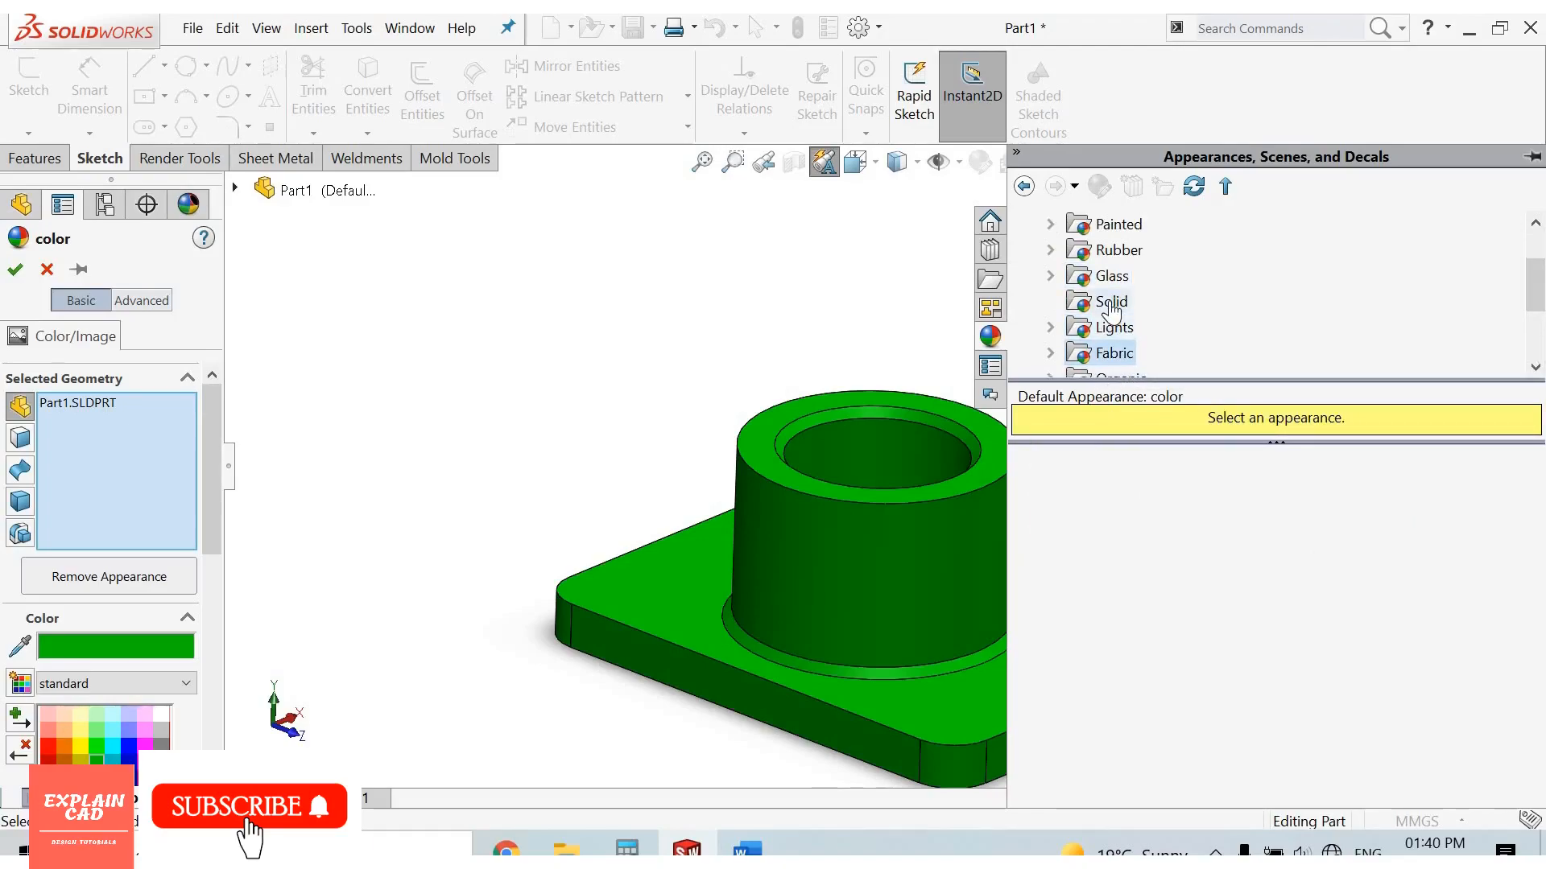
click(1114, 301)
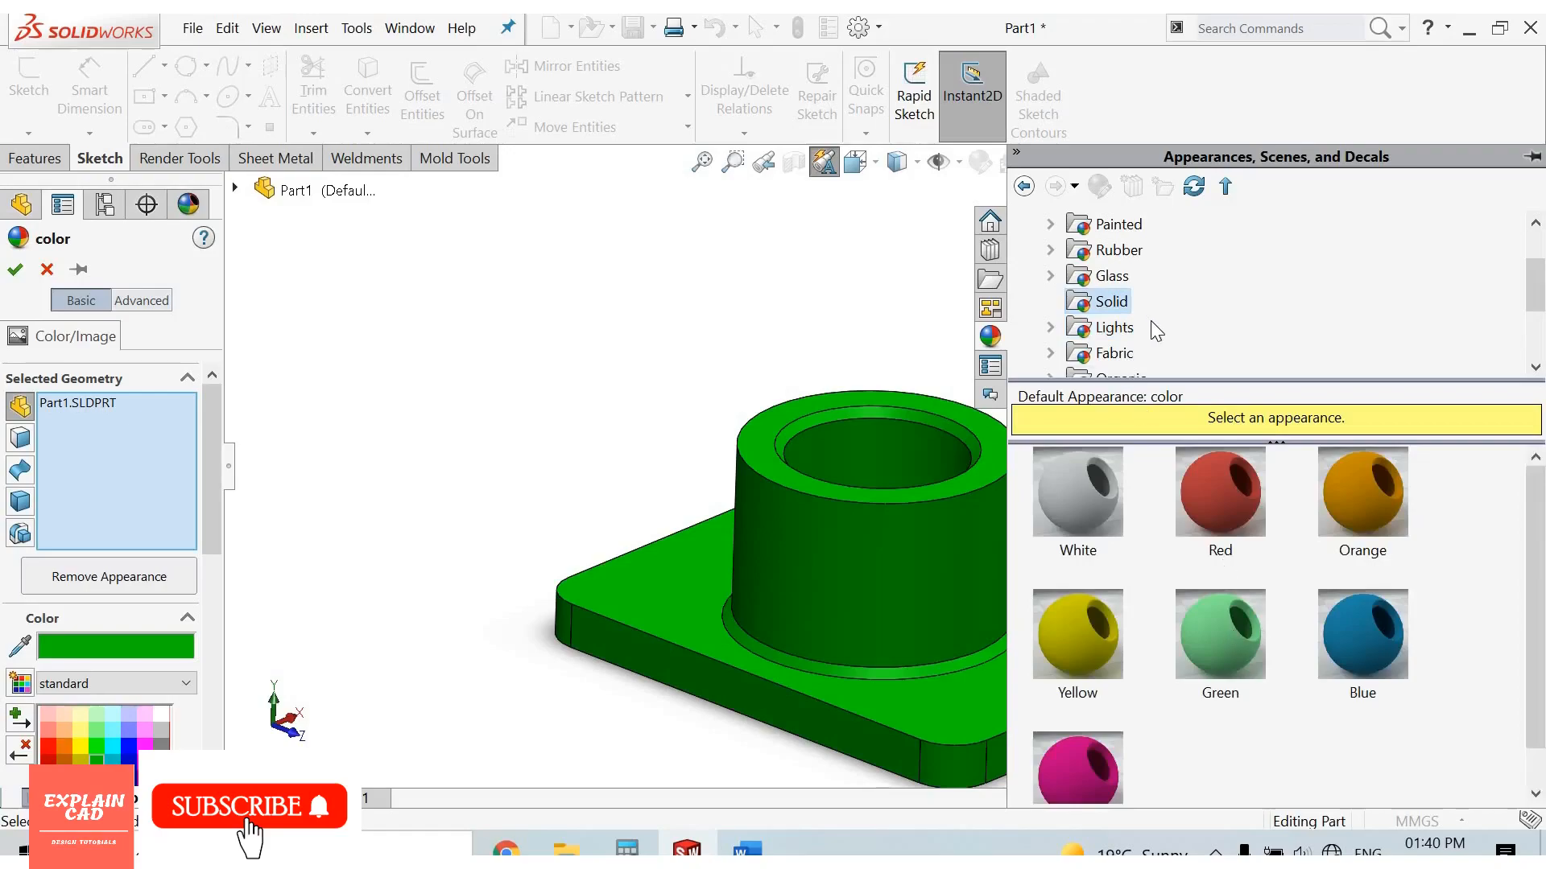
scroll(down, 3)
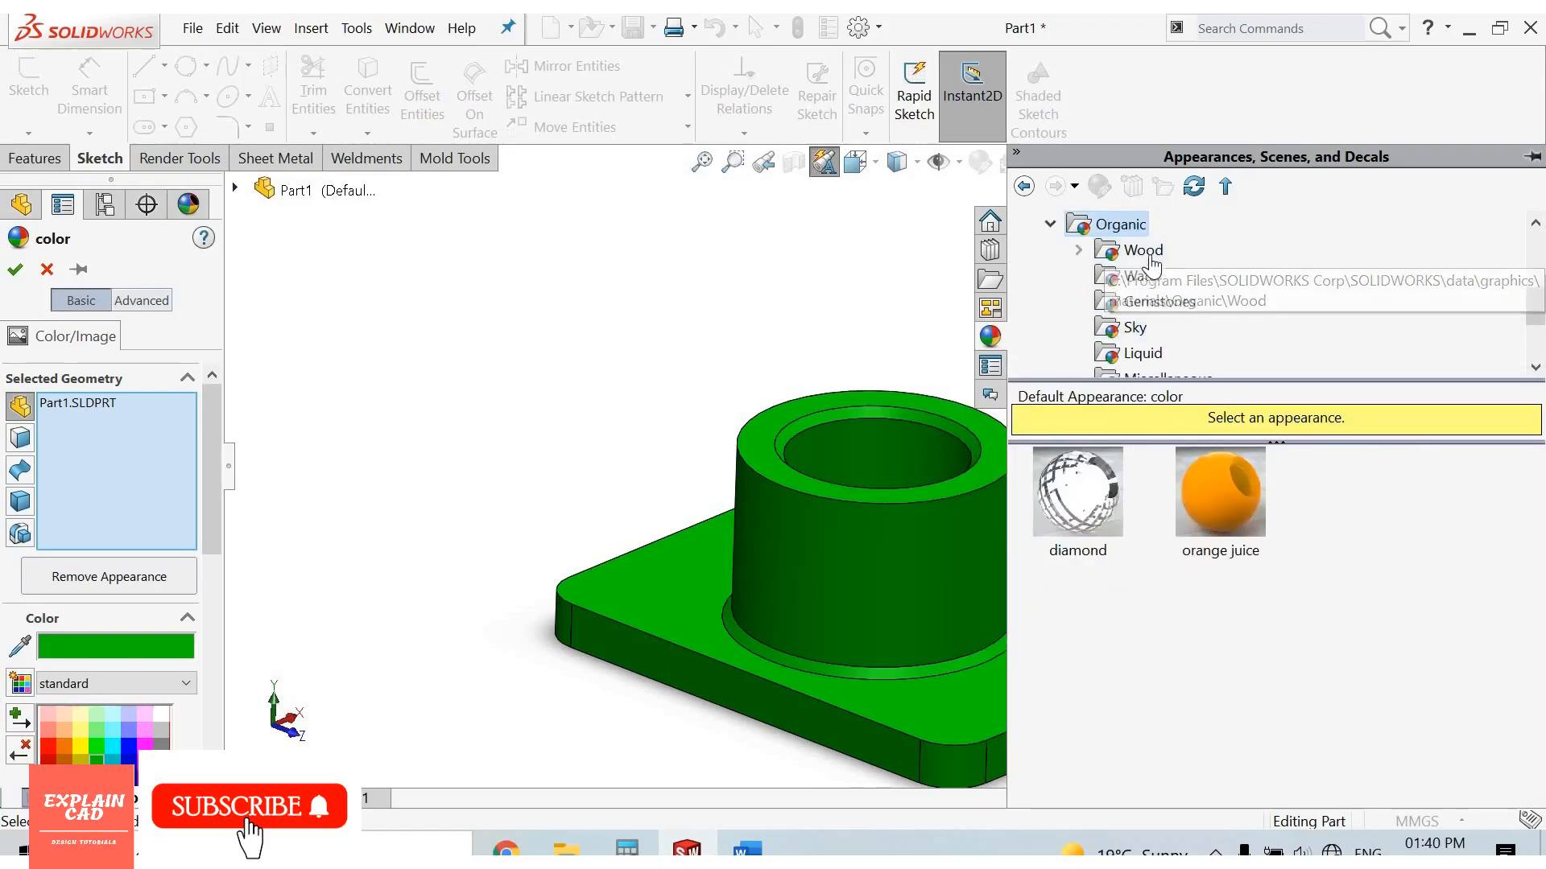
mouse_move(1212, 595)
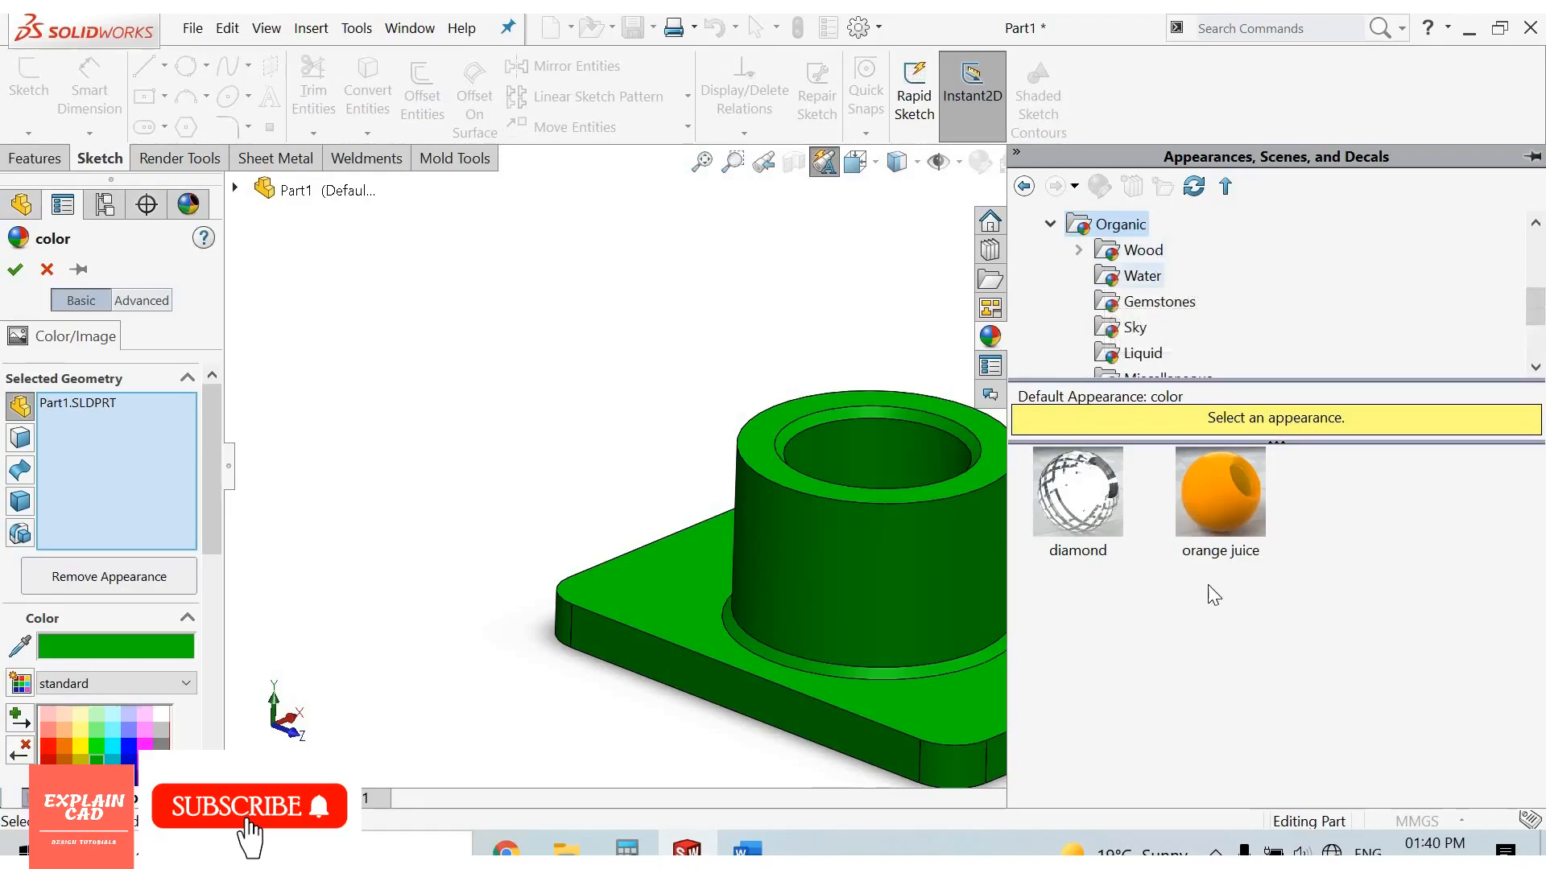
Apply the polished rosewood 2d appearance to the whole bushing.
double_click(1219, 636)
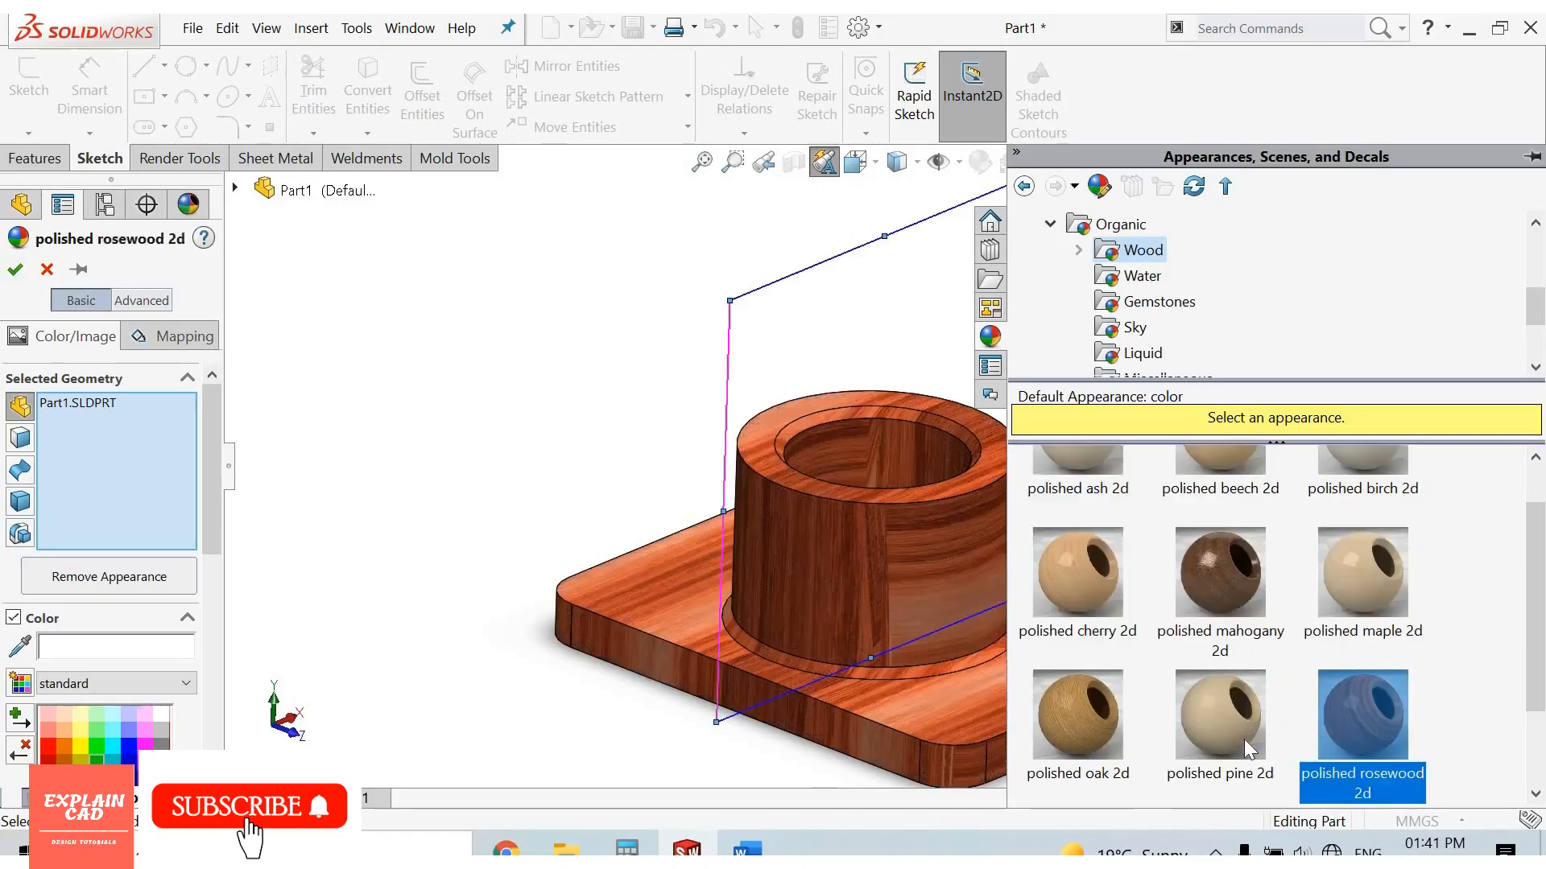
scroll(down, 3)
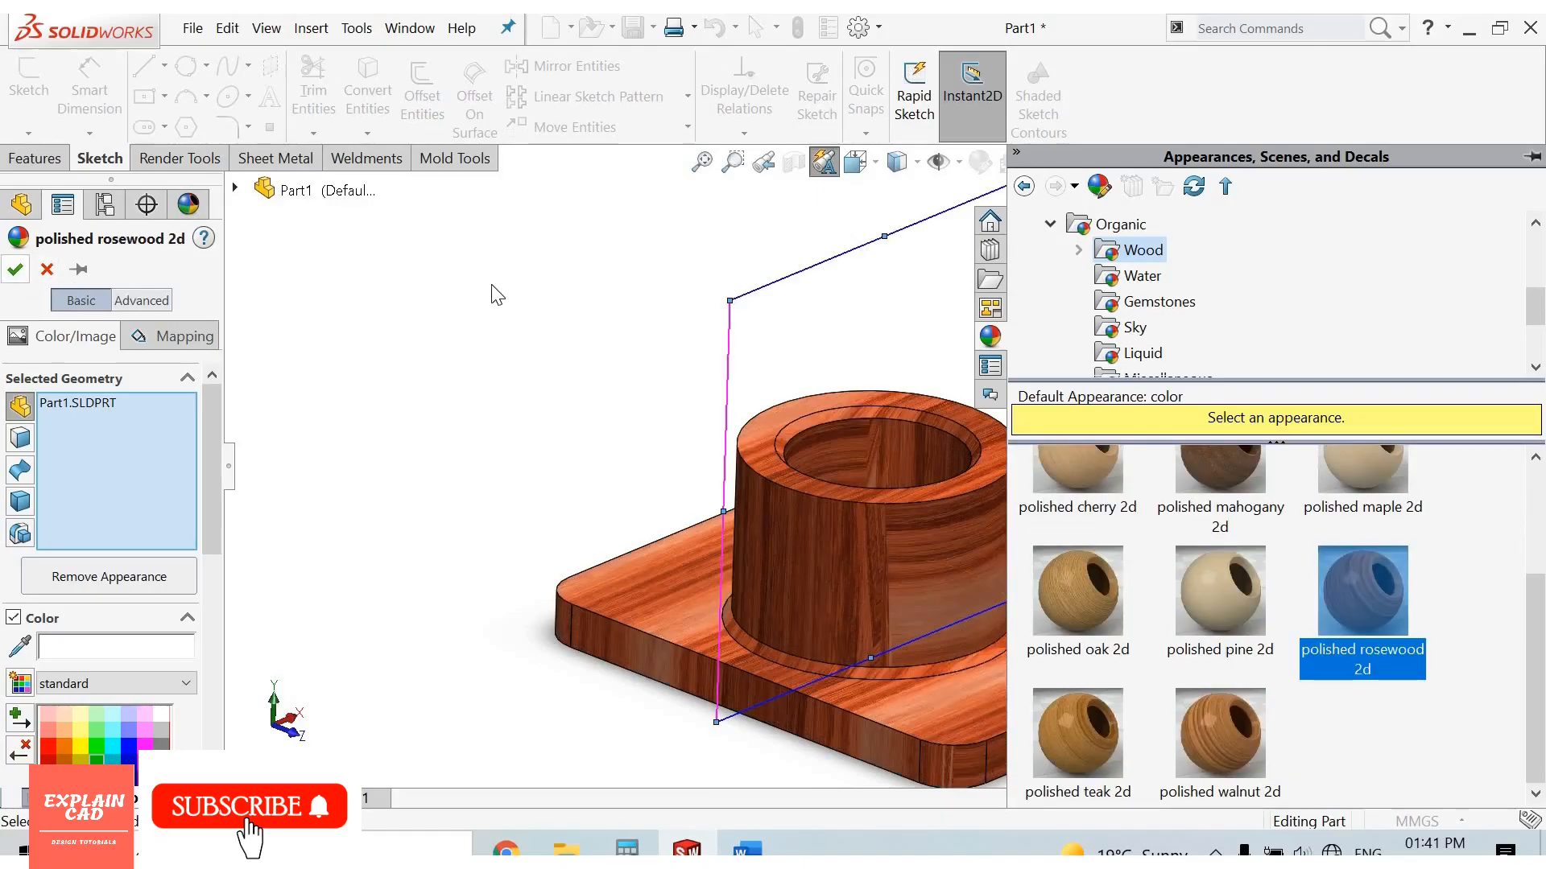
click(14, 269)
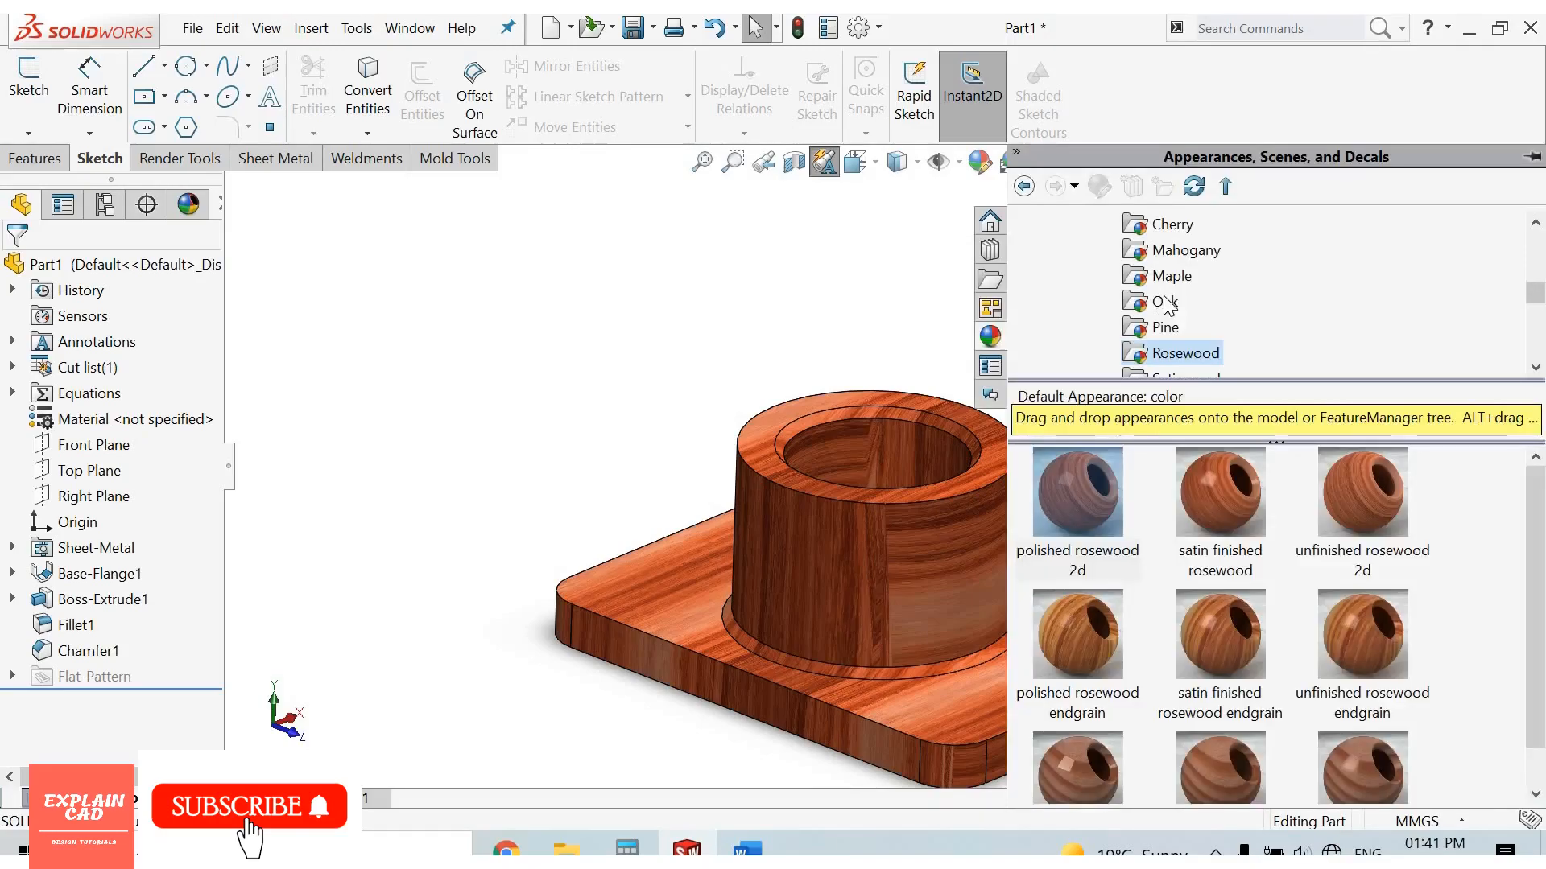
Apply the polished gold appearance from the Metal category to the whole part.
click(1227, 187)
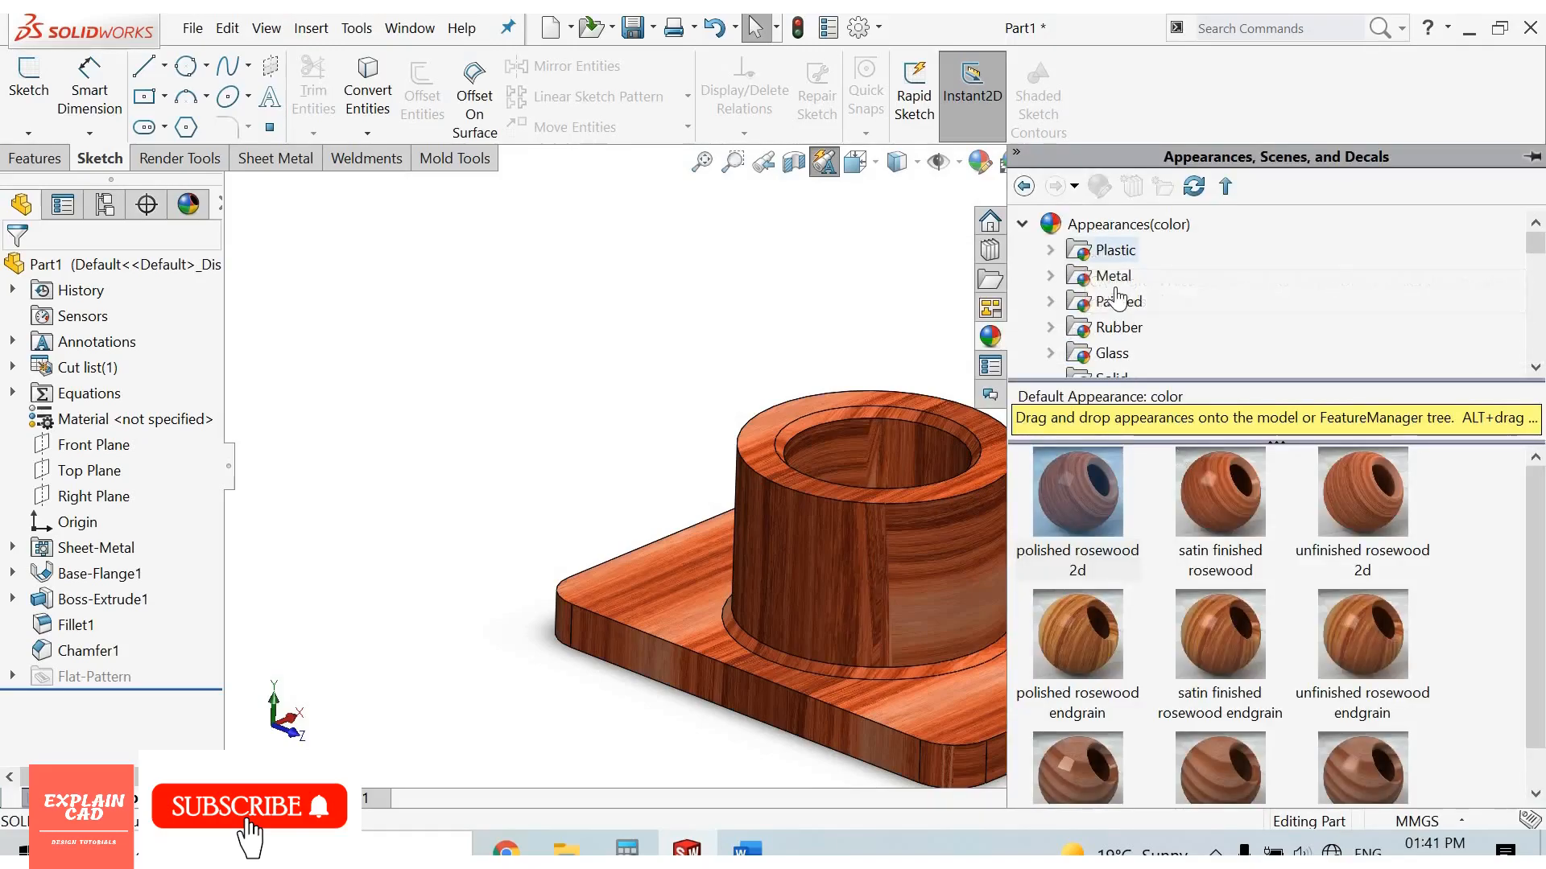
click(1127, 224)
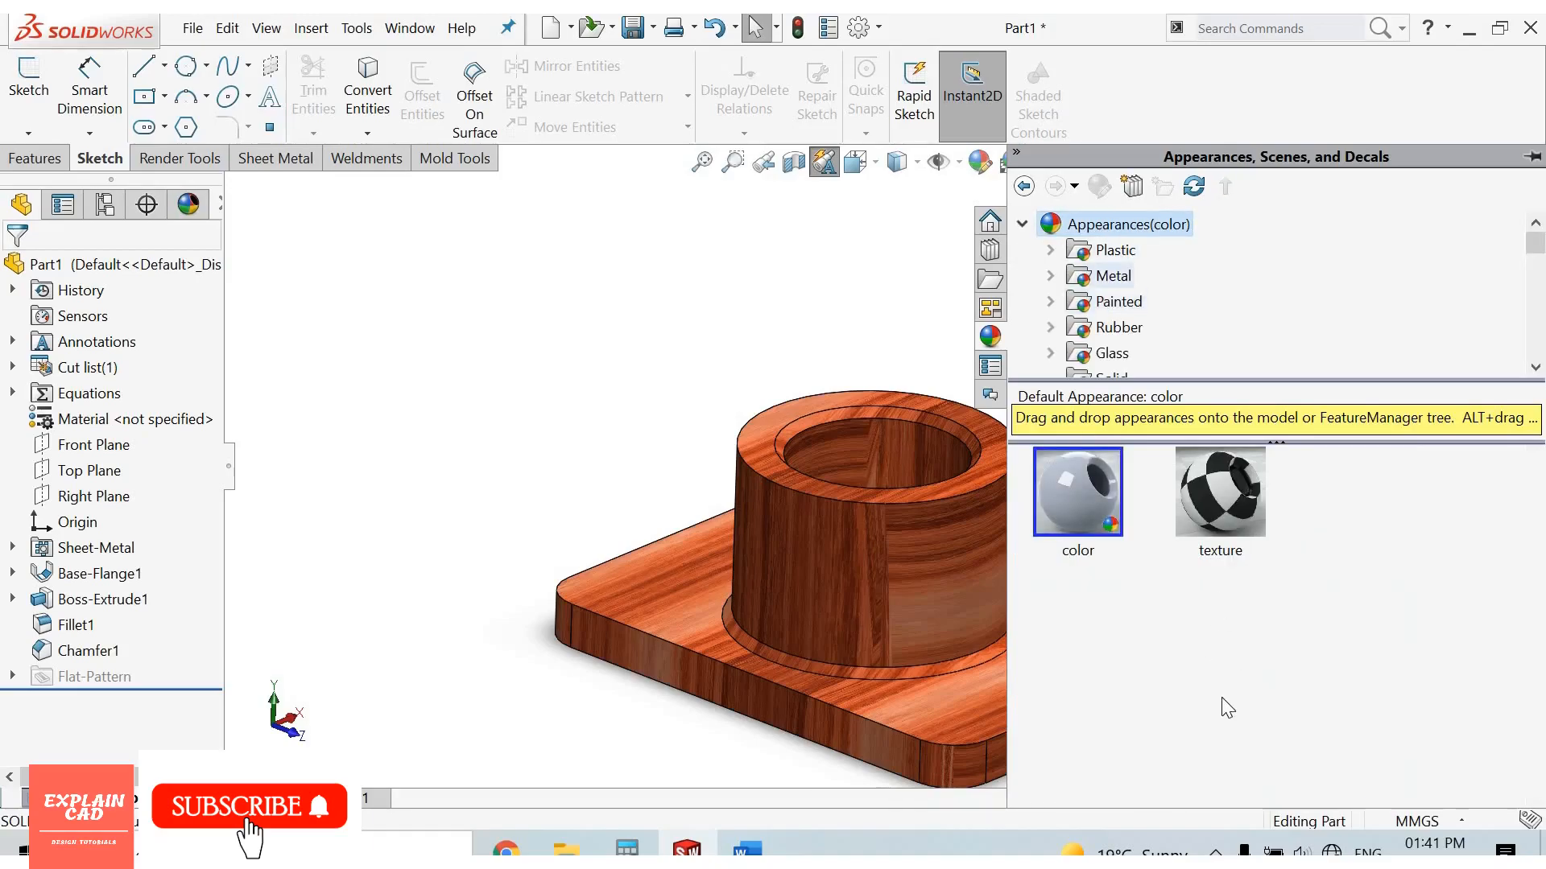
click(1112, 275)
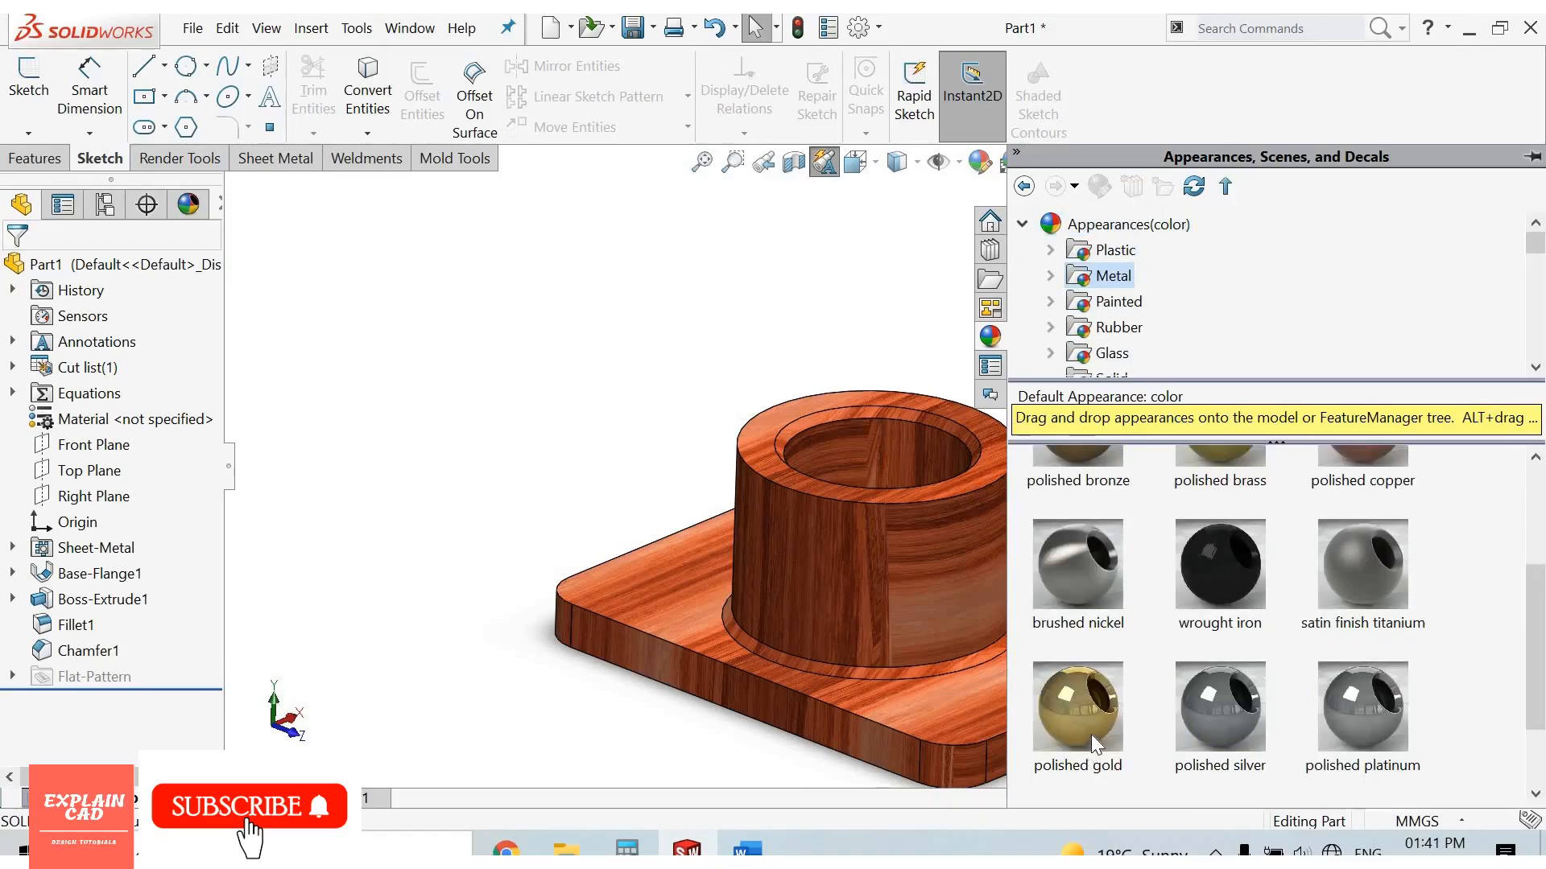
click(1078, 709)
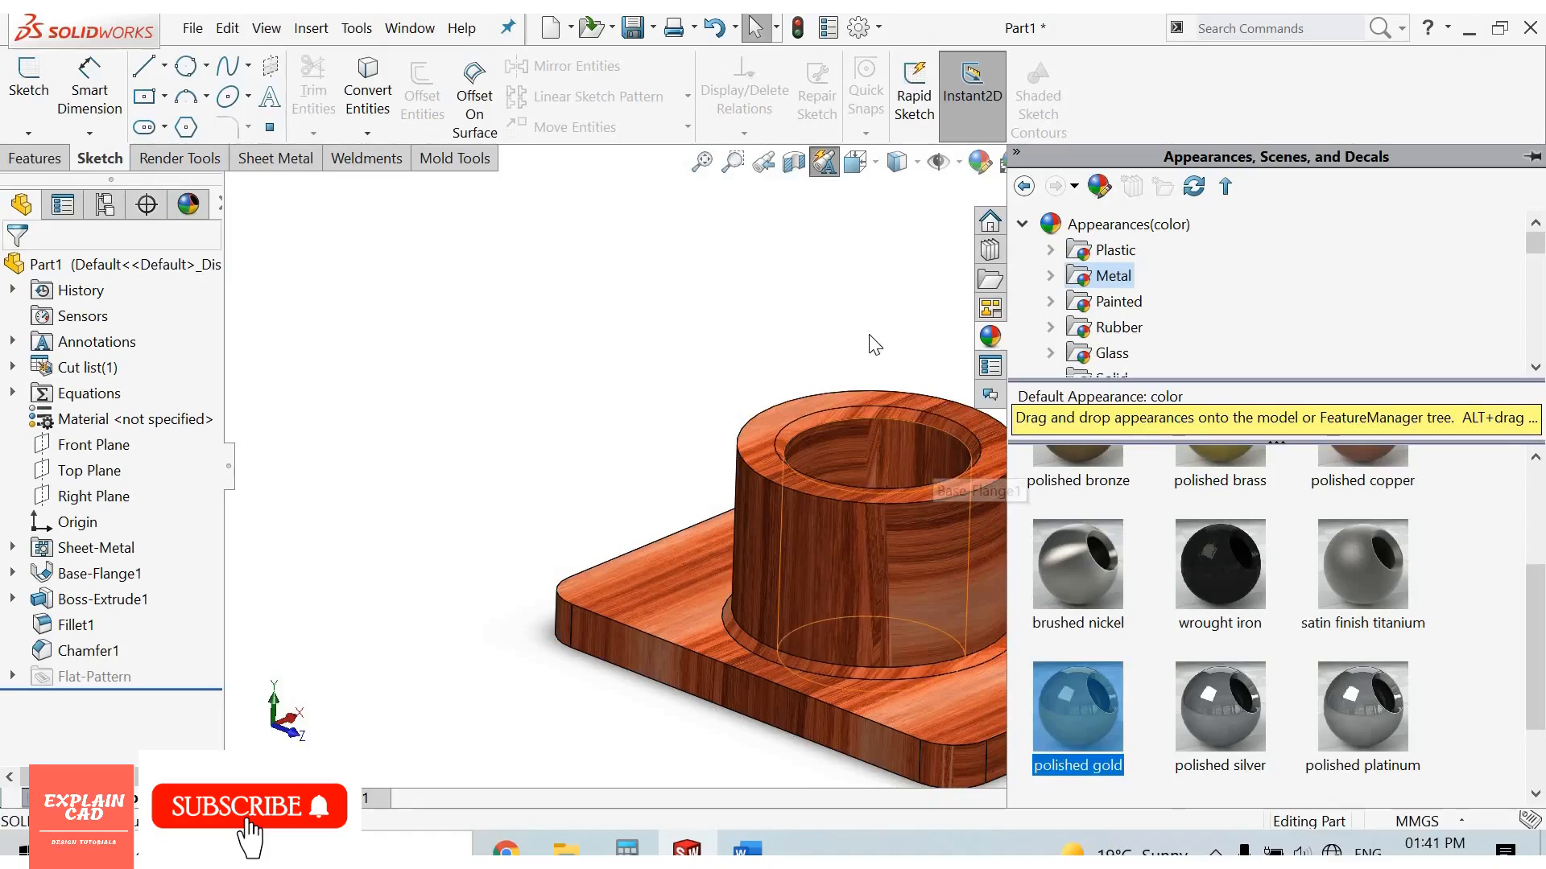
mouse_move(853, 315)
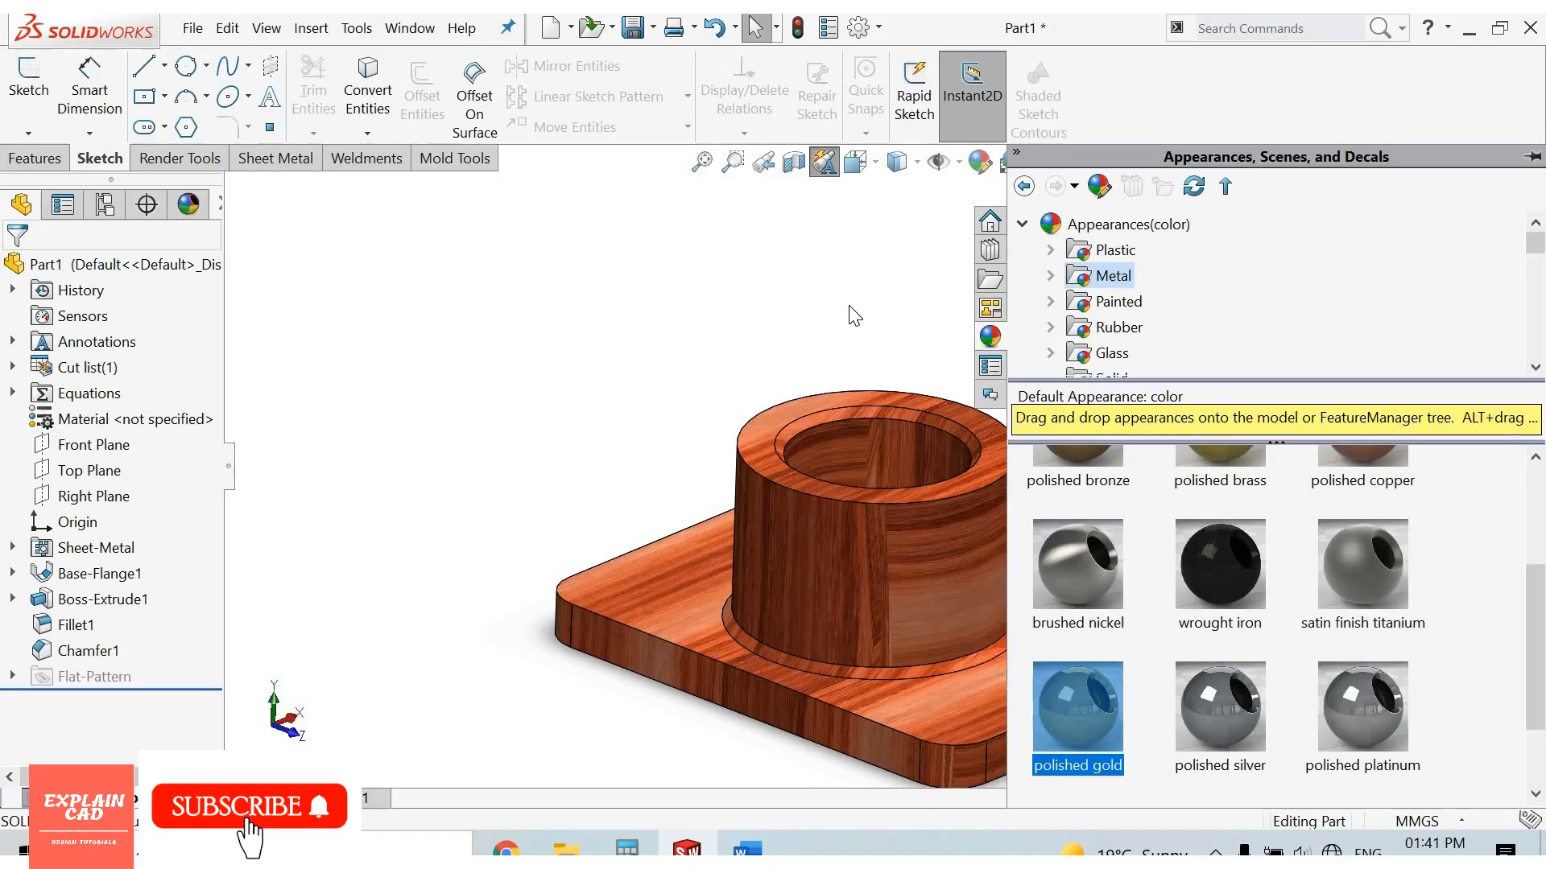
mouse_move(1096, 721)
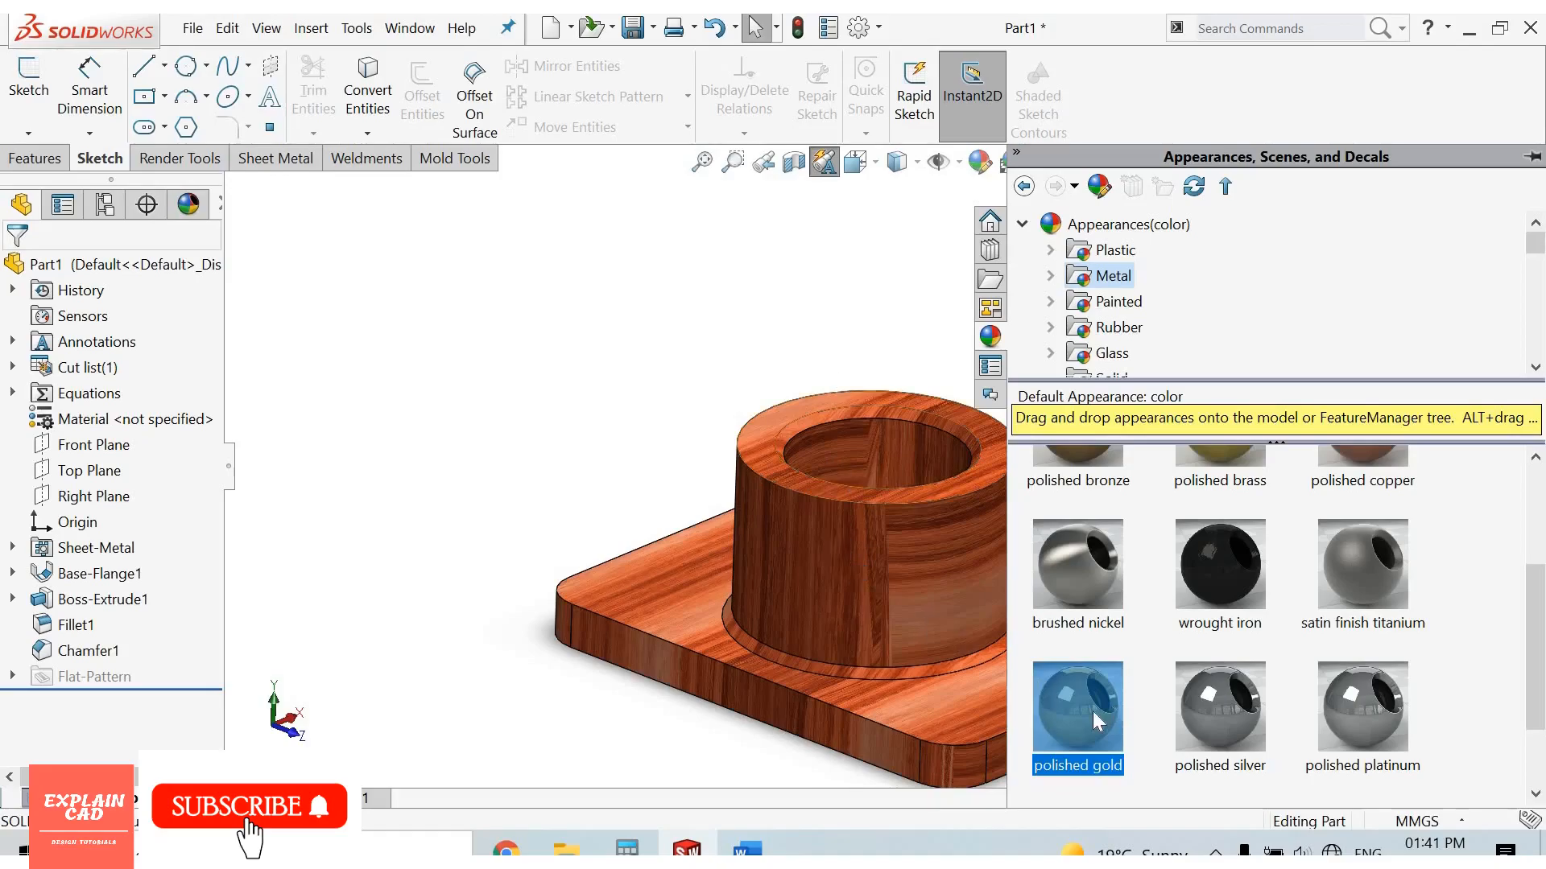
right_click(1077, 717)
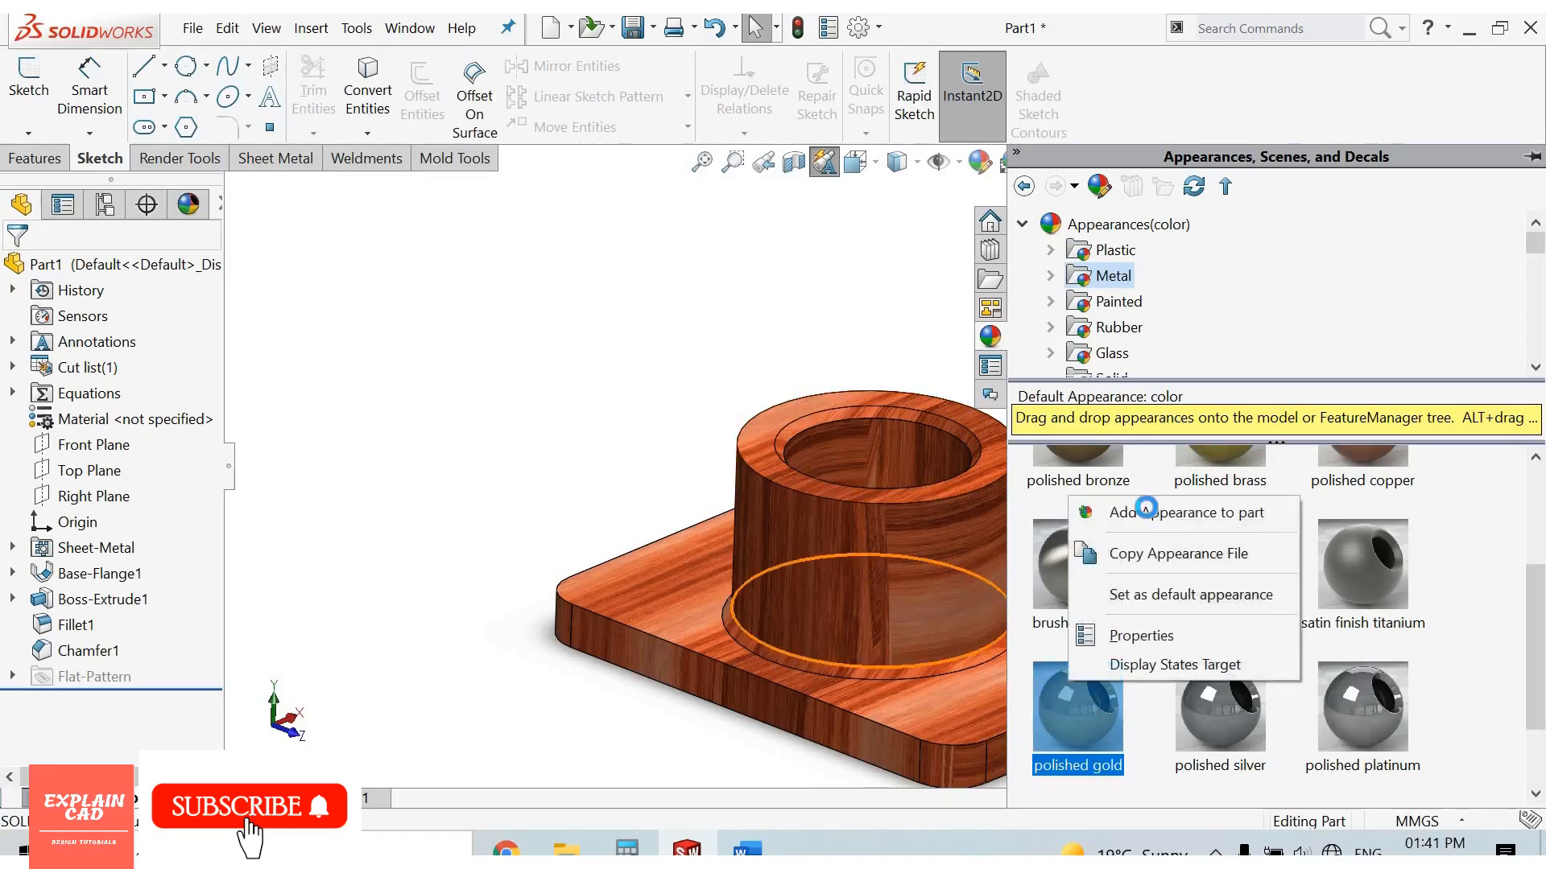
click(1183, 512)
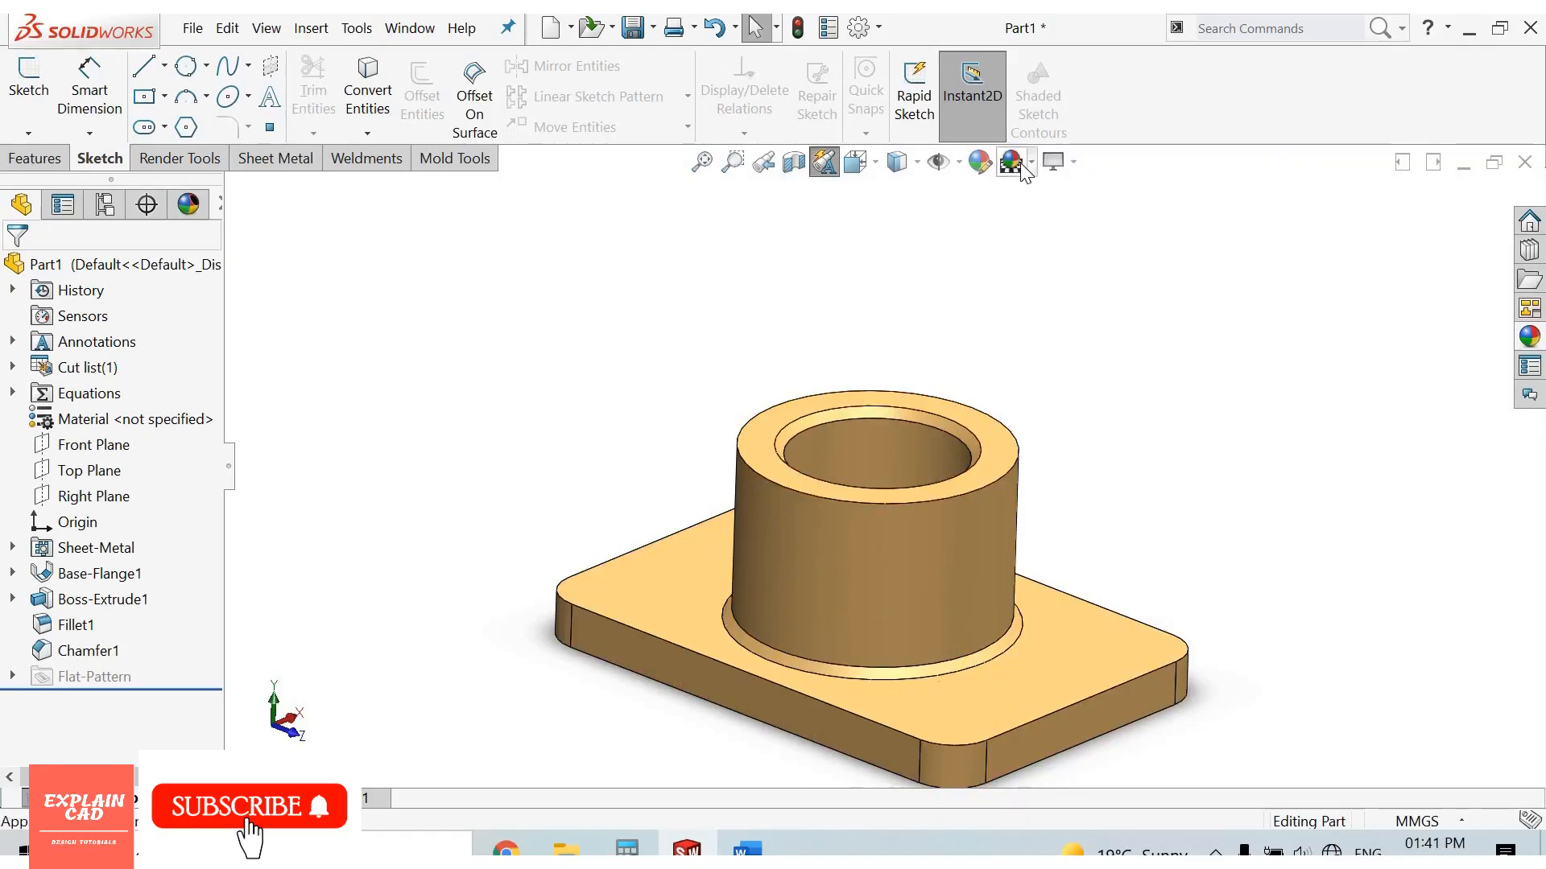
mouse_move(1008, 161)
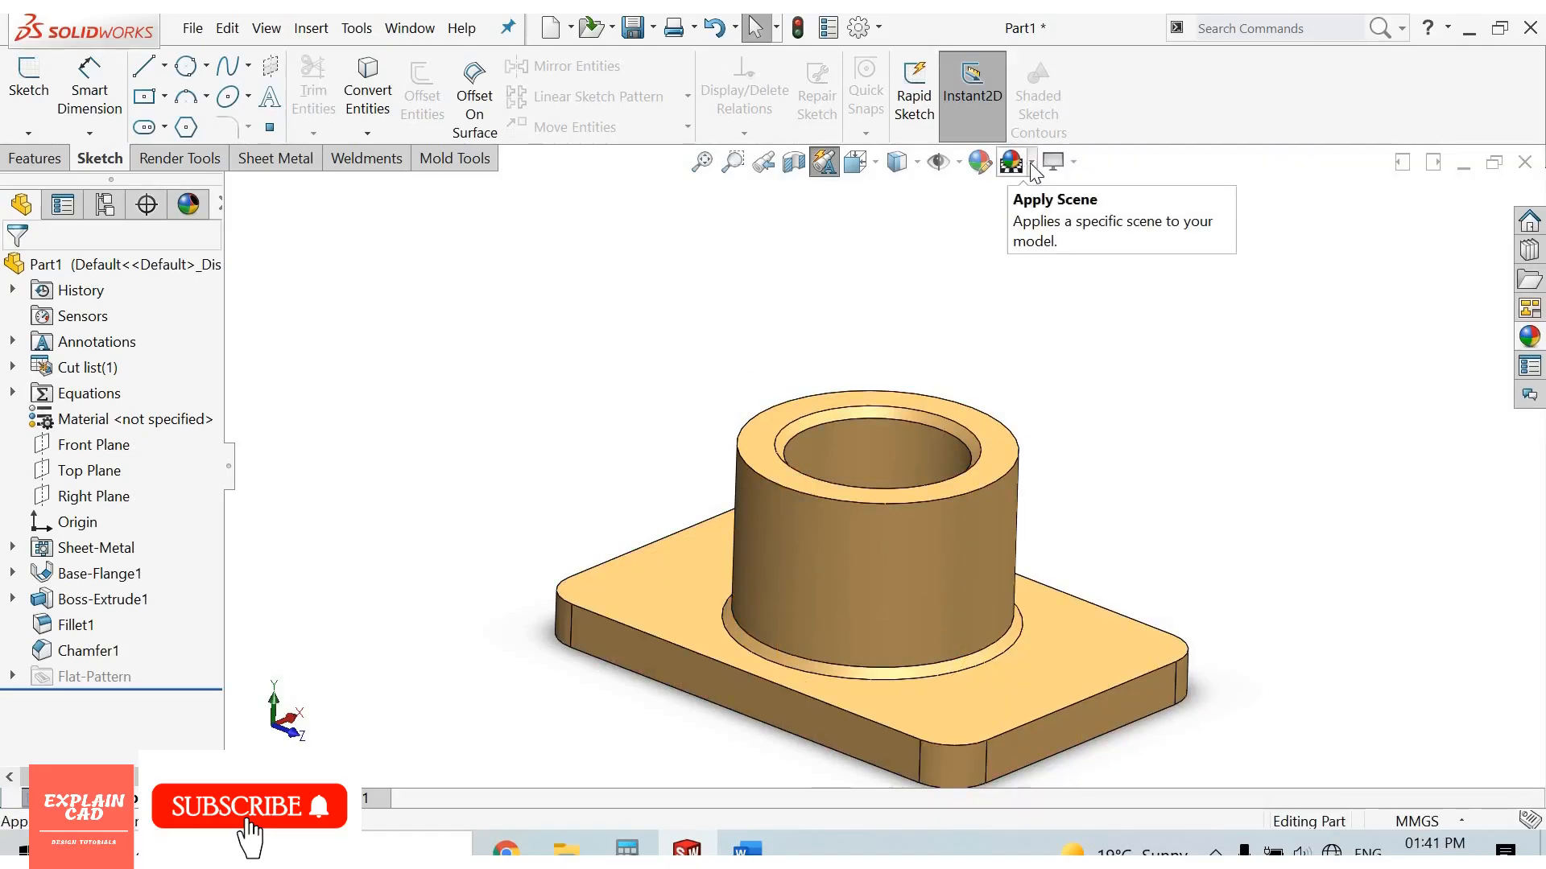
click(1008, 161)
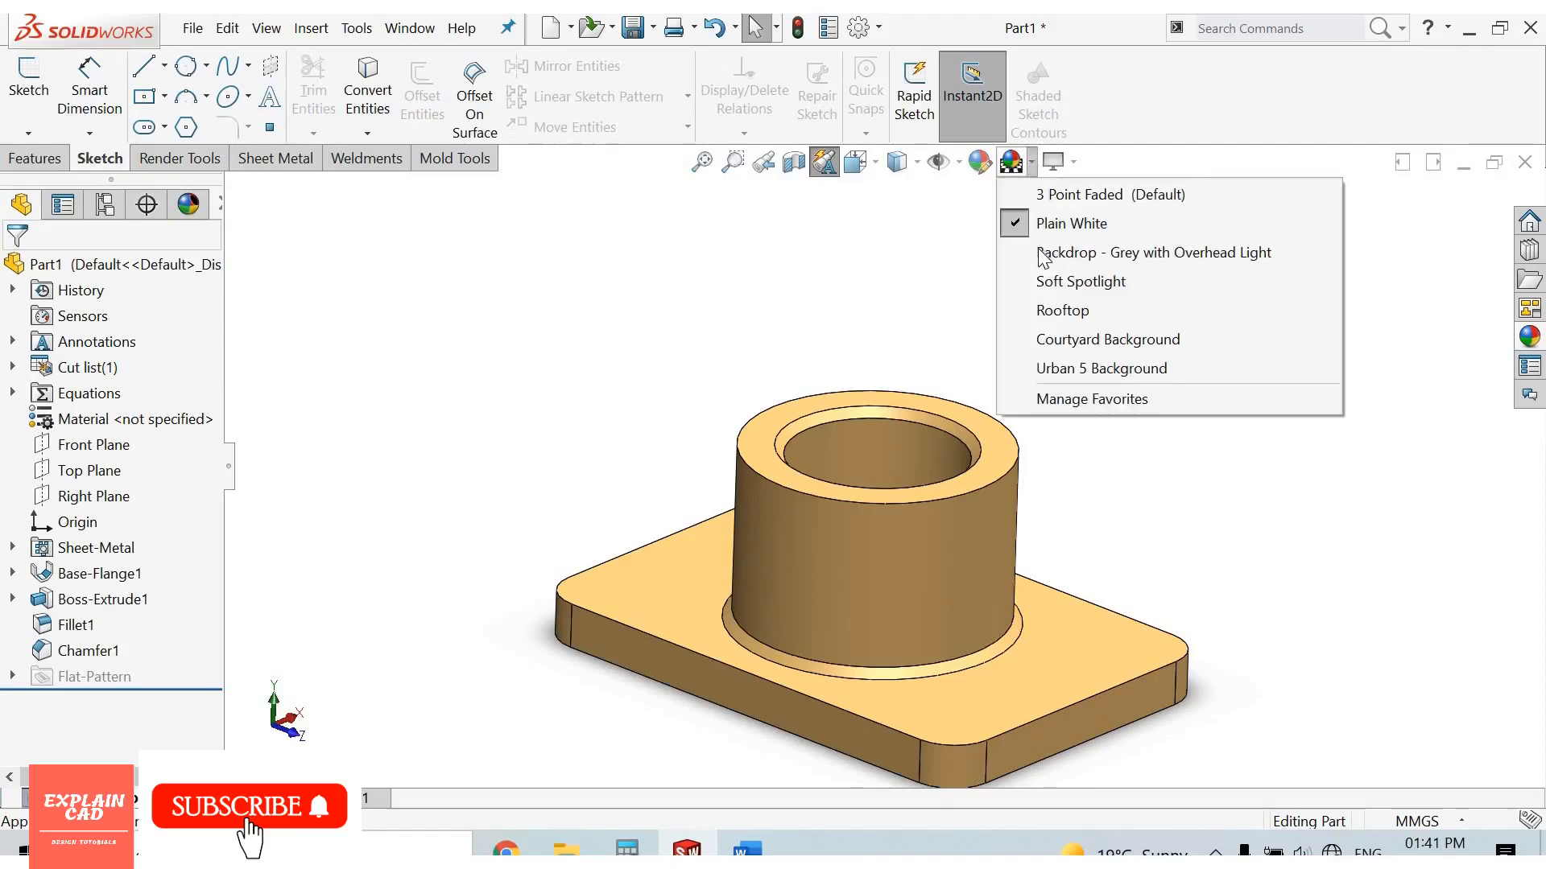
mouse_move(1152, 253)
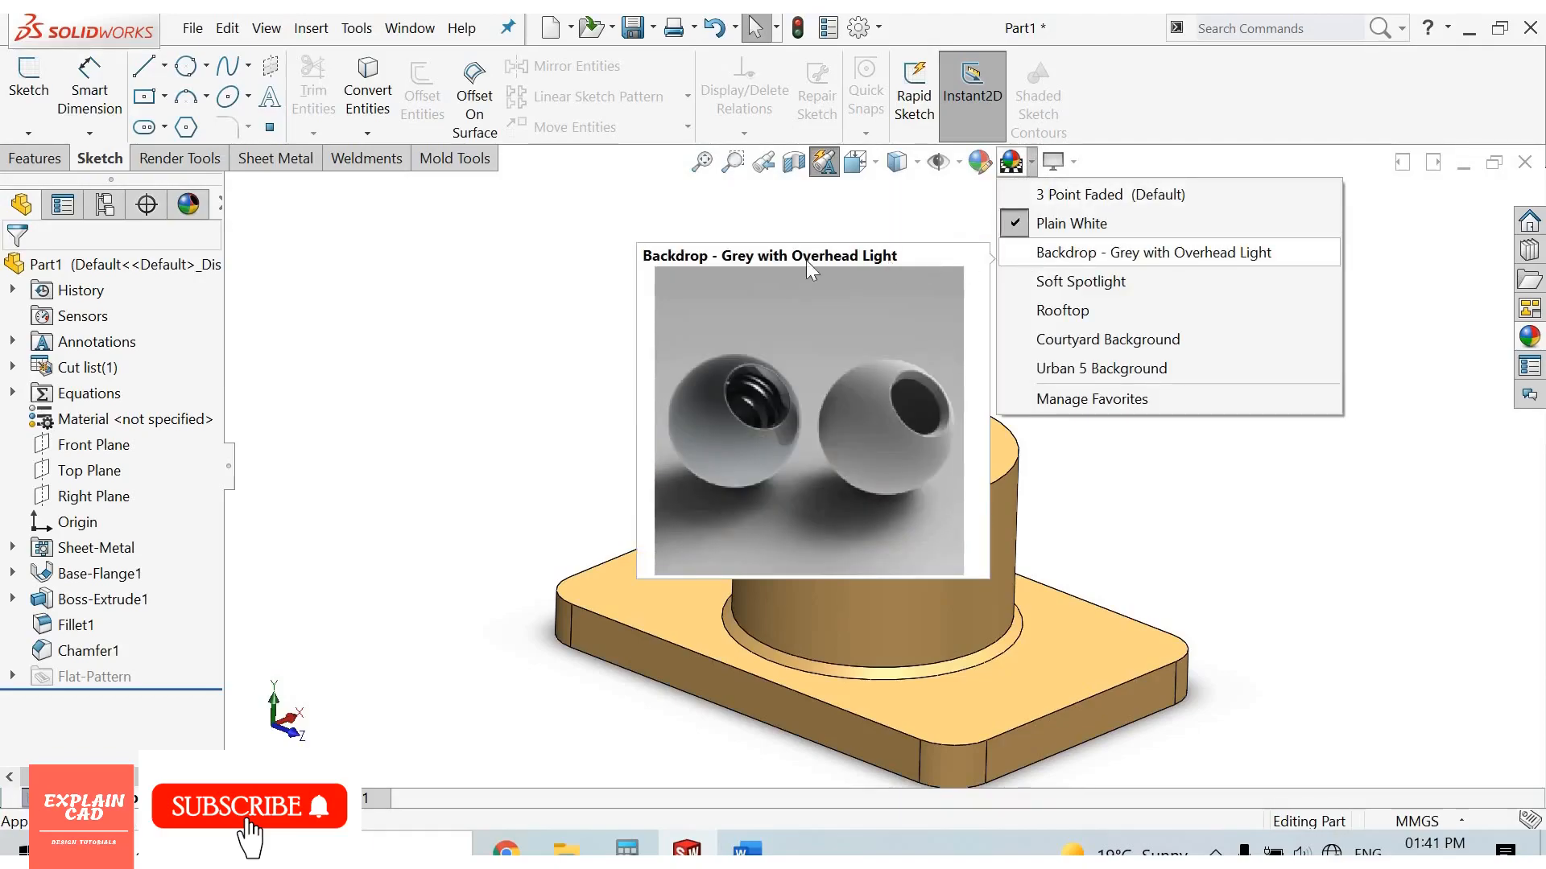
click(1071, 222)
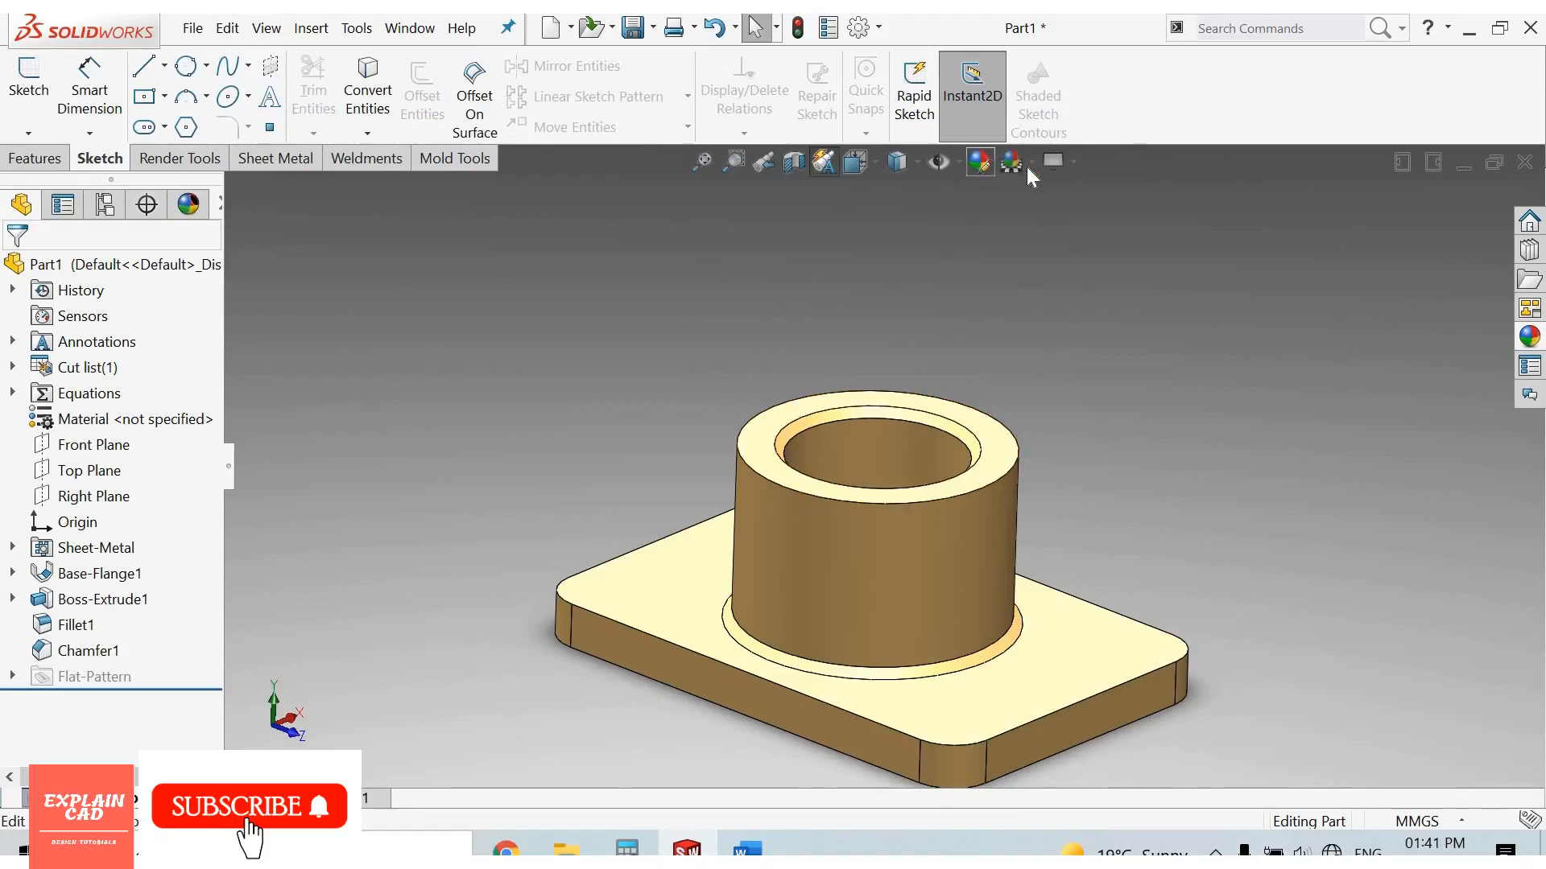
click(1009, 161)
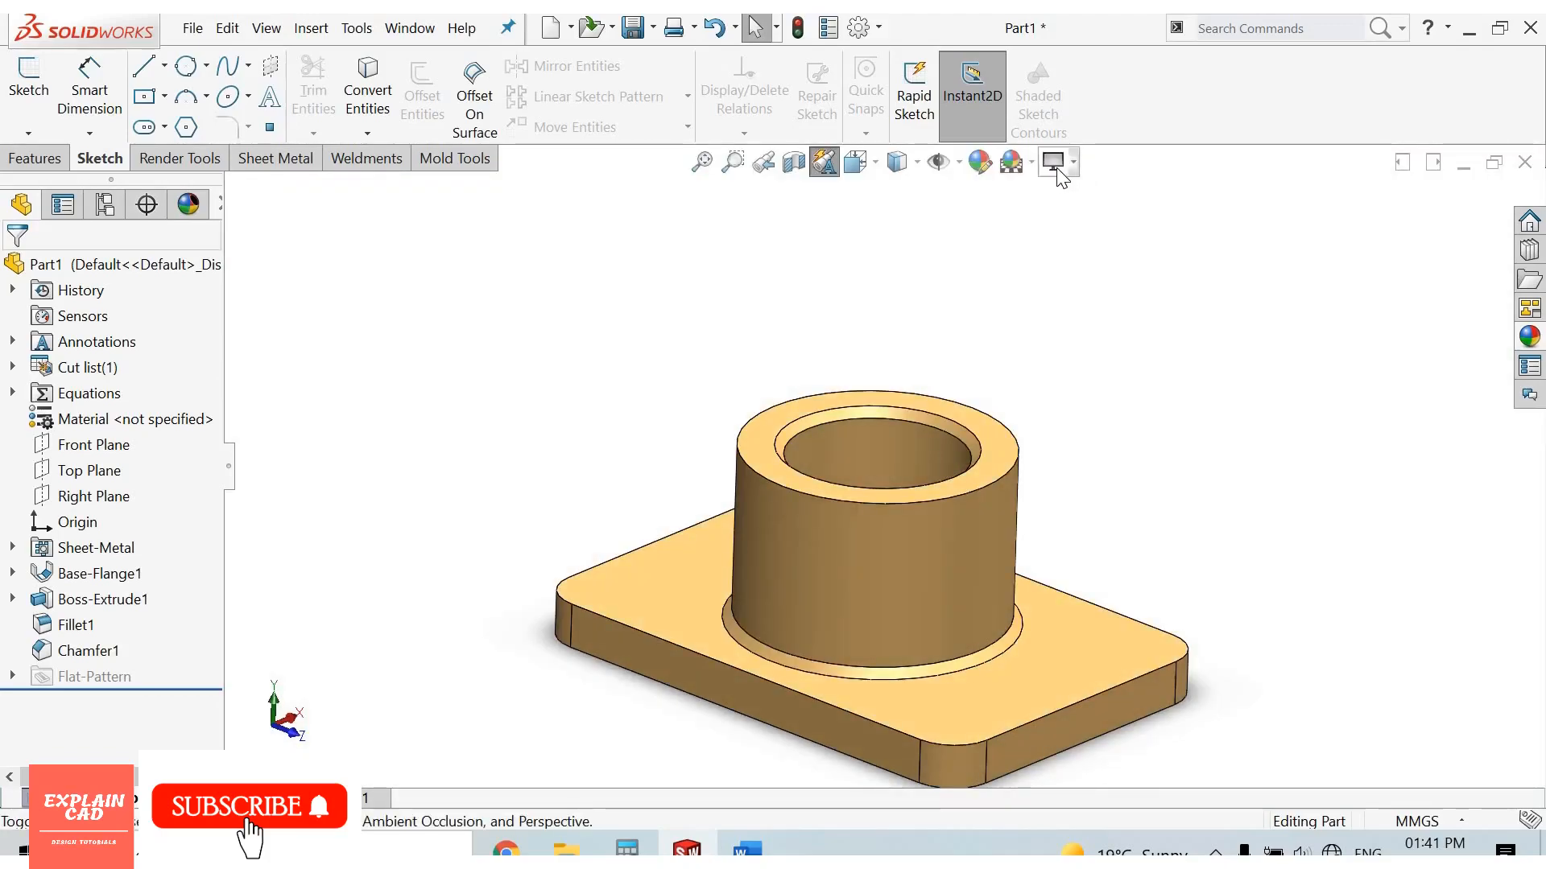
mouse_move(1055, 163)
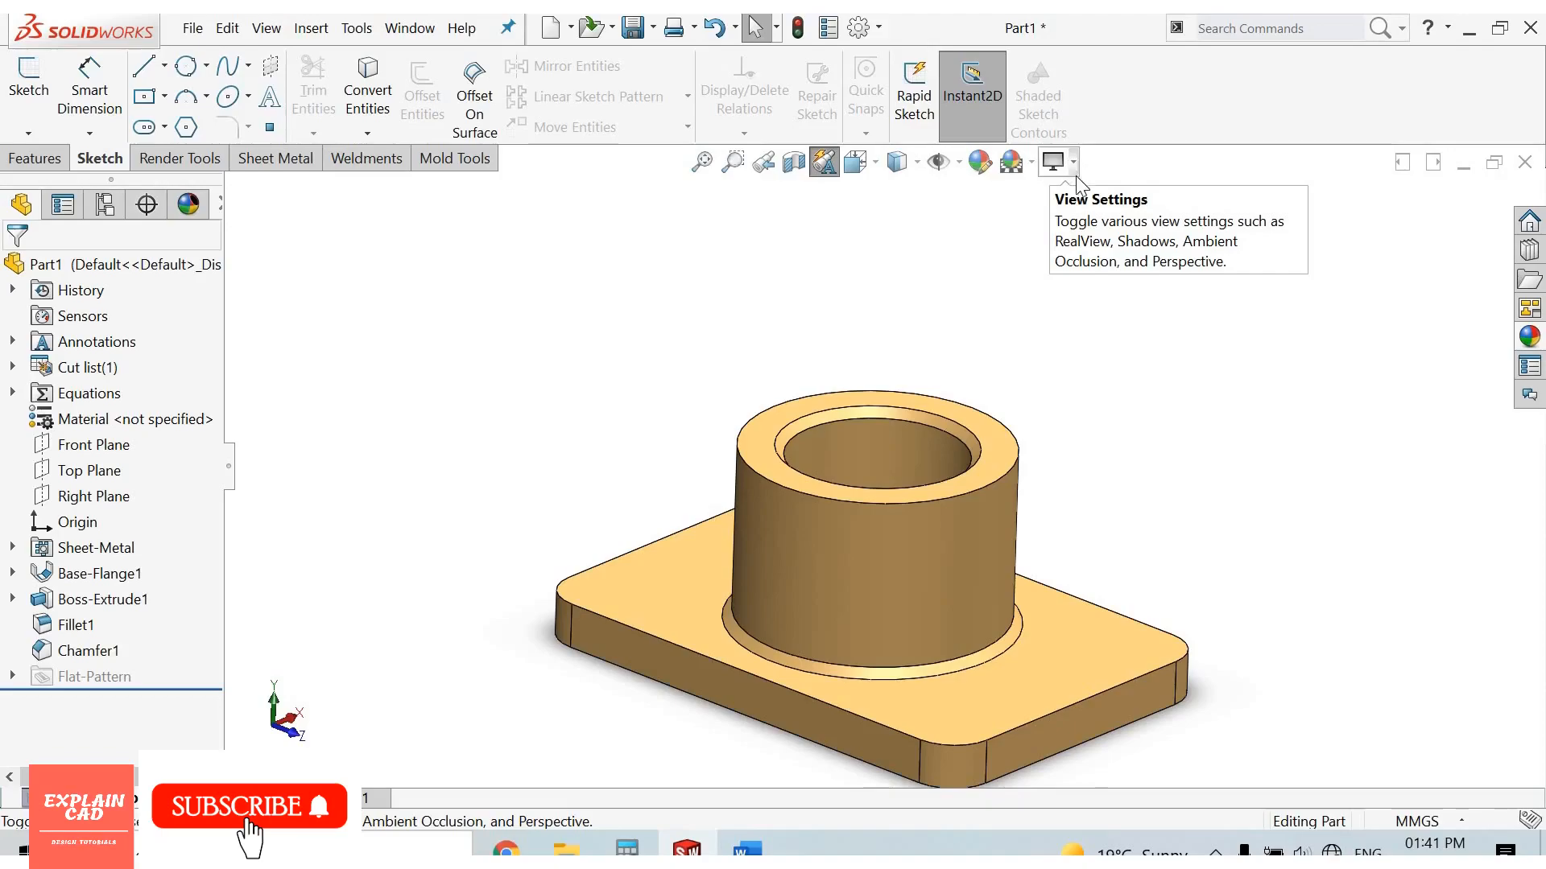
Toggle Shadows In Shaded Mode and Ambient Occlusion, then show the bushing in Perspective.
click(1049, 161)
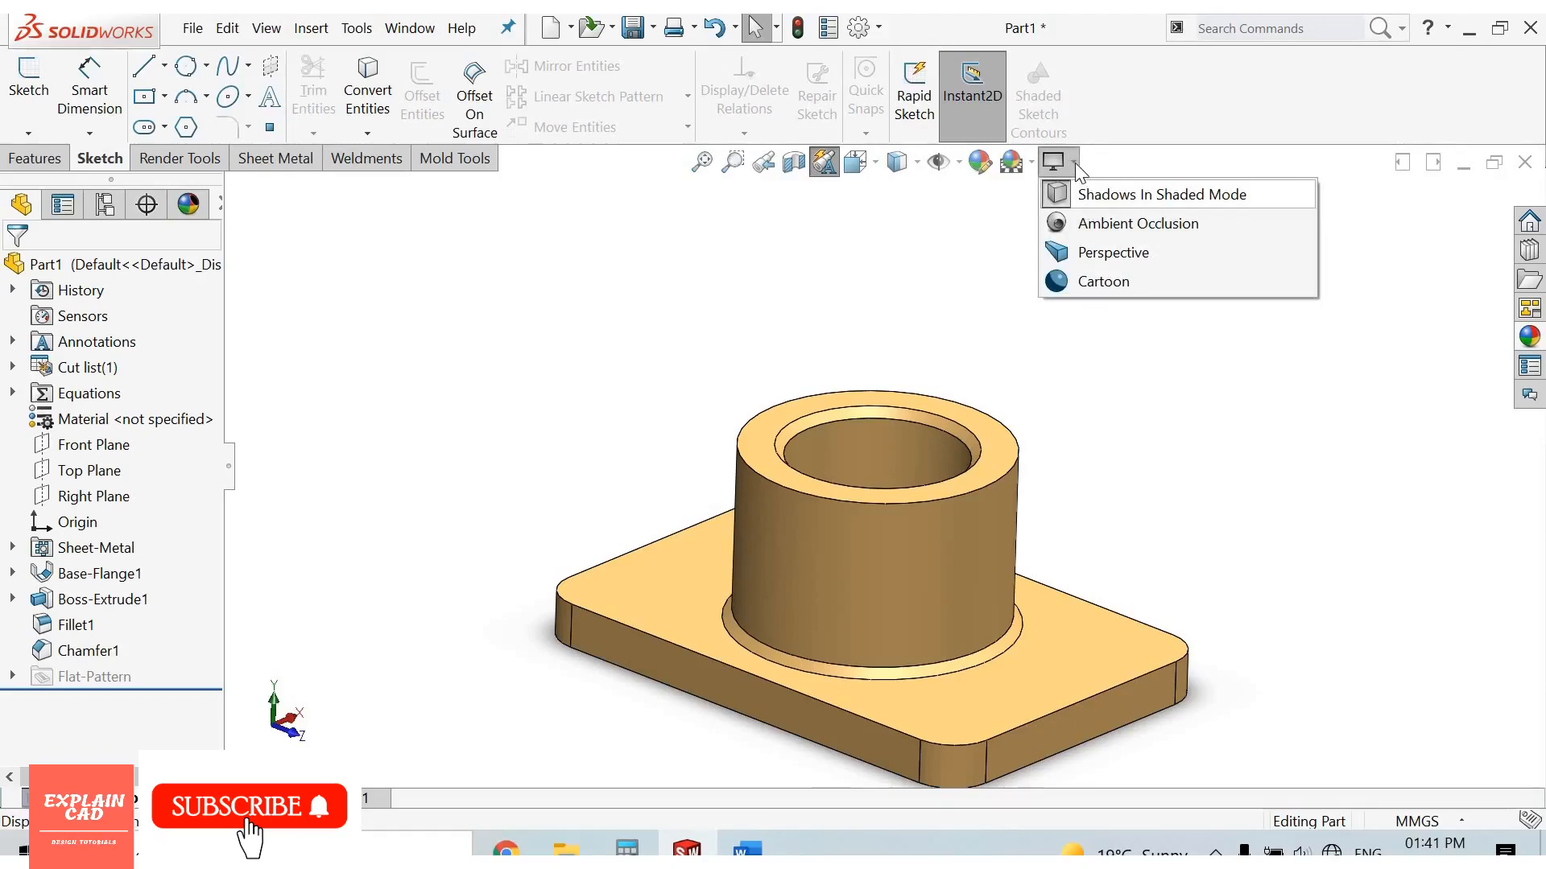
mouse_move(1080, 204)
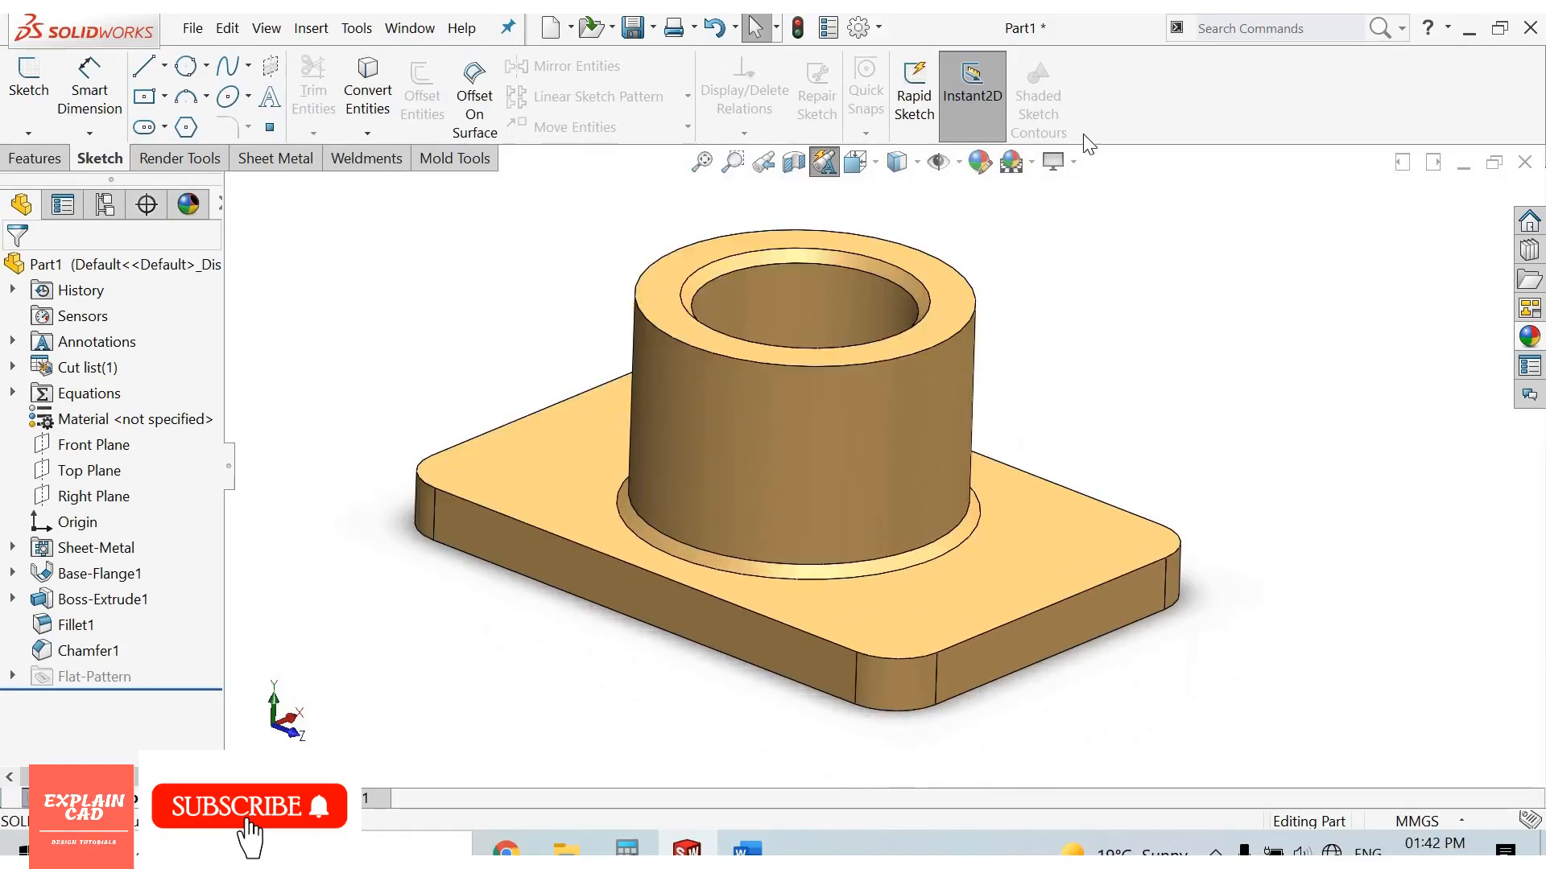
click(1074, 161)
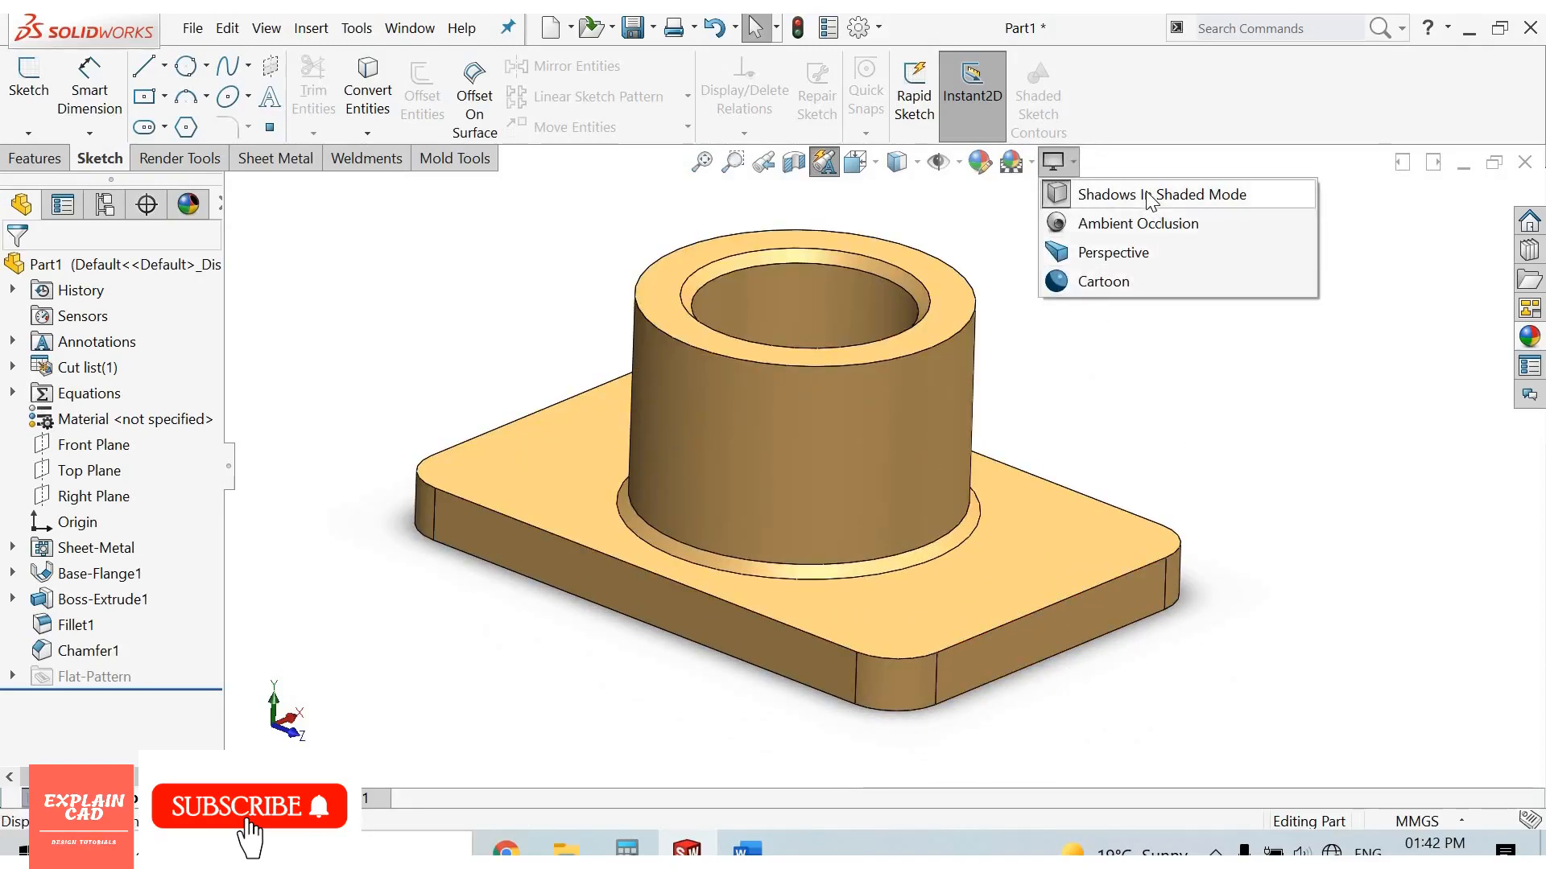
click(1114, 194)
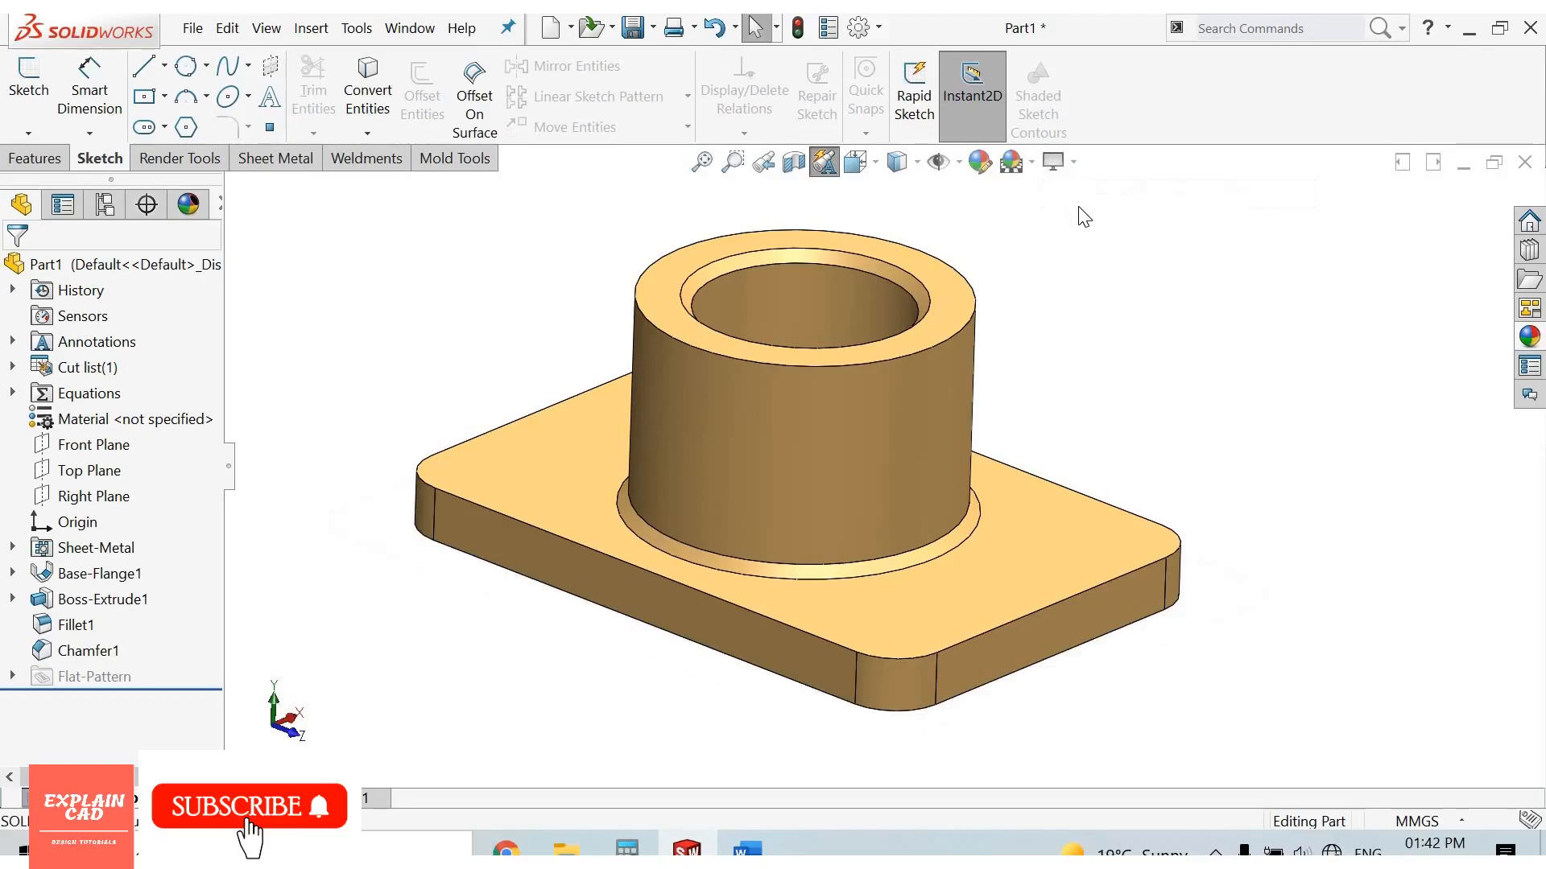
click(1073, 161)
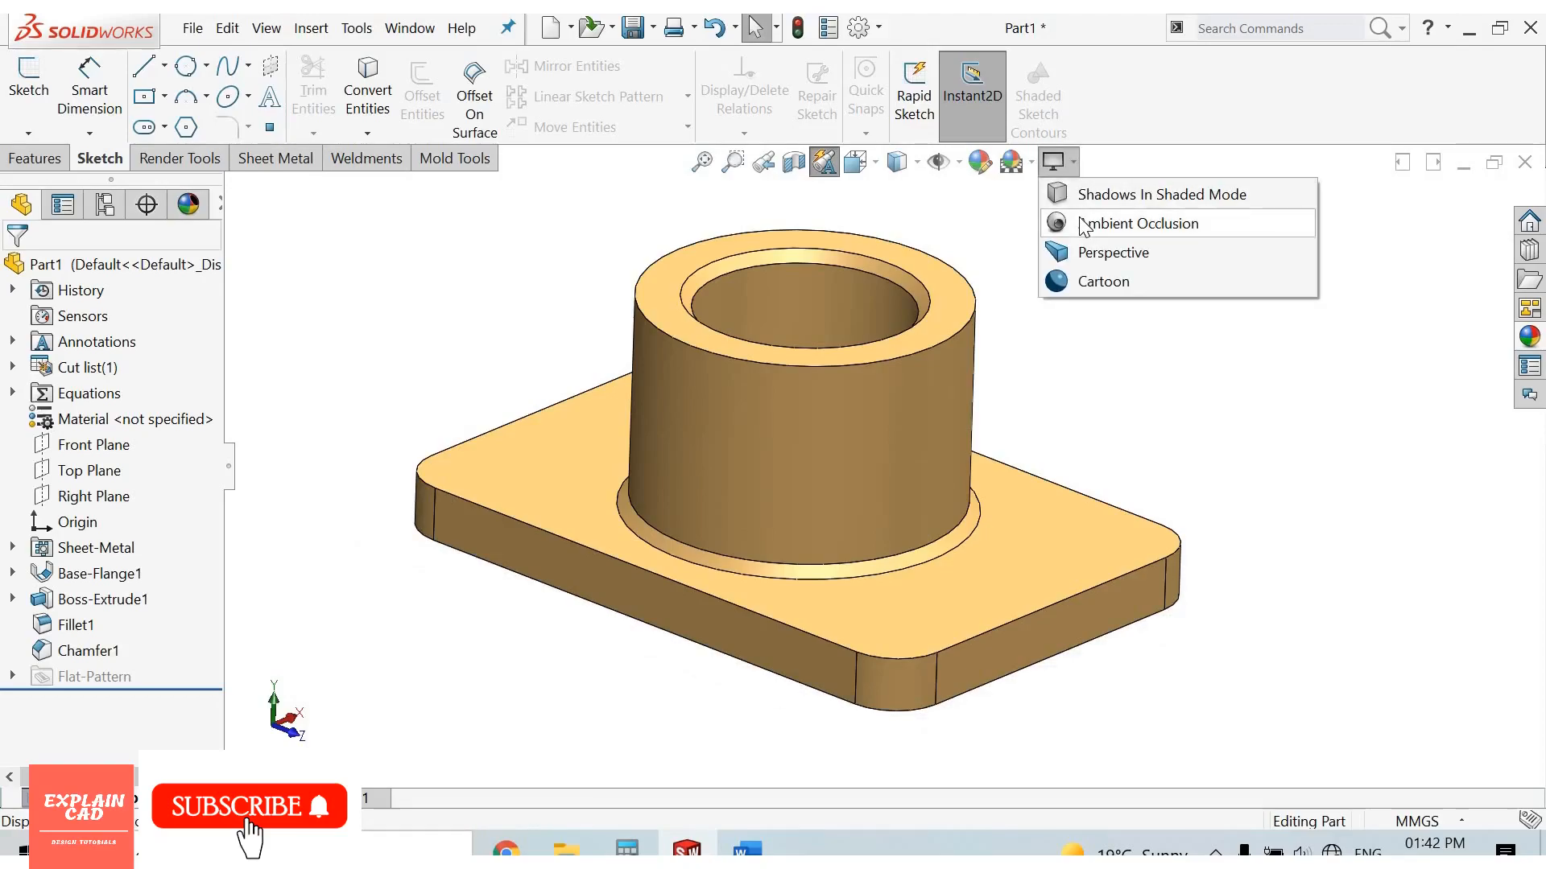
mouse_move(1132, 230)
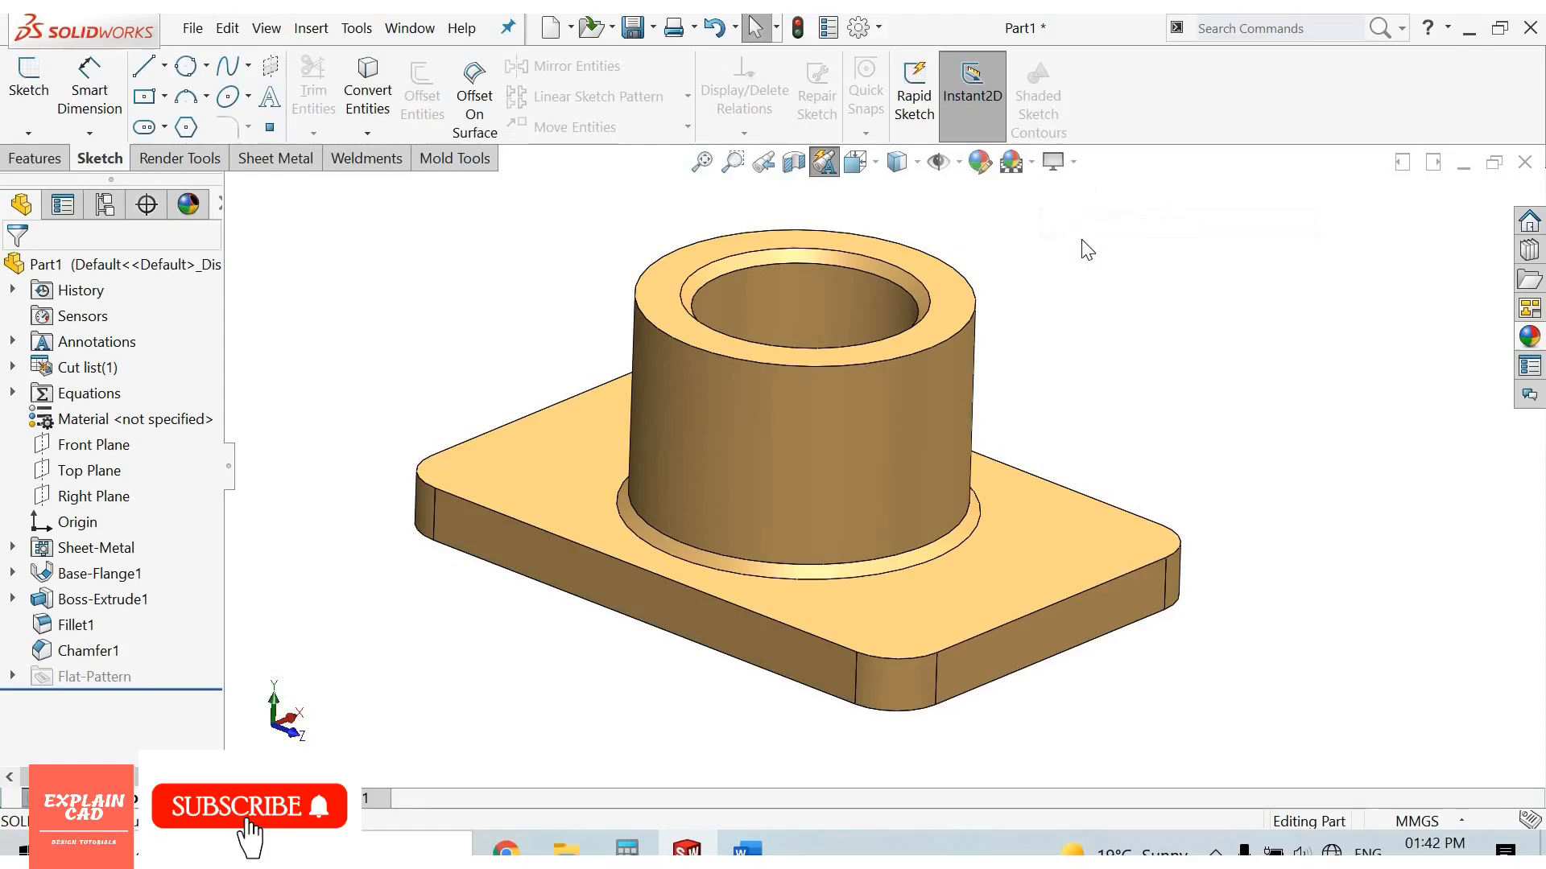
click(1049, 161)
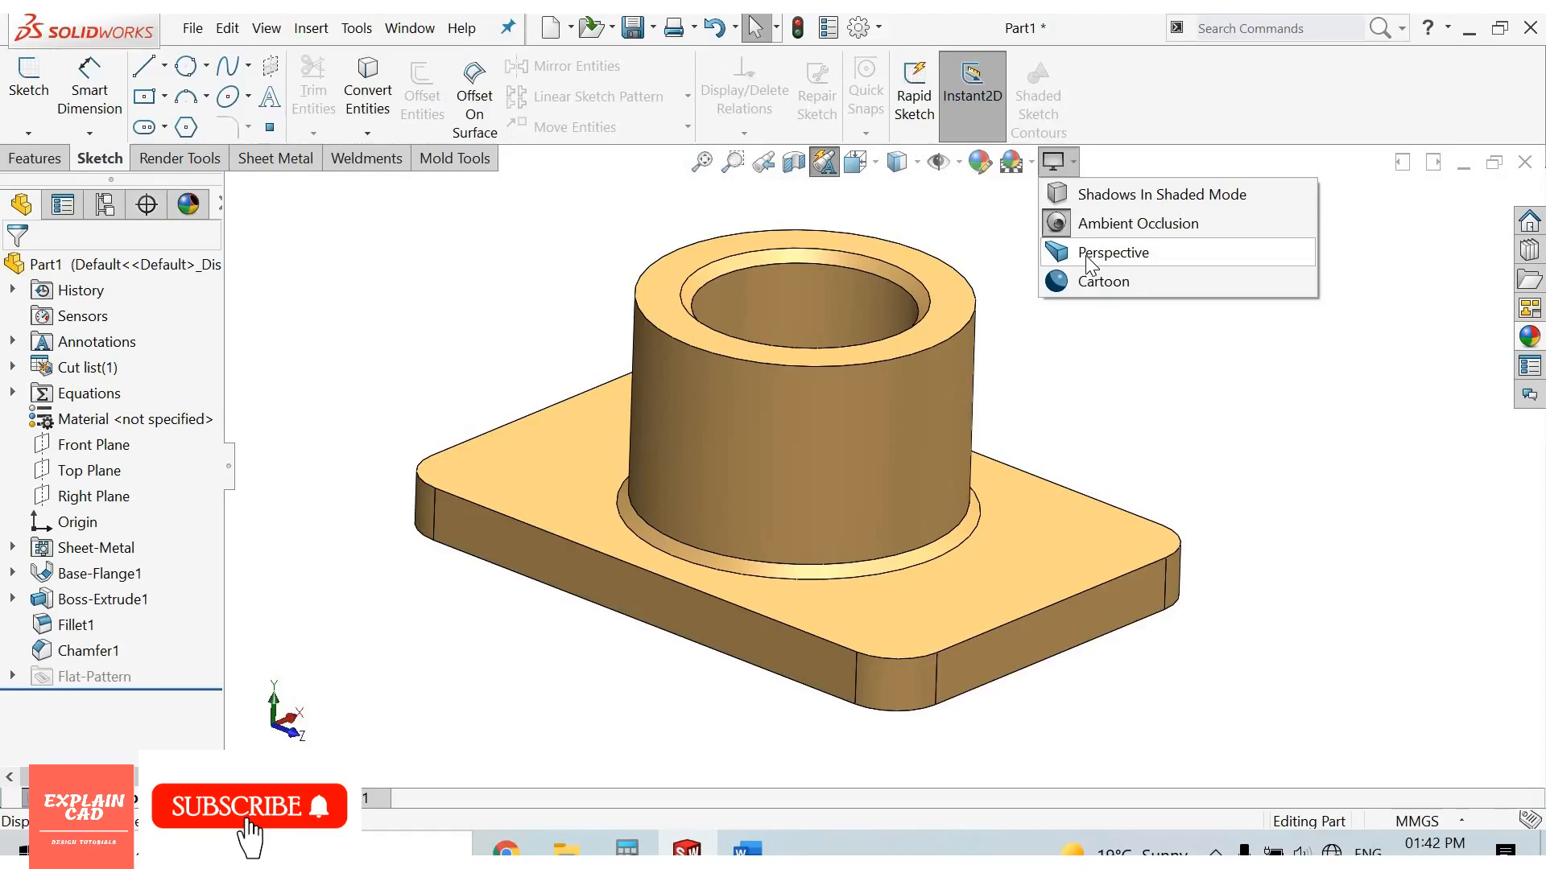
click(1112, 252)
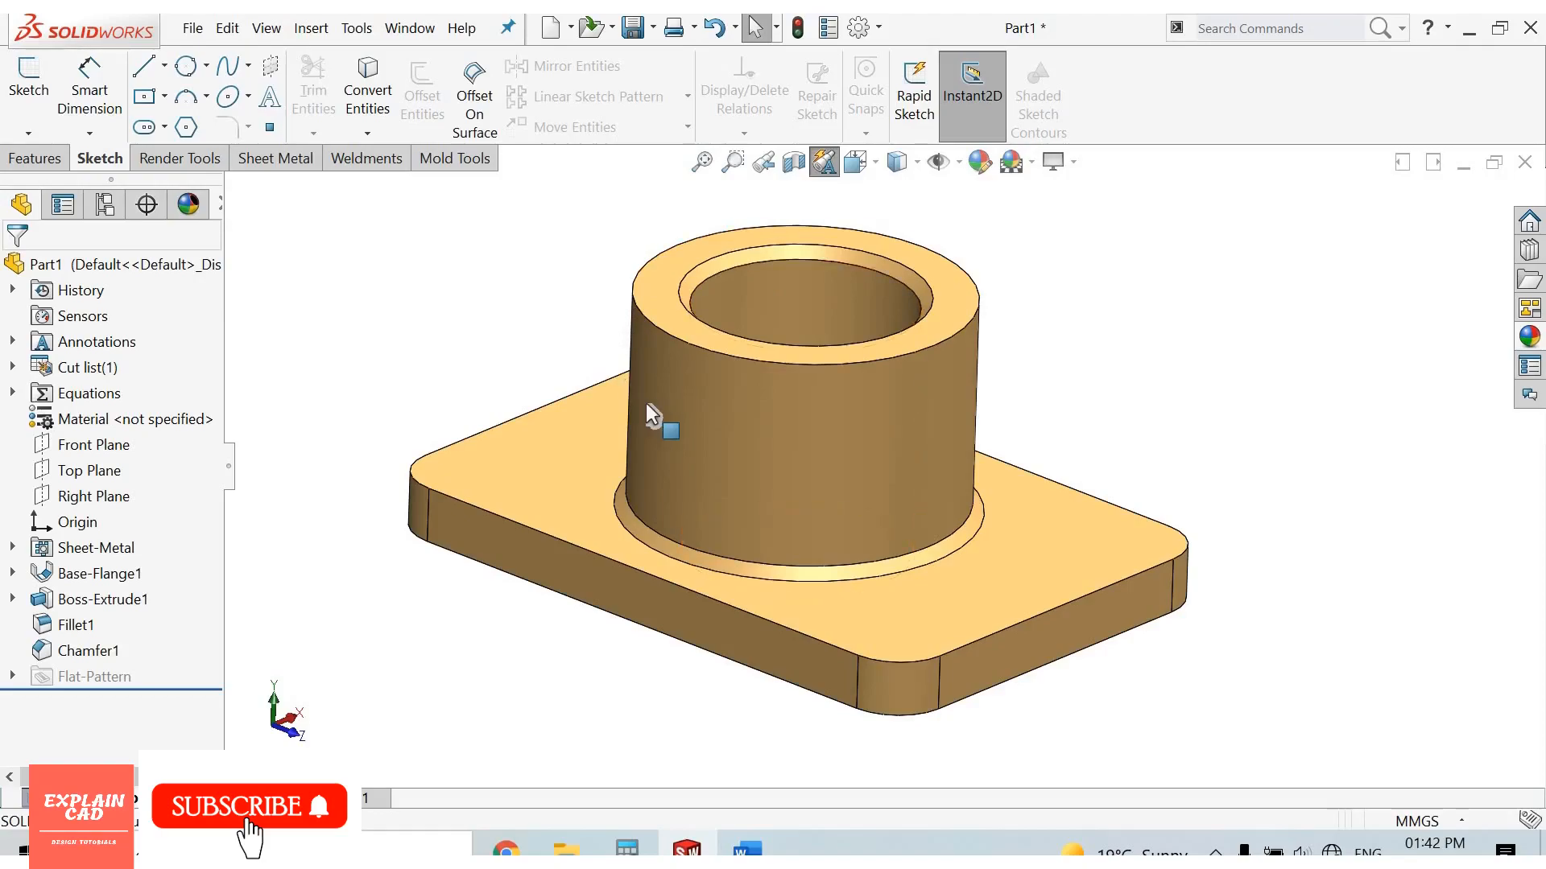
mouse_move(501, 422)
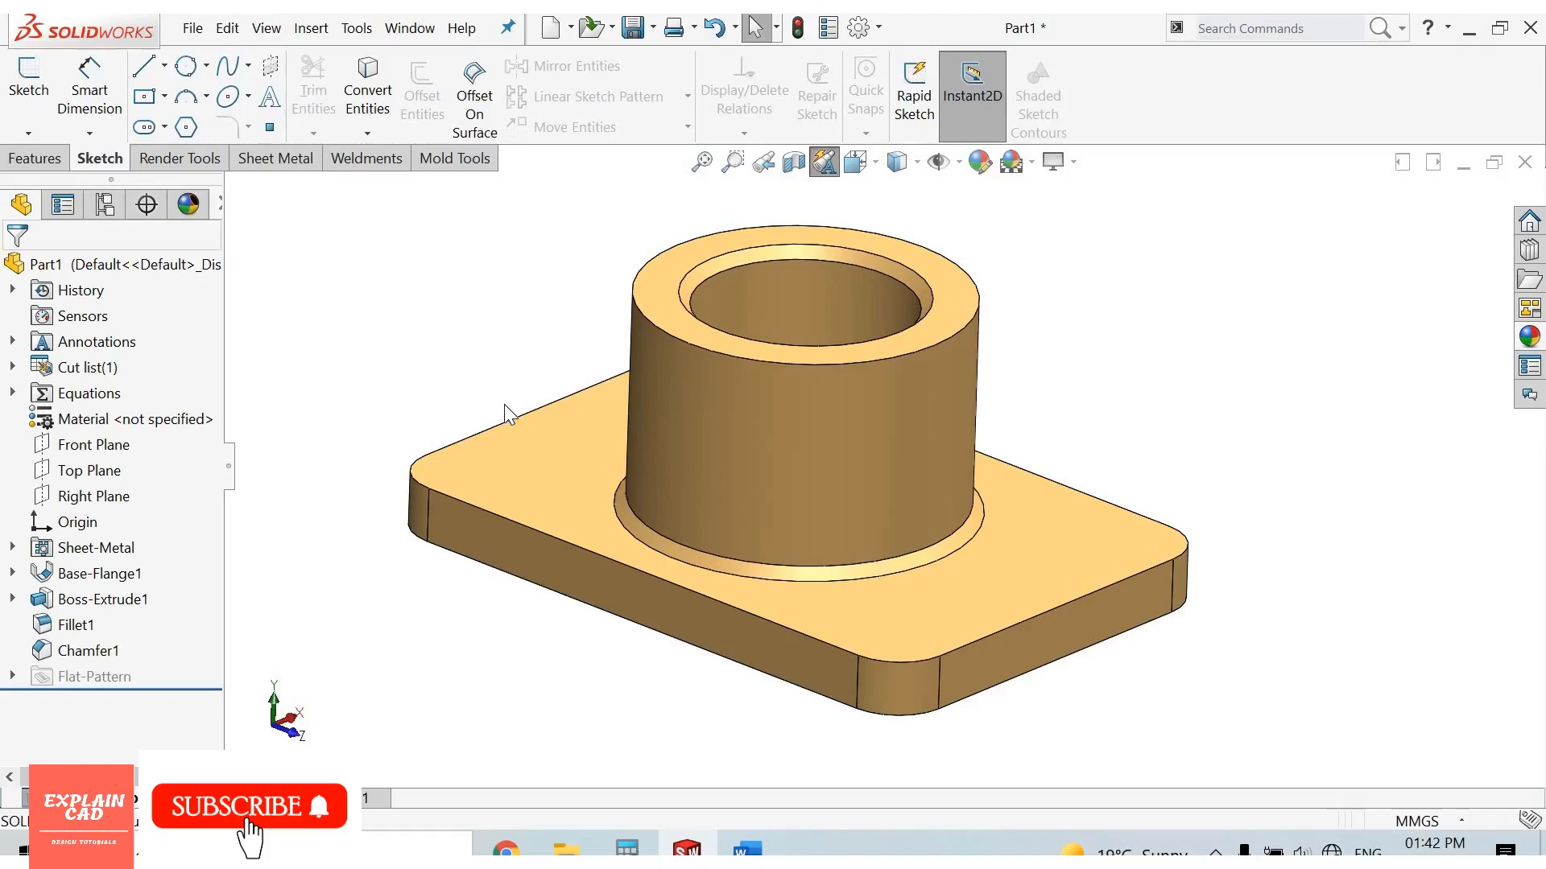
mouse_move(1275, 490)
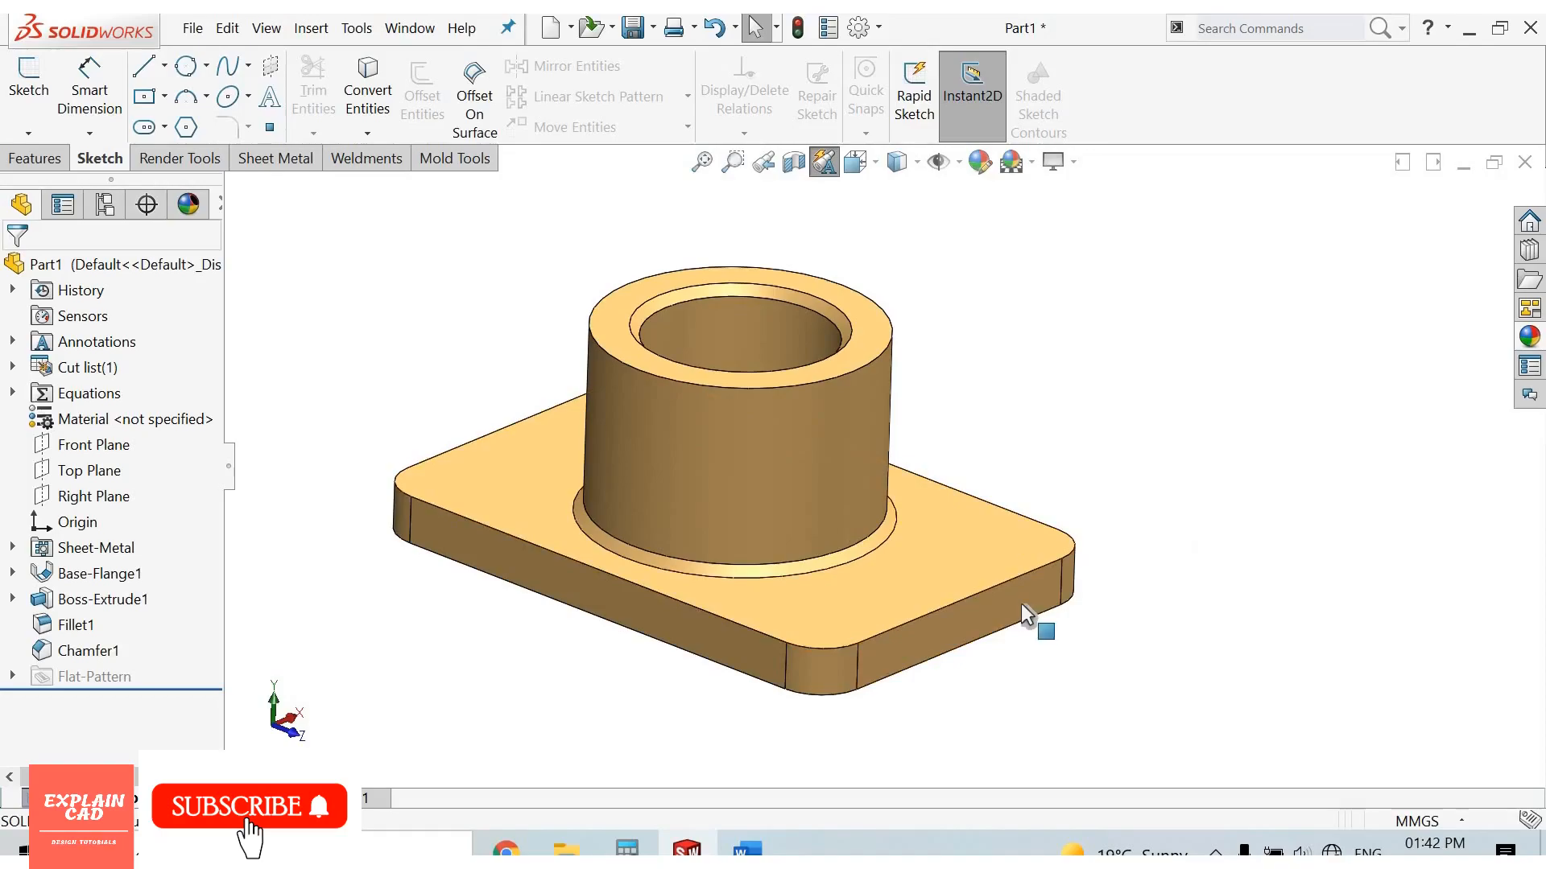
mouse_move(934, 403)
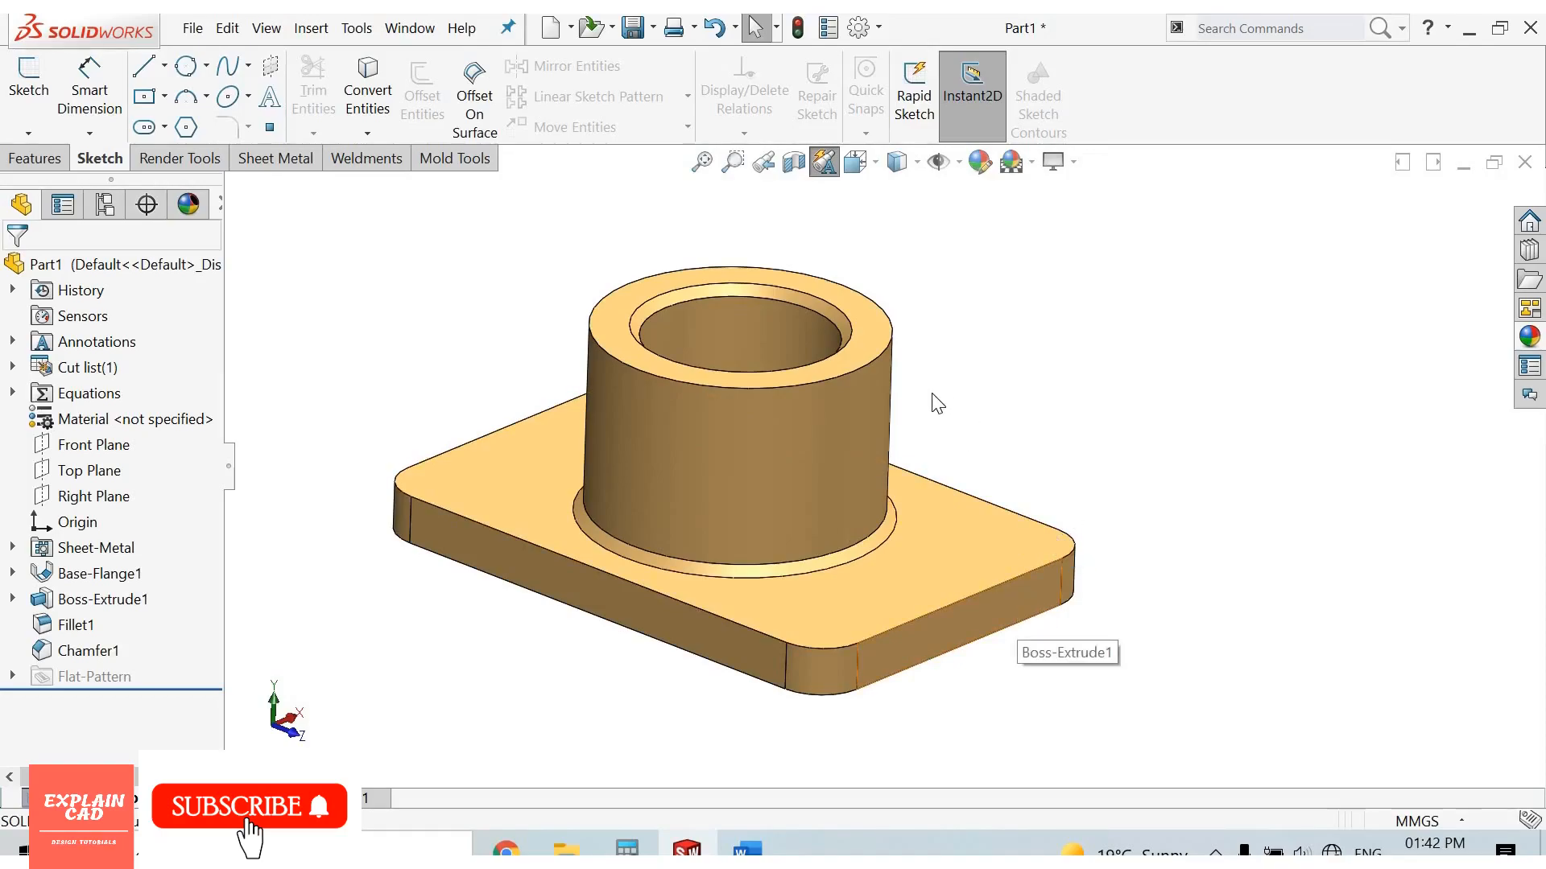